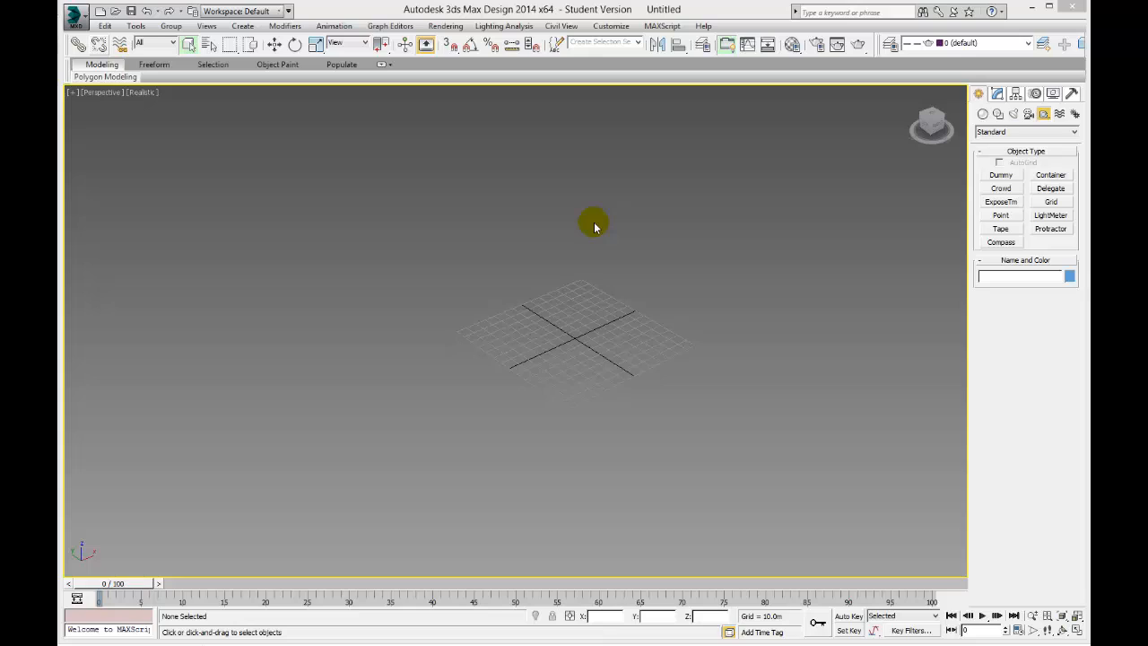
pyautogui.moveTo(530, 191)
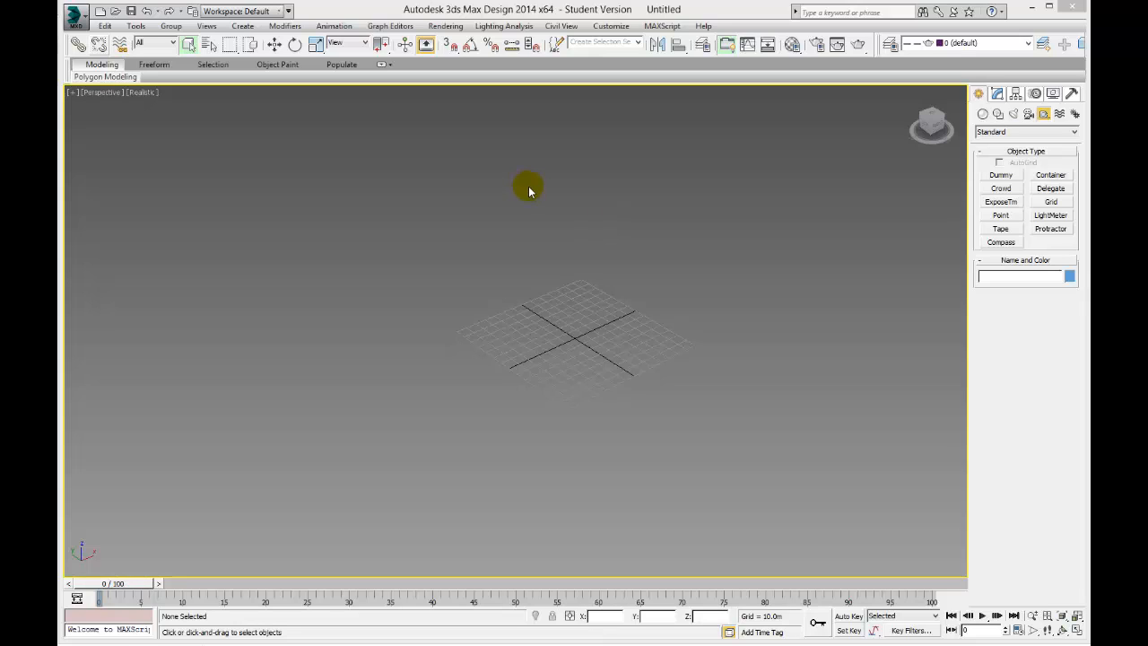
pyautogui.moveTo(510, 173)
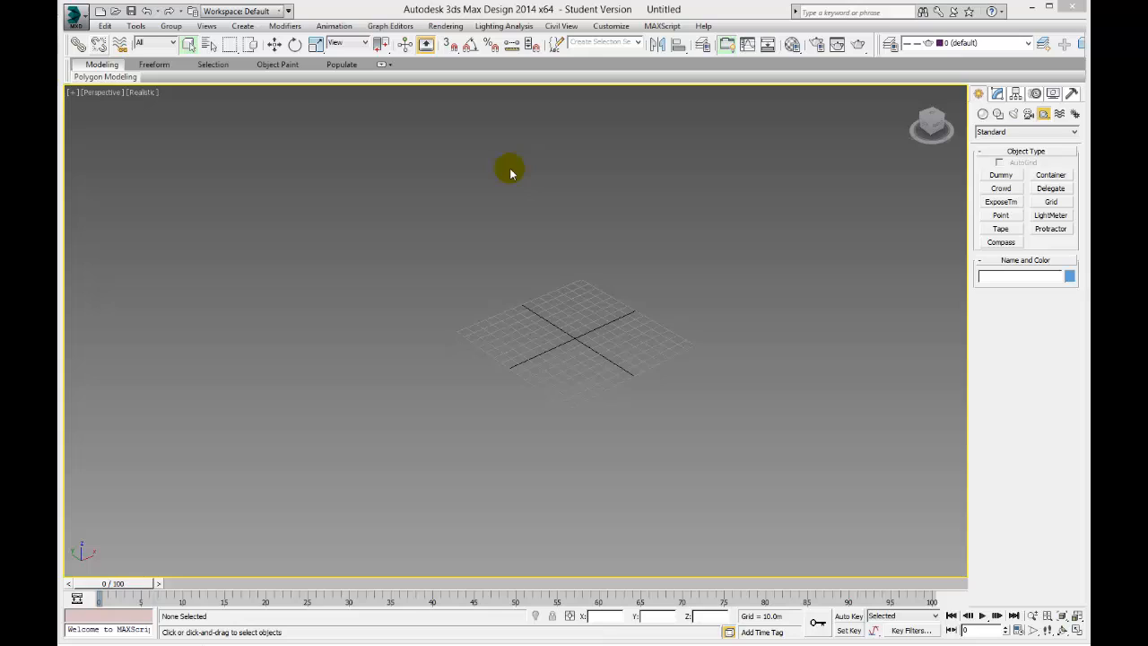
pyautogui.moveTo(552, 180)
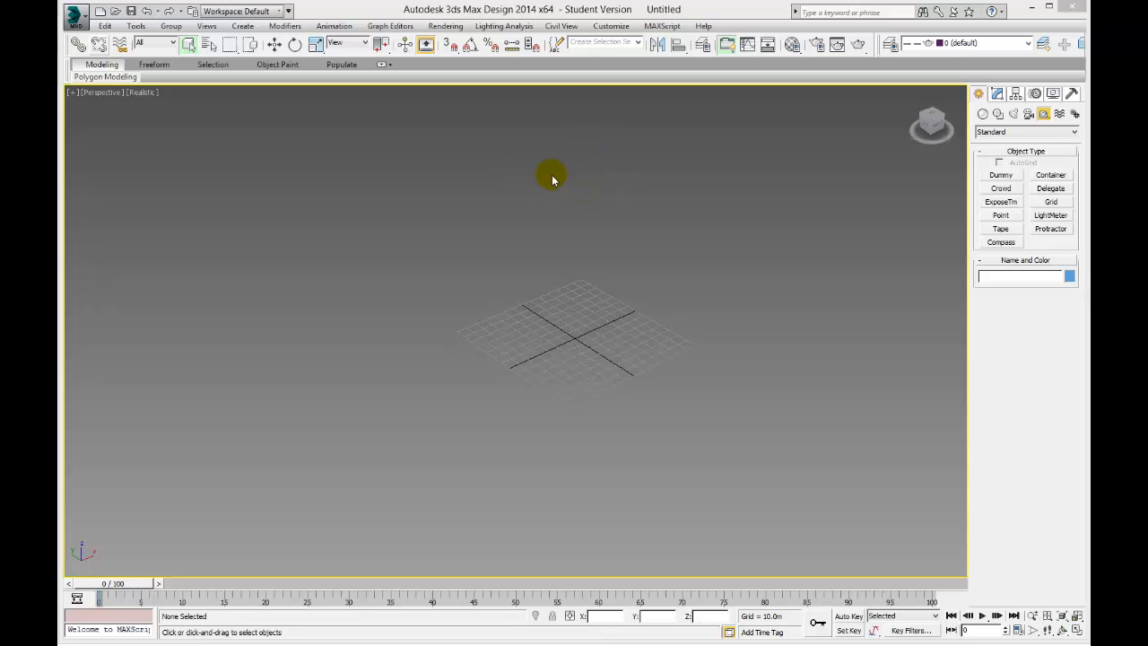
pyautogui.moveTo(940, 132)
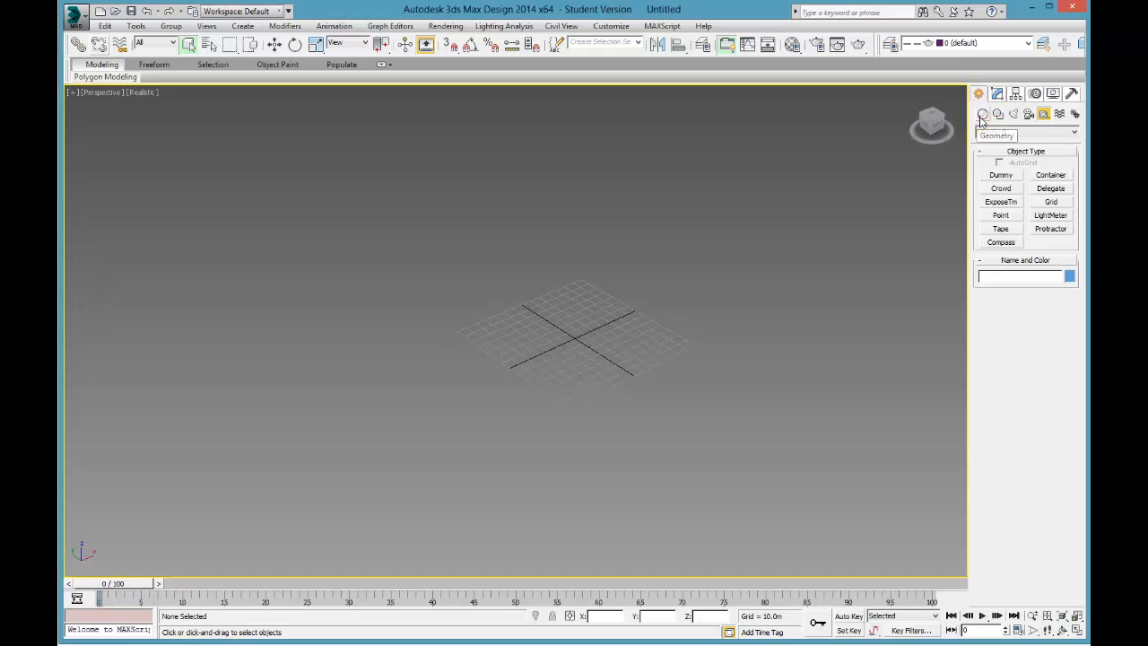
# - Draw Plane001, a 4-by-4 segment ground plane, across the centre of the scene
pyautogui.click(982, 113)
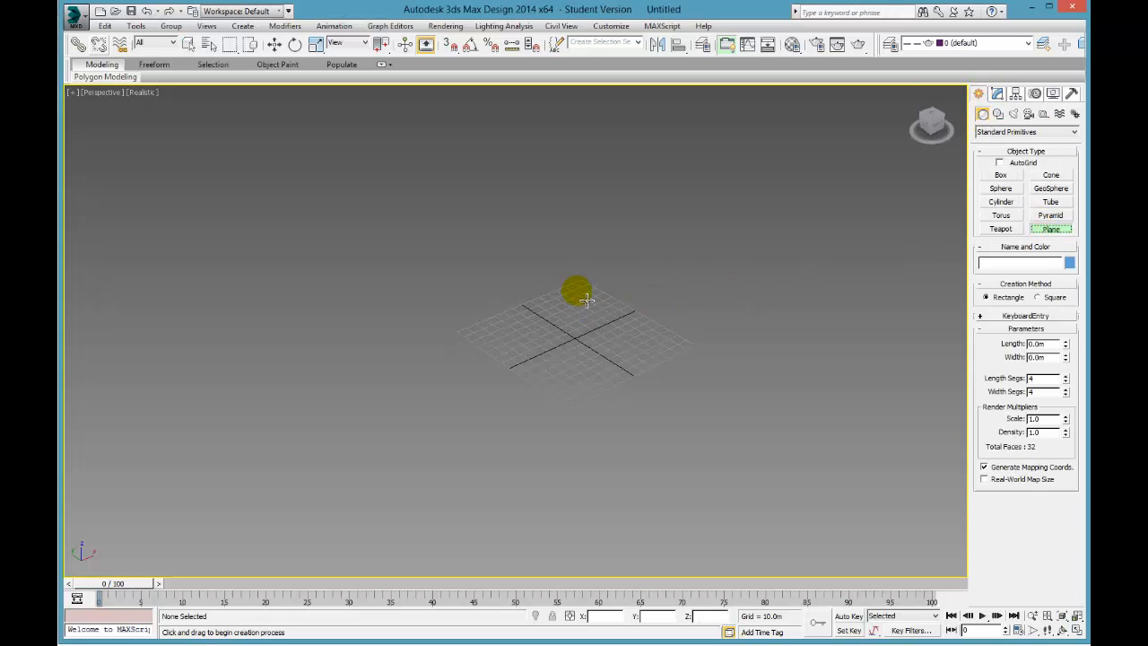
pyautogui.moveTo(575, 290); pyautogui.dragTo(575, 532)
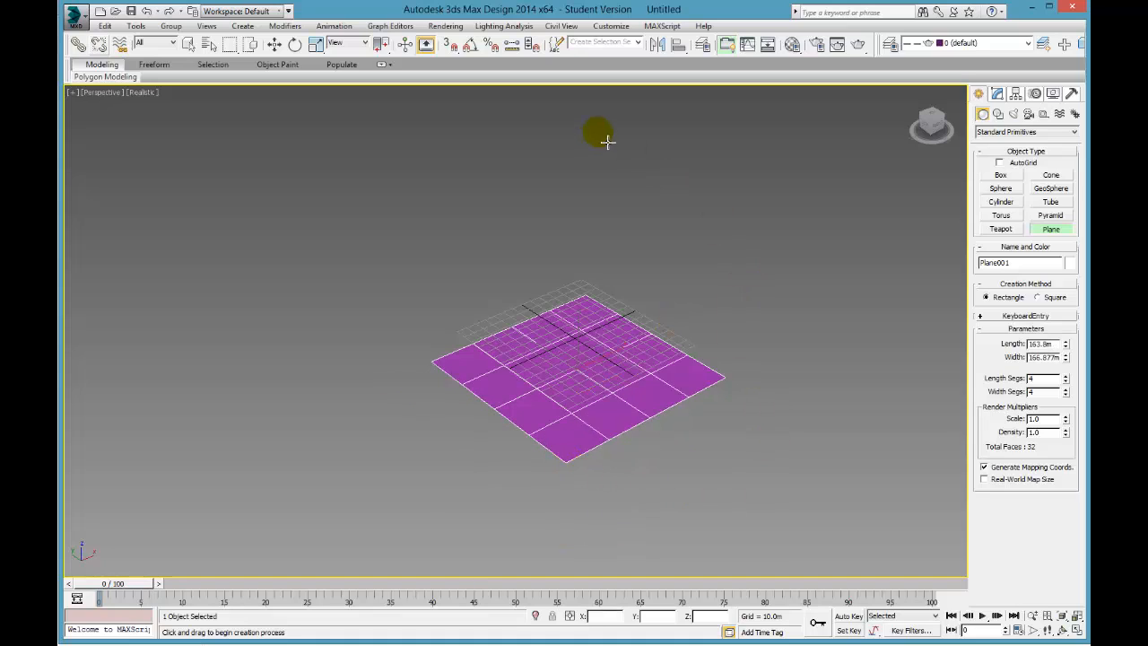
pyautogui.moveTo(610, 368)
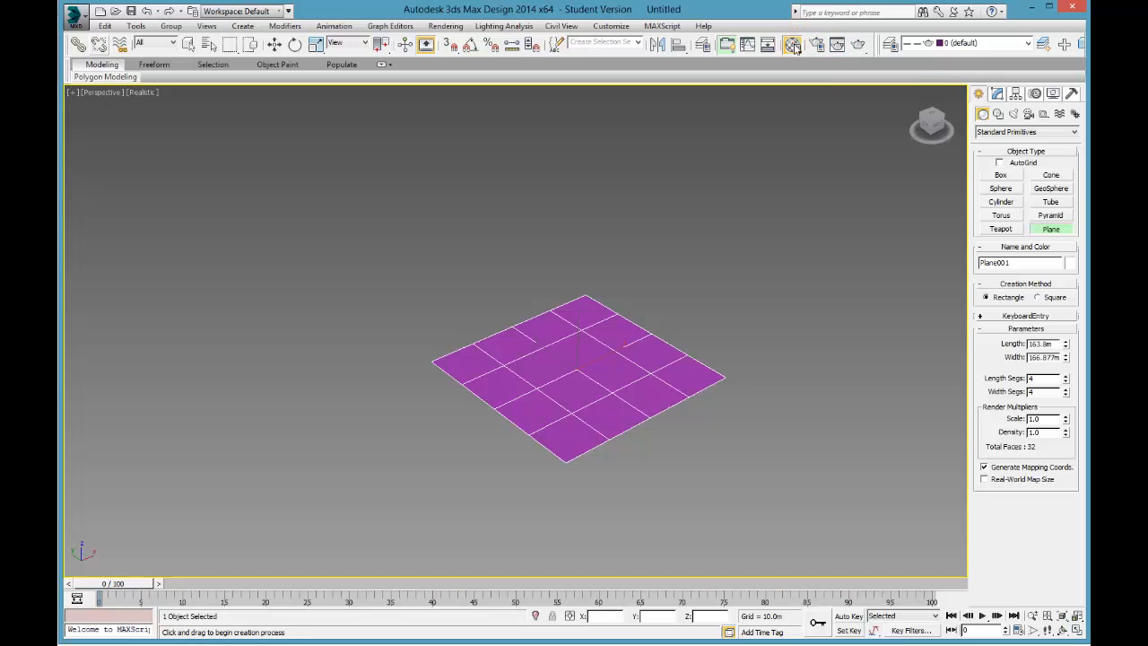
# - Open the Material Editor, browse the material types for Arch & Design, and cancel without changes
pyautogui.click(793, 44)
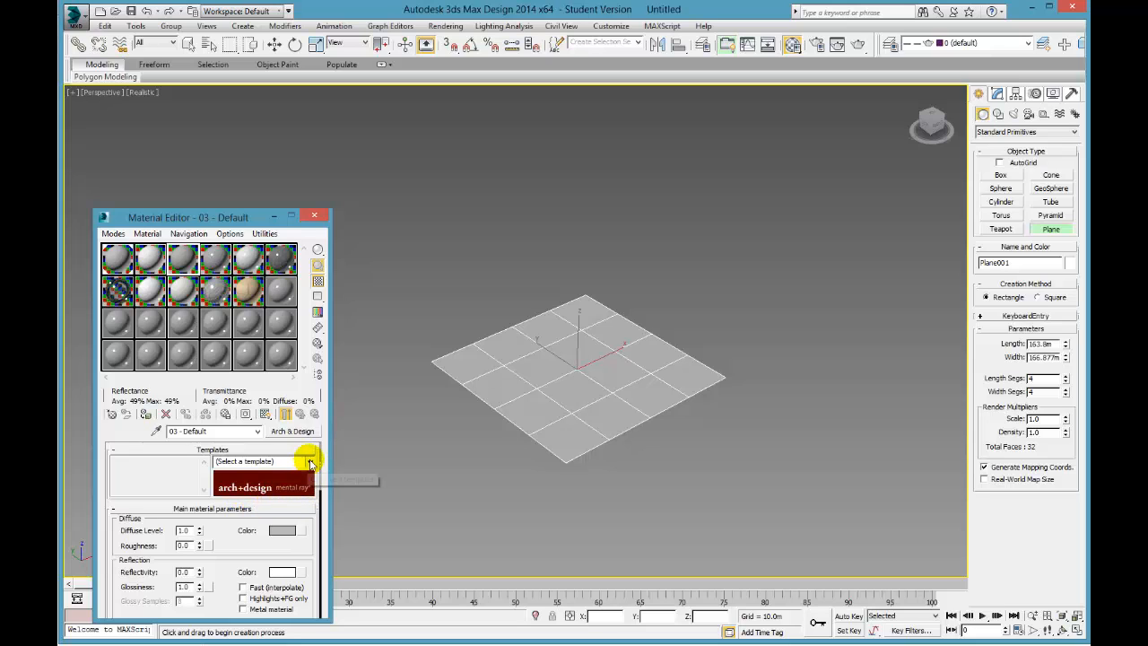
pyautogui.click(292, 431)
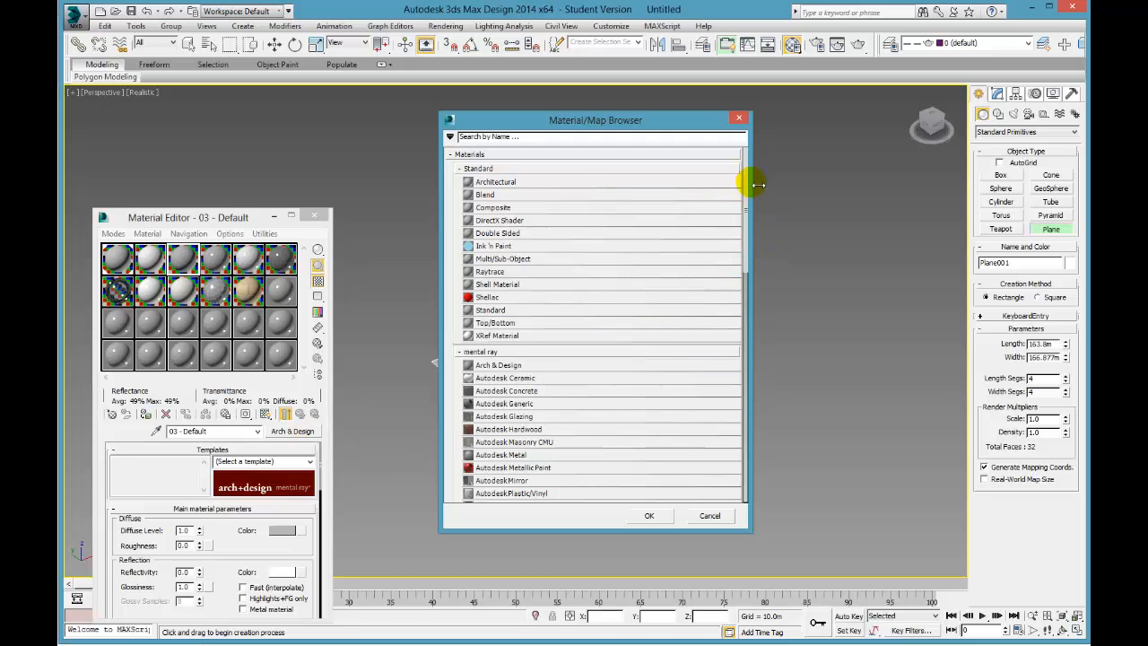
pyautogui.scroll(-3)
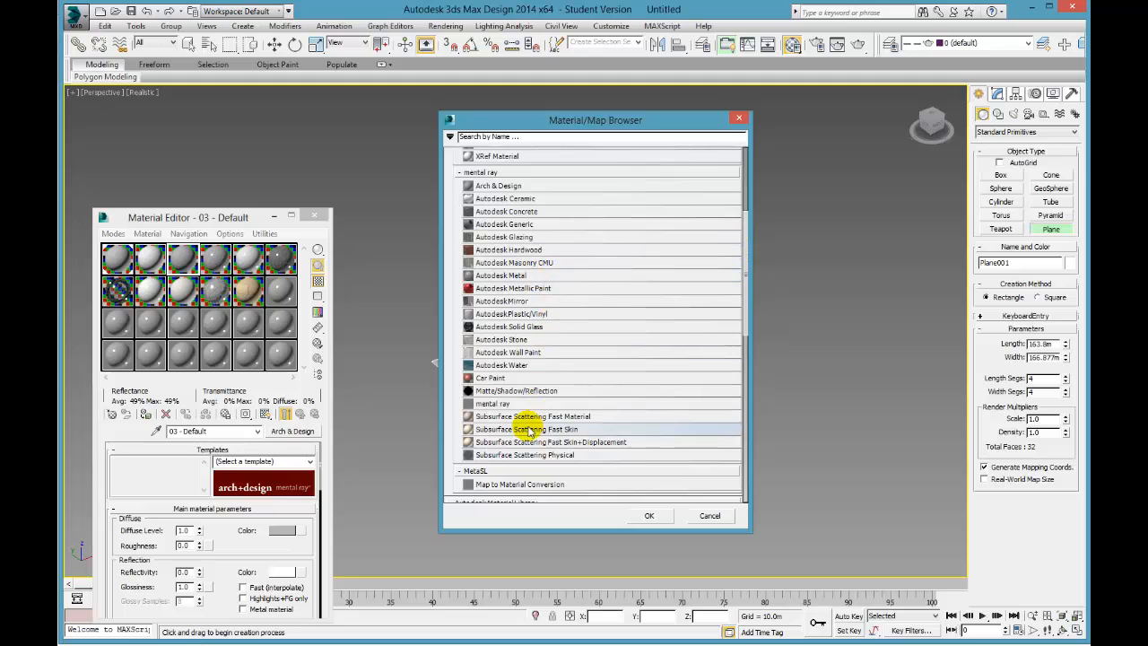
pyautogui.moveTo(534, 416)
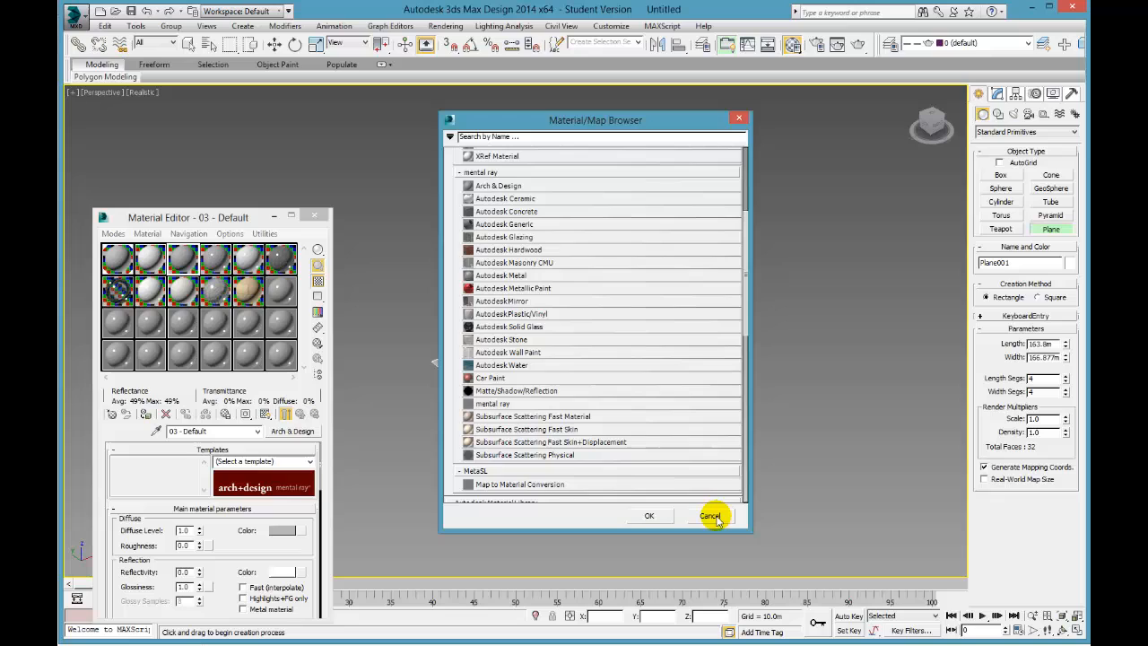
pyautogui.click(709, 515)
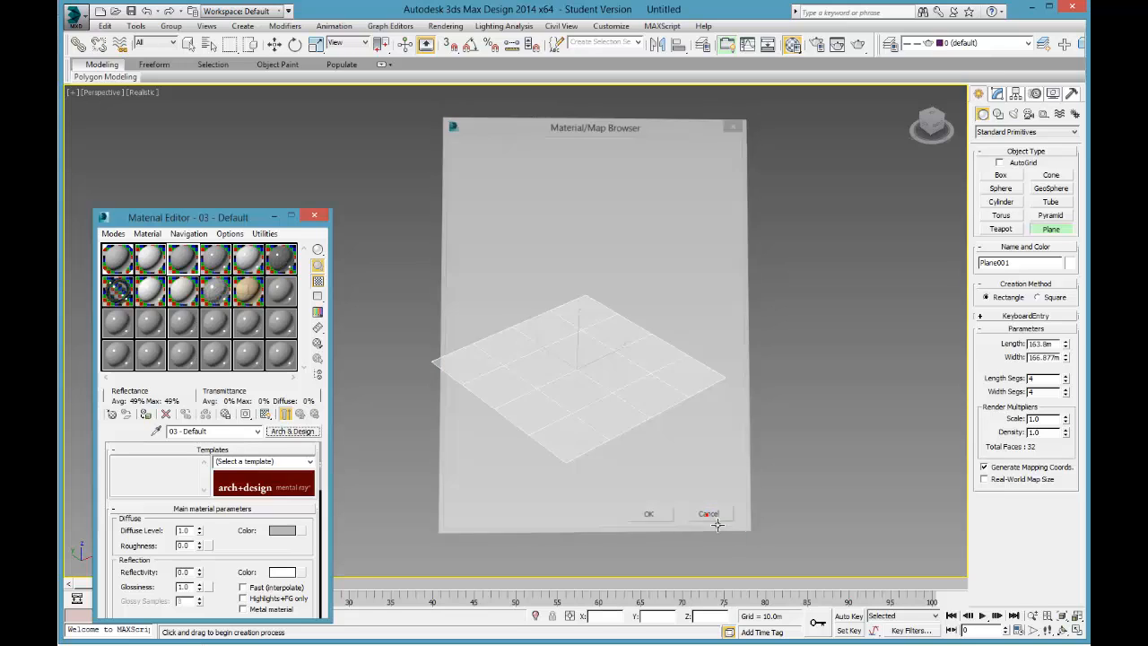
pyautogui.click(708, 513)
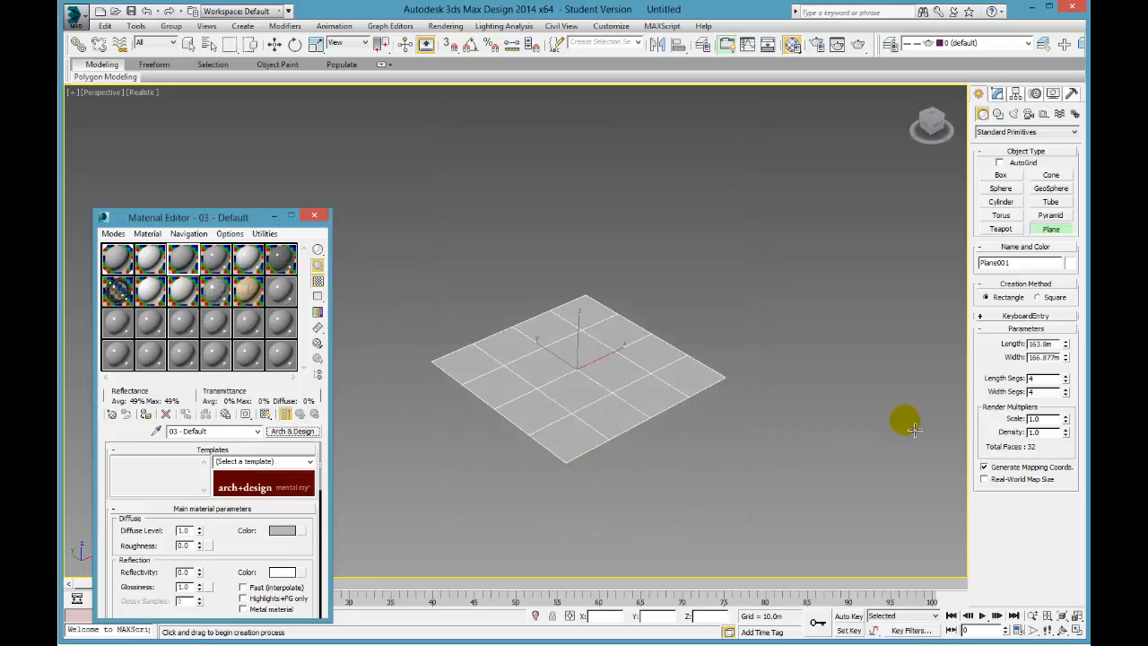
# - Draw Box001 on the plane and begin cloning it as Box002
pyautogui.click(1001, 175)
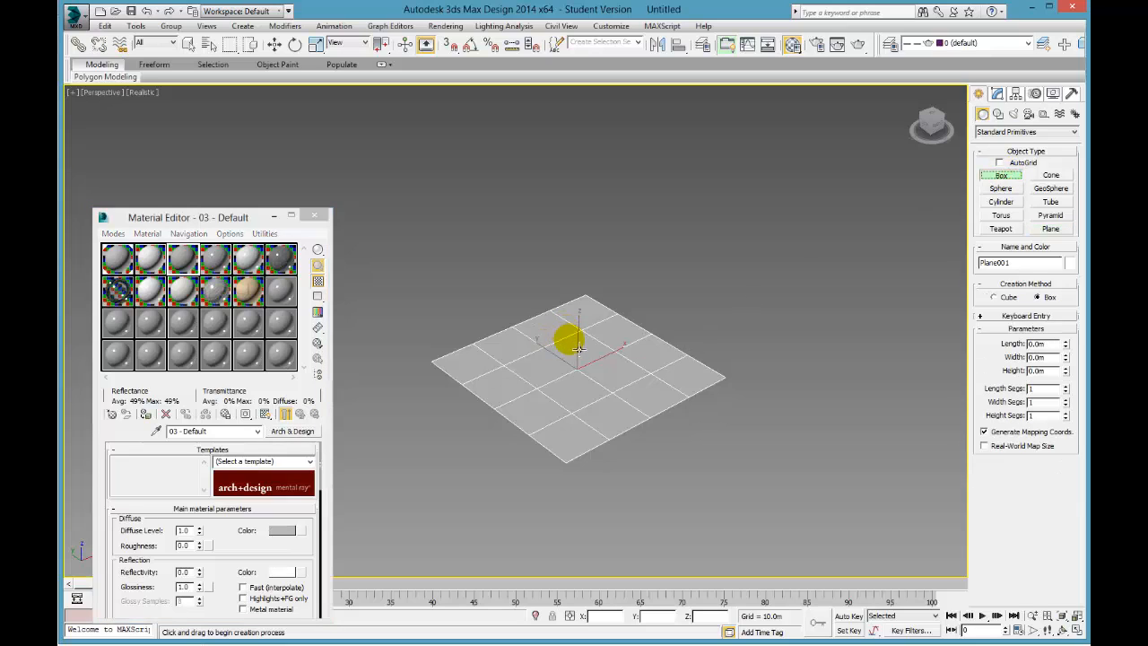
pyautogui.moveTo(579, 350); pyautogui.dragTo(547, 382)
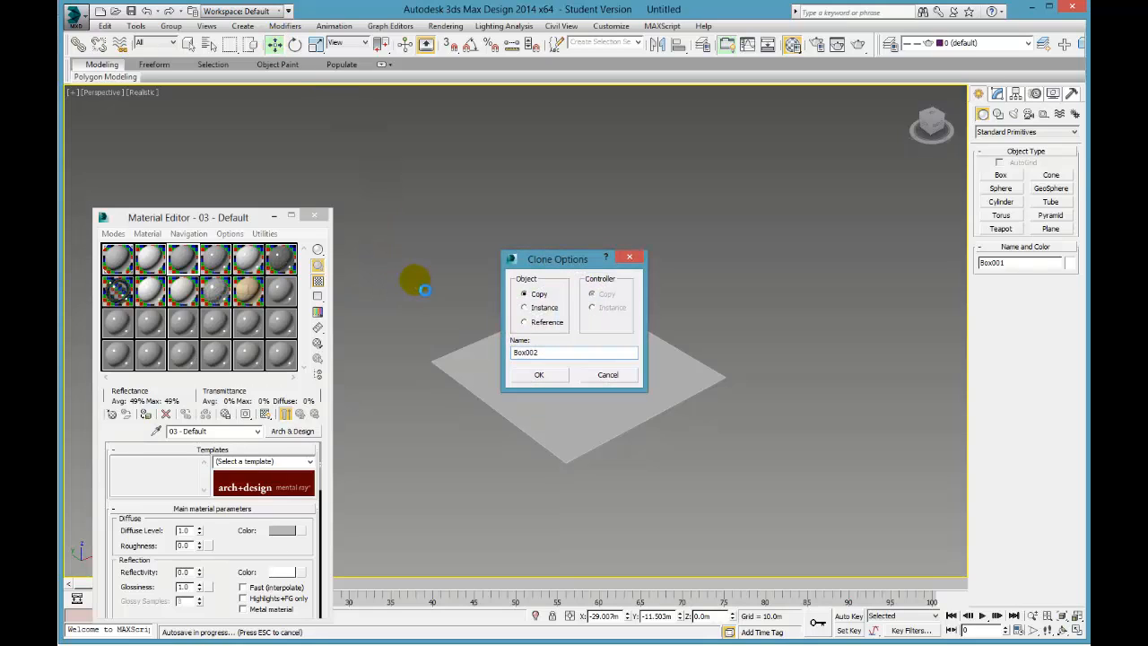
pyautogui.moveTo(416, 286)
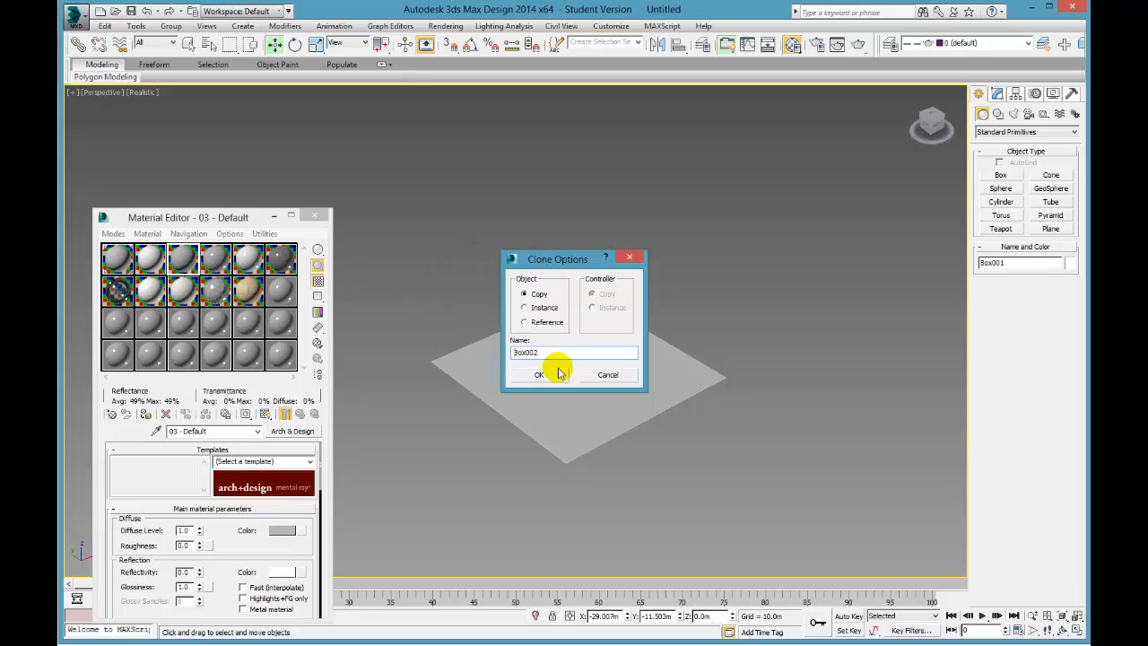
# - Confirm Box002 as an independent copy and set its absolute Y position to -7
pyautogui.click(538, 374)
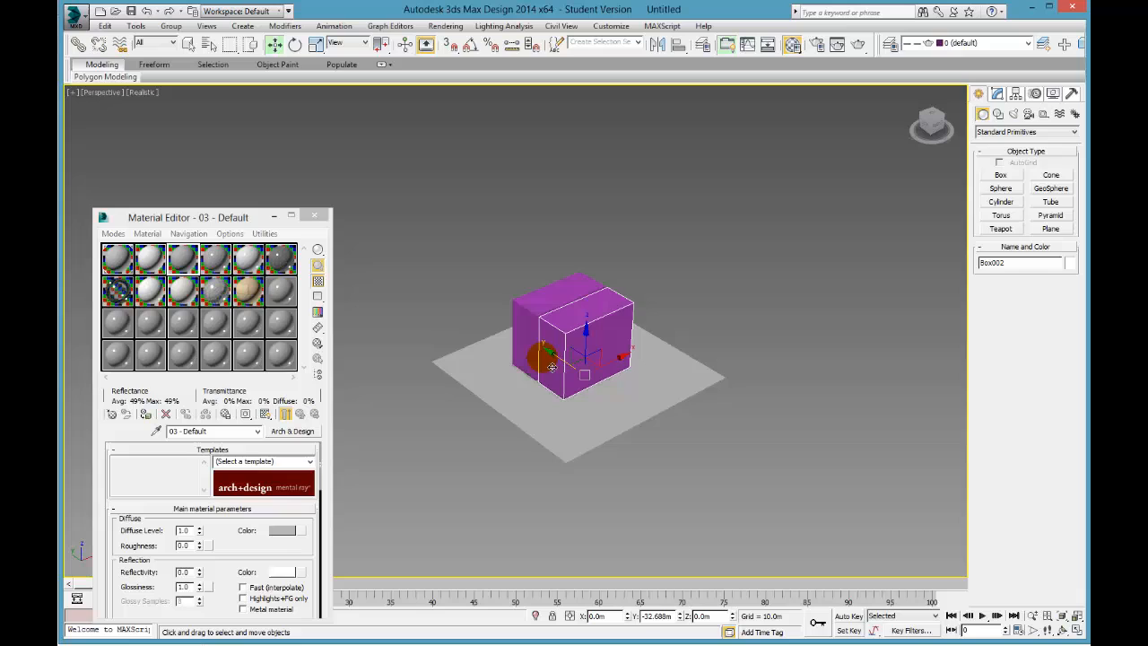
pyautogui.moveTo(548, 364); pyautogui.dragTo(548, 358)
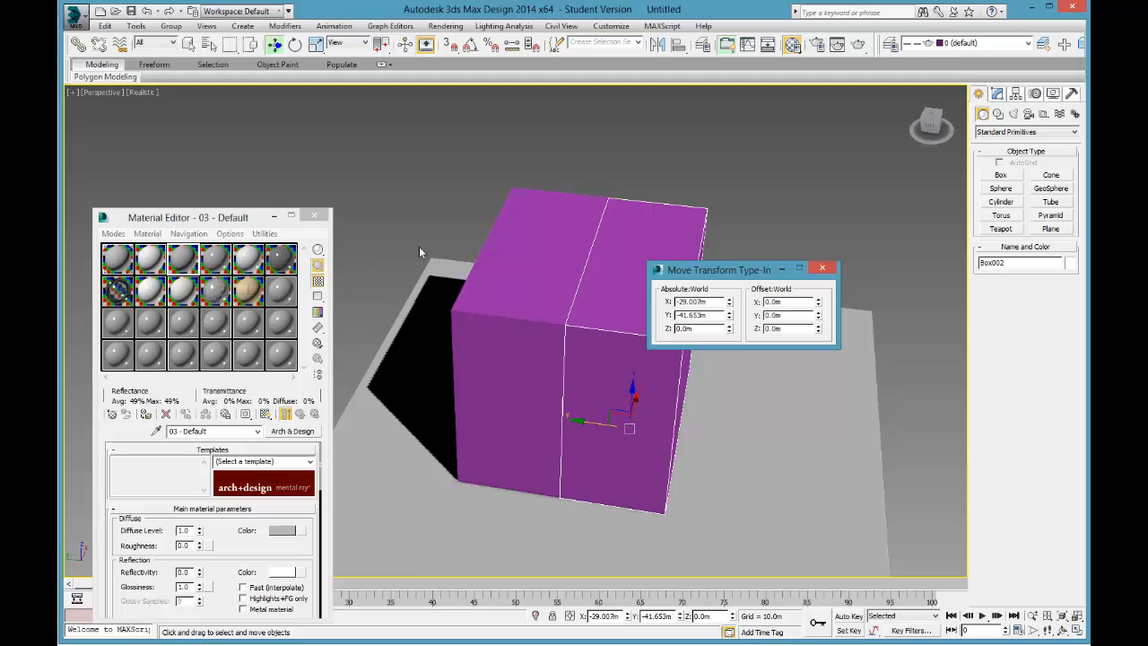
pyautogui.click(698, 314)
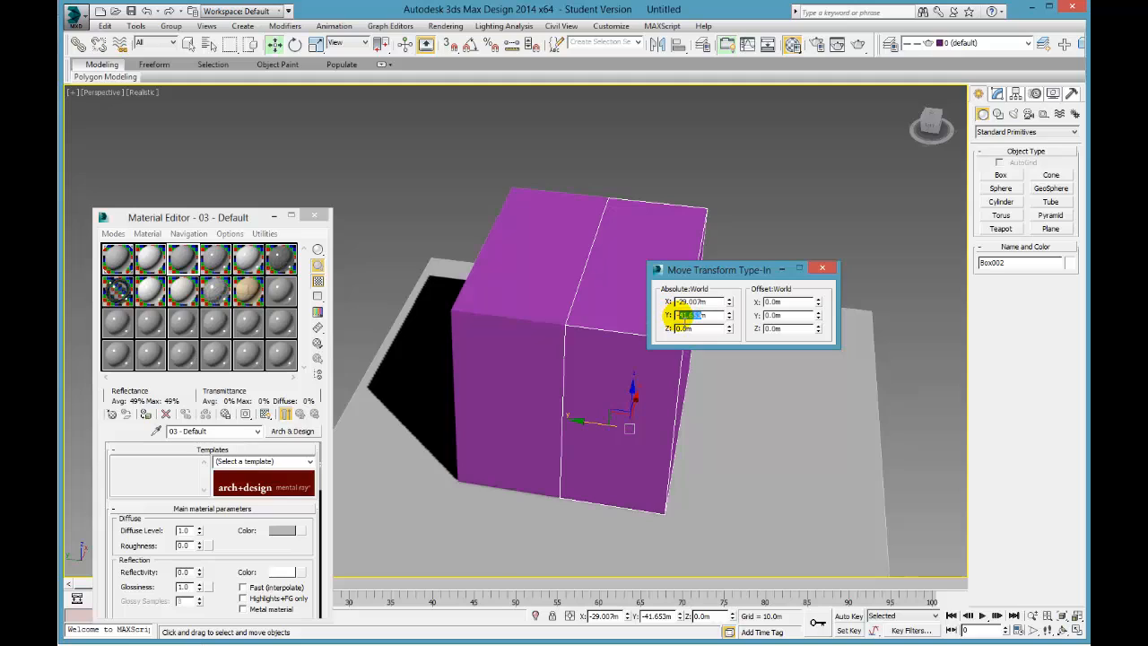
pyautogui.write('-7')
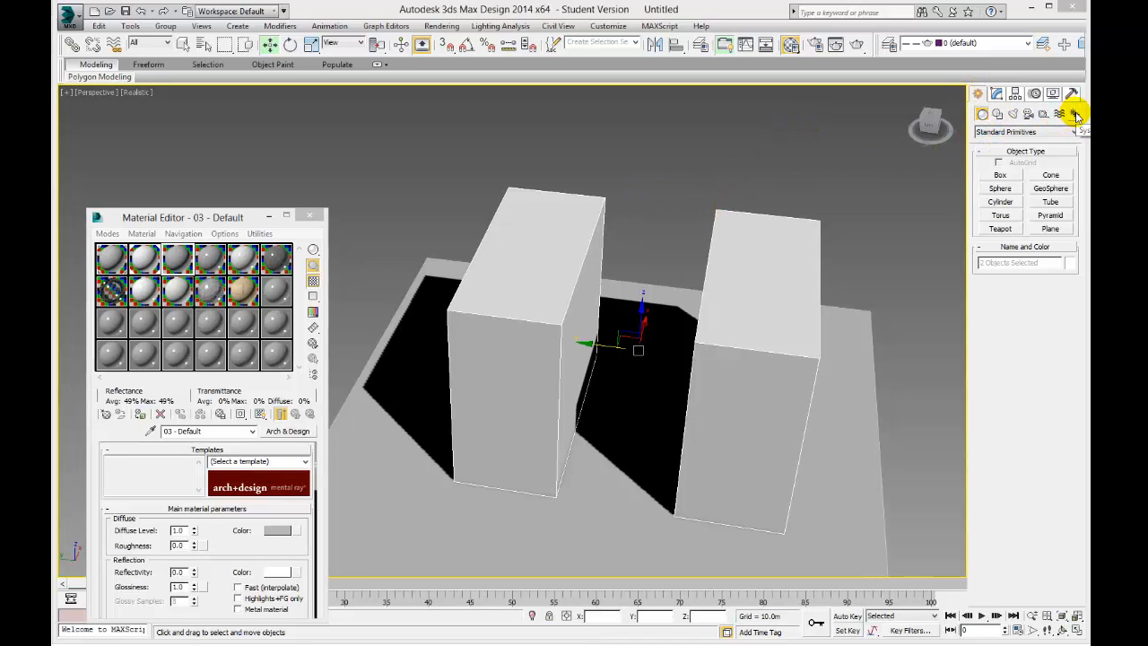
# - Add Daylight001 with mr Physical Sky and place its compass above the boxes
pyautogui.click(1074, 114)
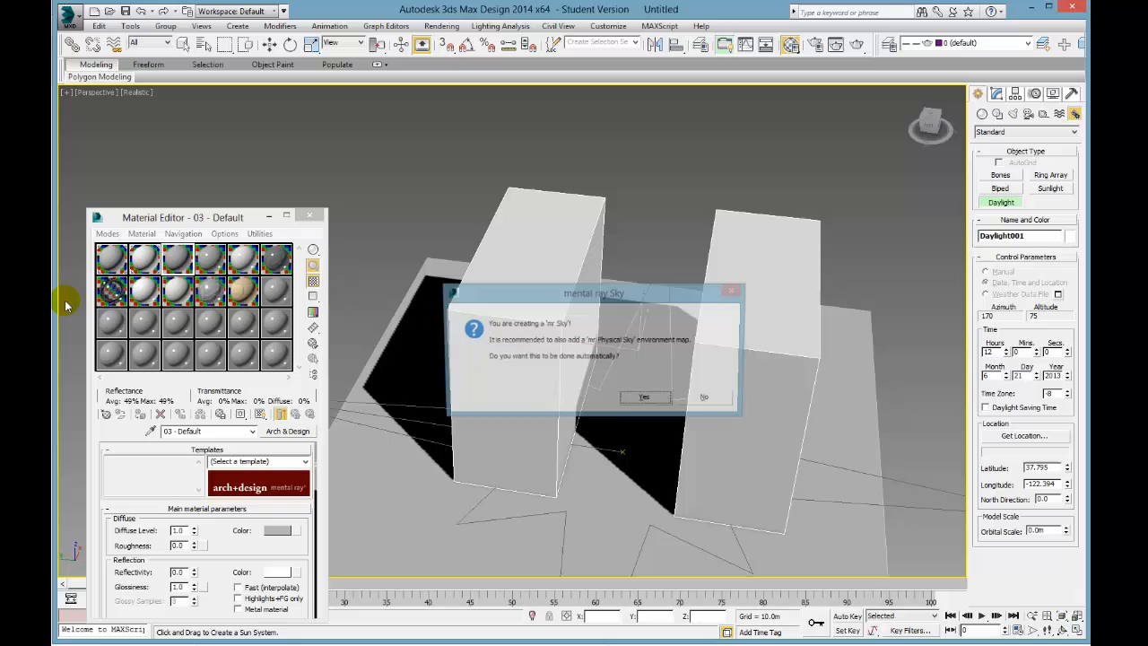
pyautogui.click(644, 396)
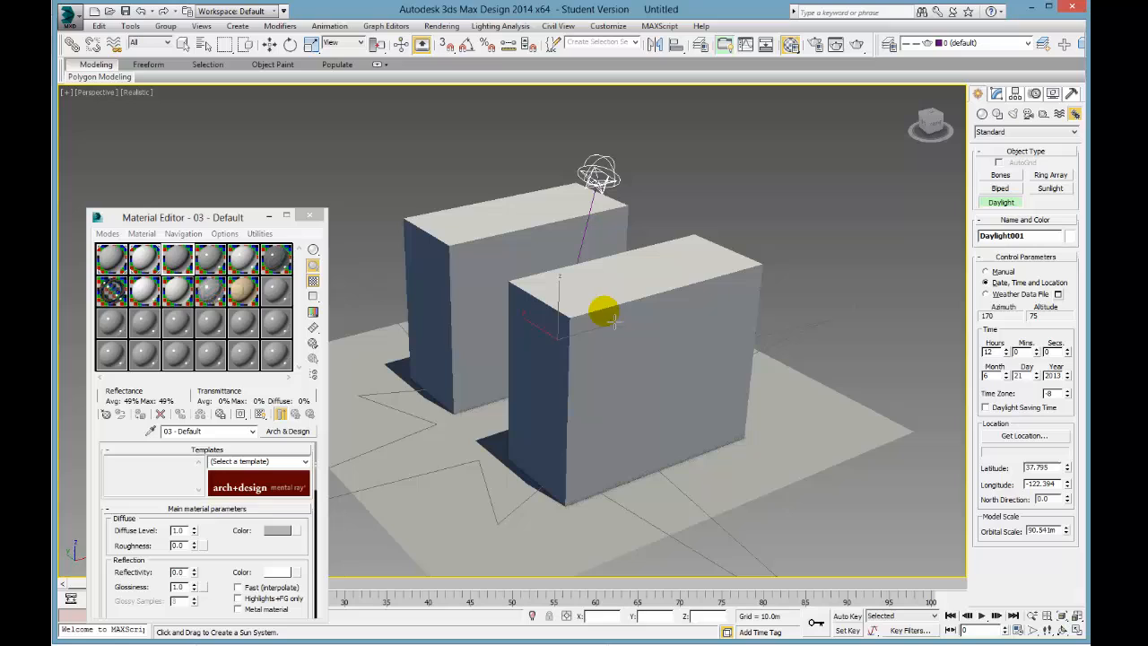
pyautogui.moveTo(605, 314); pyautogui.dragTo(662, 272)
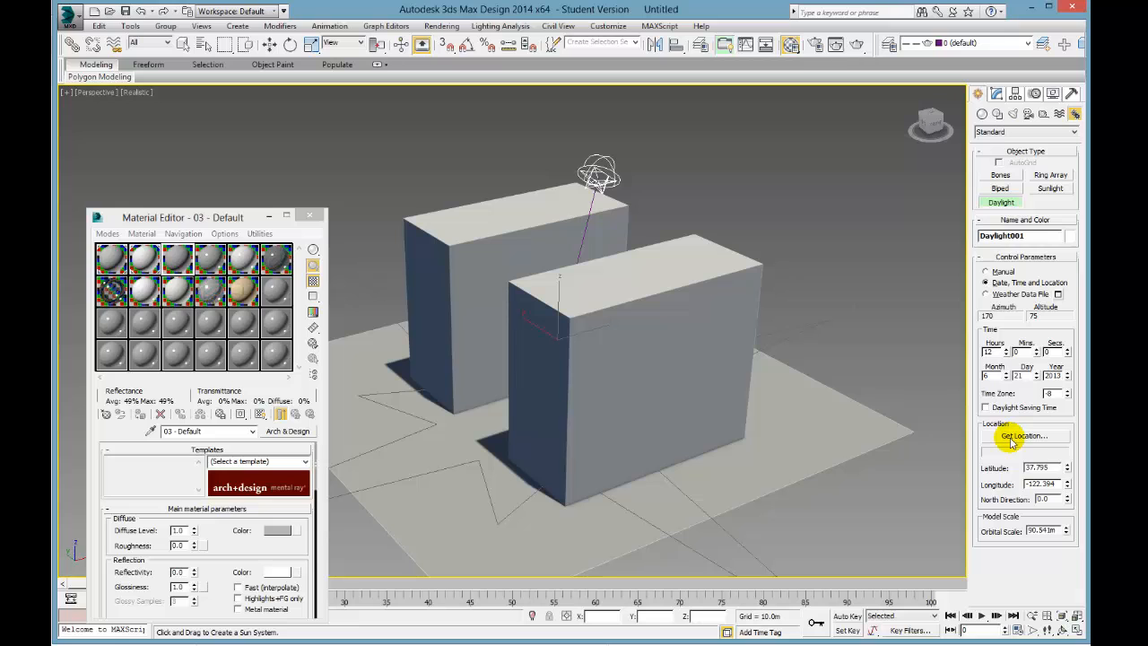
# - Set the daylight location to Melbourne, Australia, at 12:00 on 21 June 2013
pyautogui.click(1023, 435)
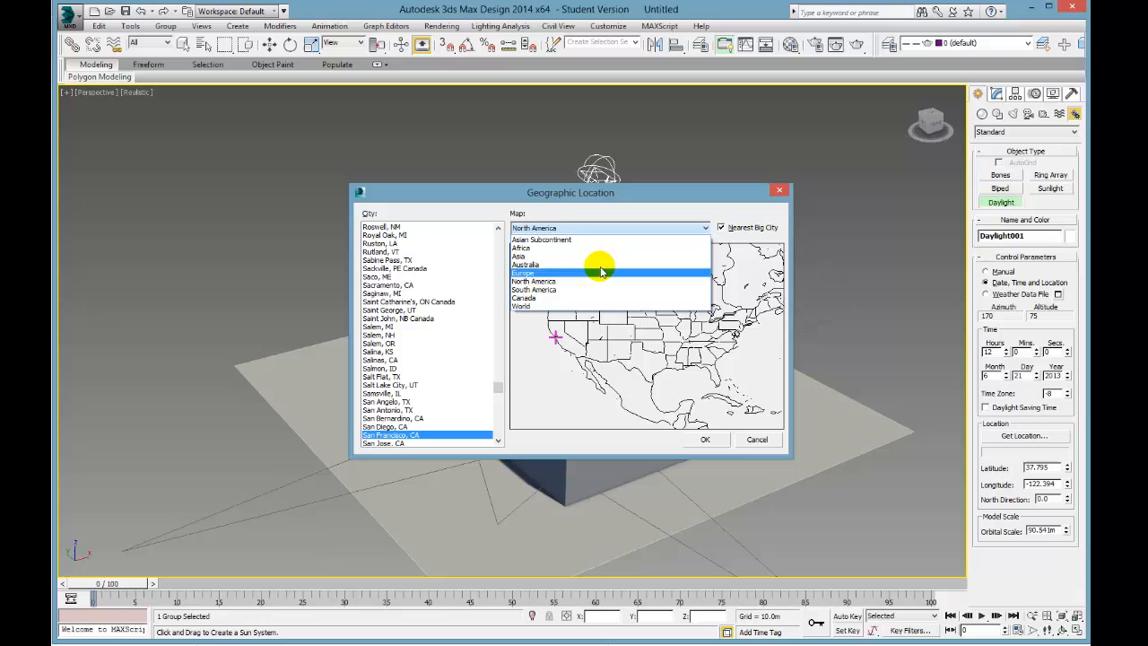
pyautogui.click(525, 265)
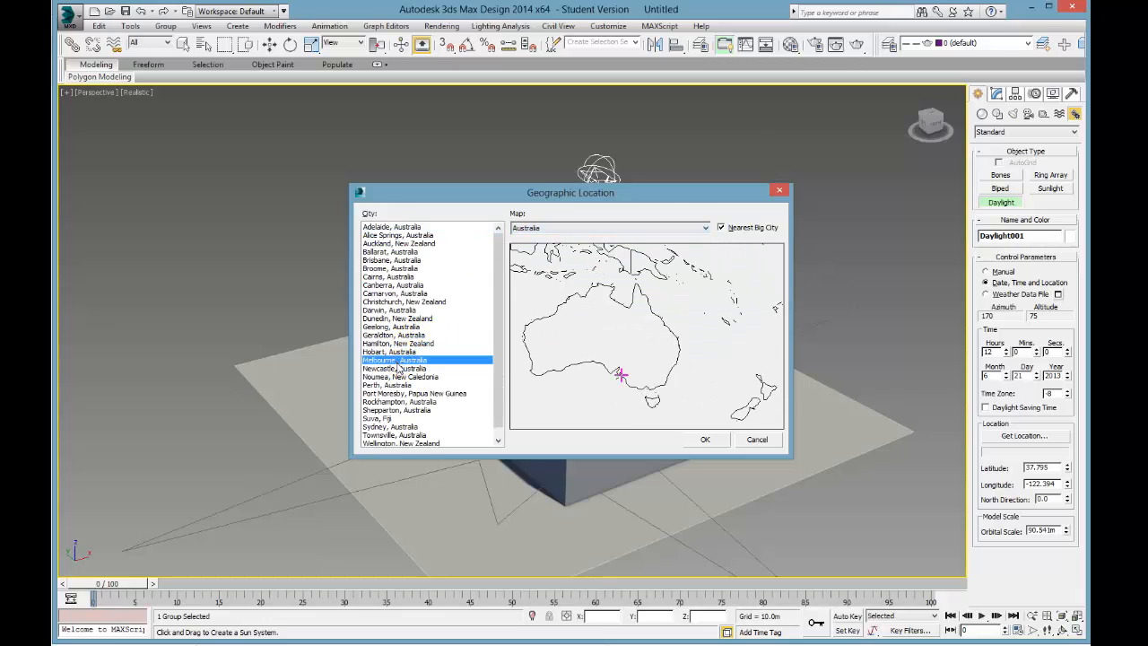
pyautogui.click(705, 439)
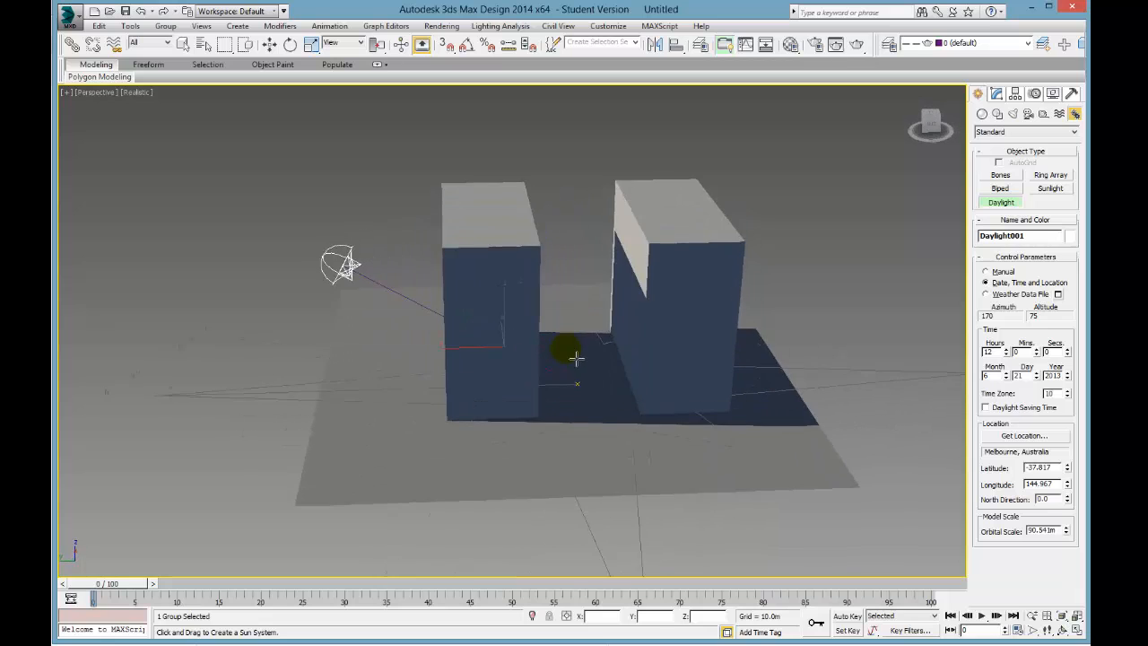
pyautogui.moveTo(574, 359); pyautogui.dragTo(759, 409)
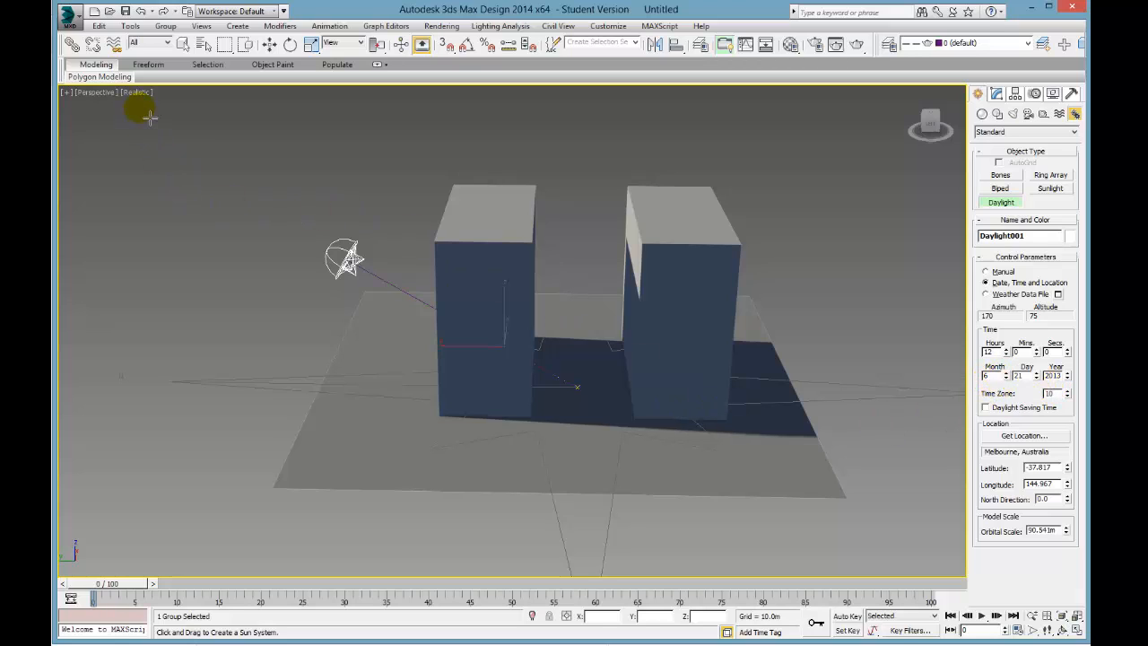
# - Confirm Realistic viewport shading and bring up Daylight001's mr Sky Model choices
pyautogui.click(137, 92)
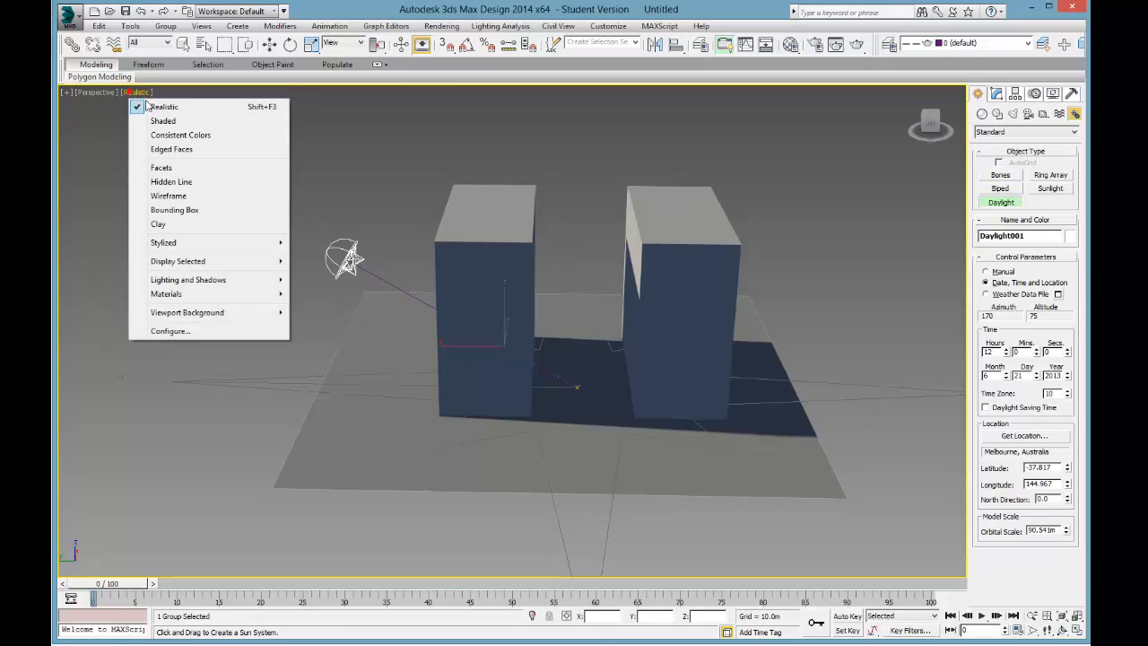
pyautogui.moveTo(231, 280)
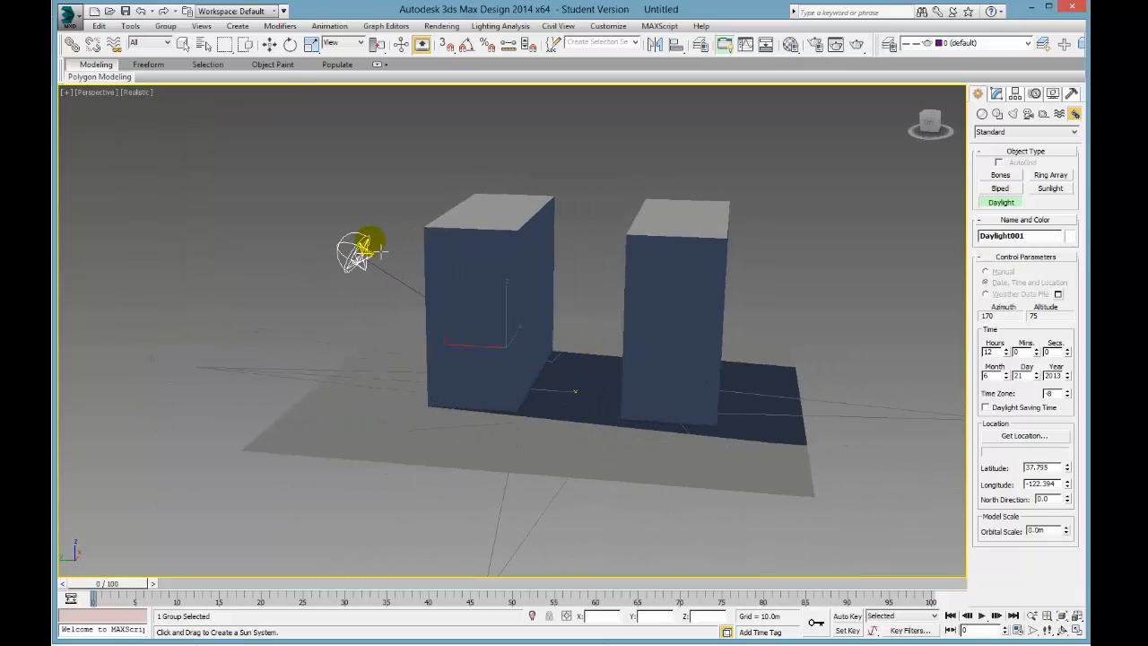
pyautogui.moveTo(363, 249); pyautogui.dragTo(916, 412)
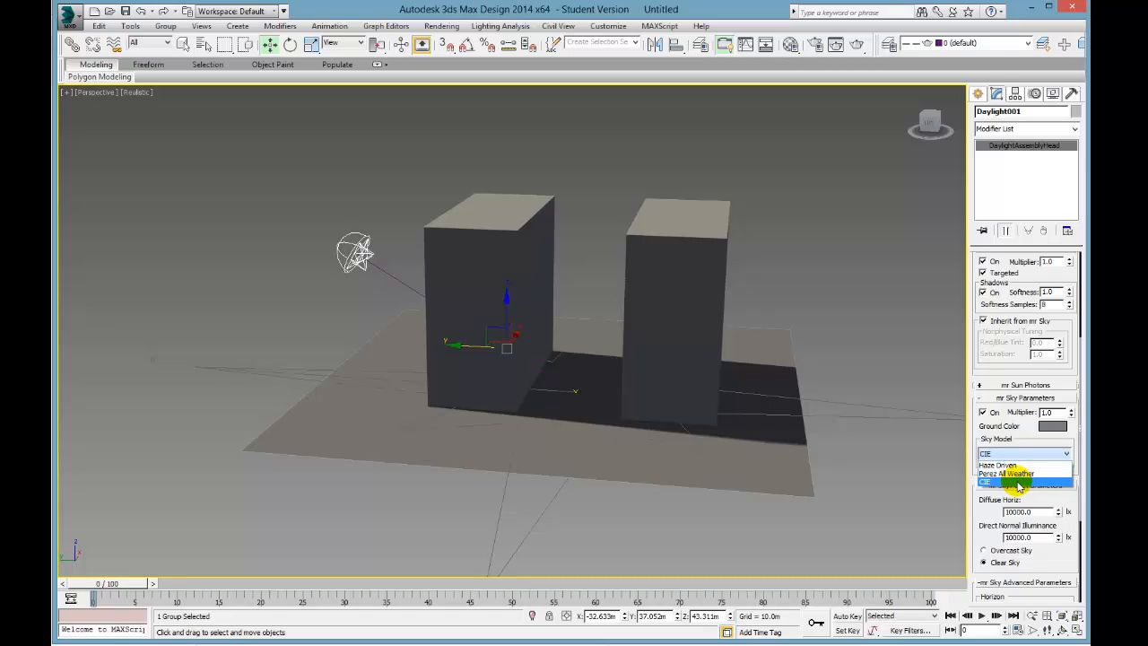
# - Switch the sky to the CIE model with Overcast Sky conditions
pyautogui.click(1003, 482)
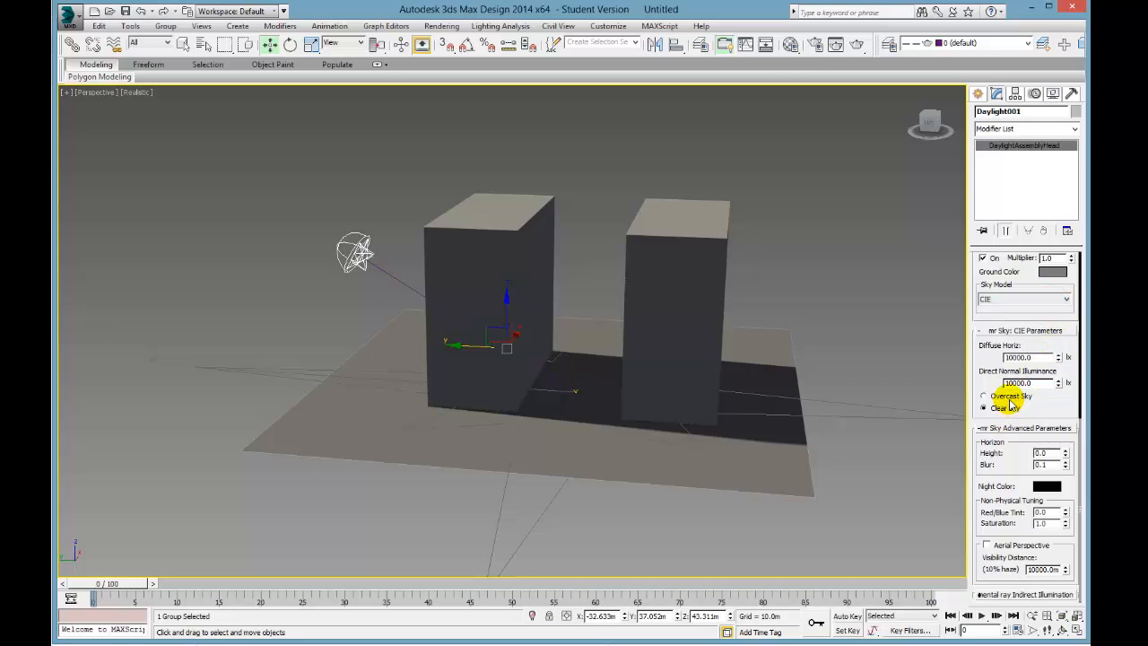
pyautogui.click(985, 396)
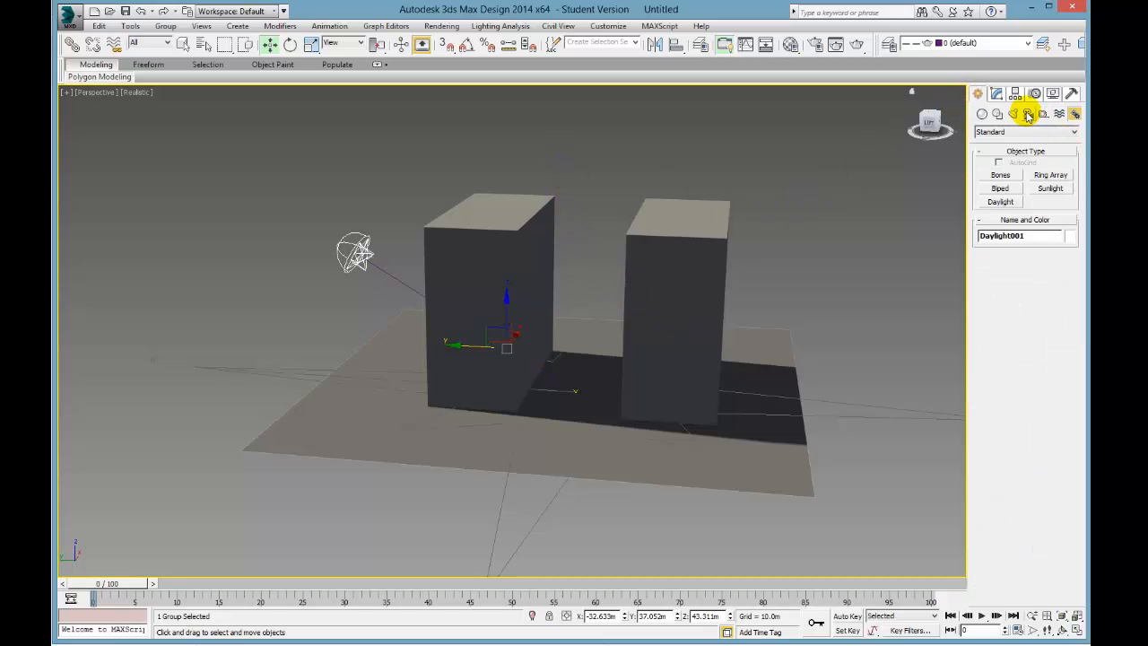
# - Create free Camera001 in quad view, show its shot, and reframe it between the buildings
pyautogui.click(1029, 113)
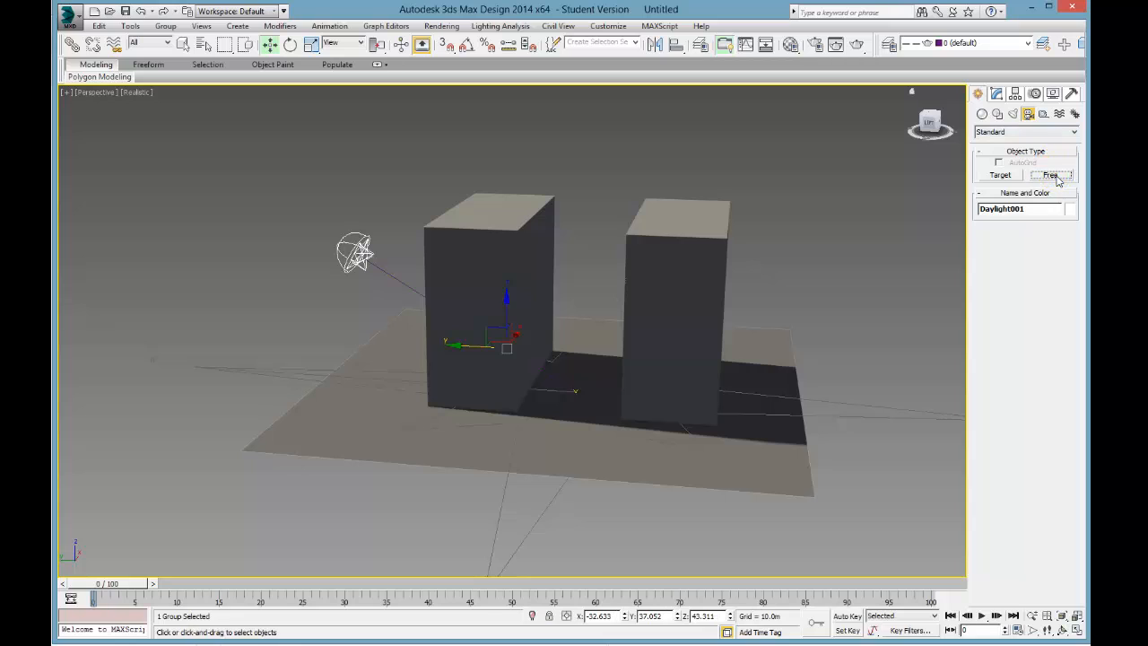
pyautogui.click(1050, 175)
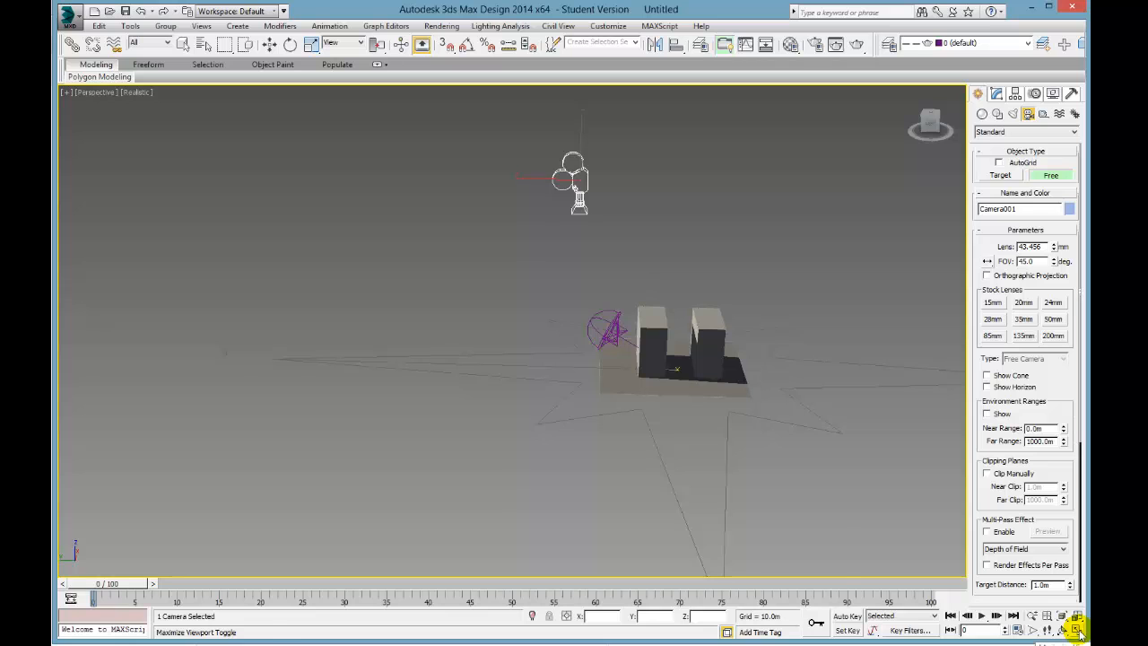
pyautogui.press('alt+w')
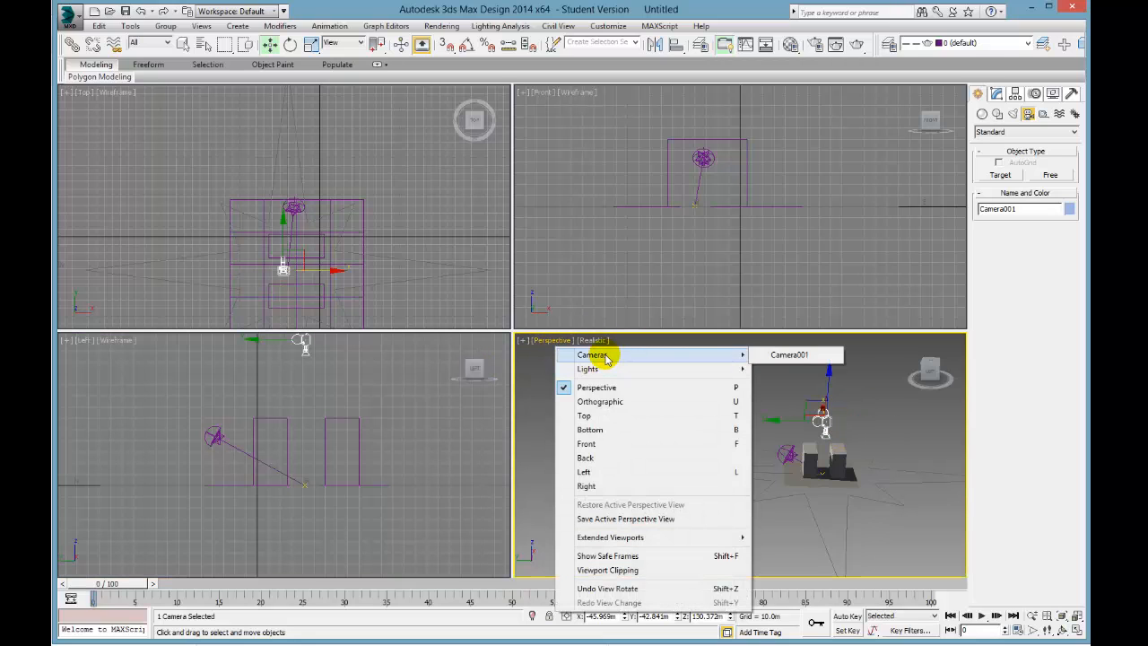
pyautogui.click(789, 354)
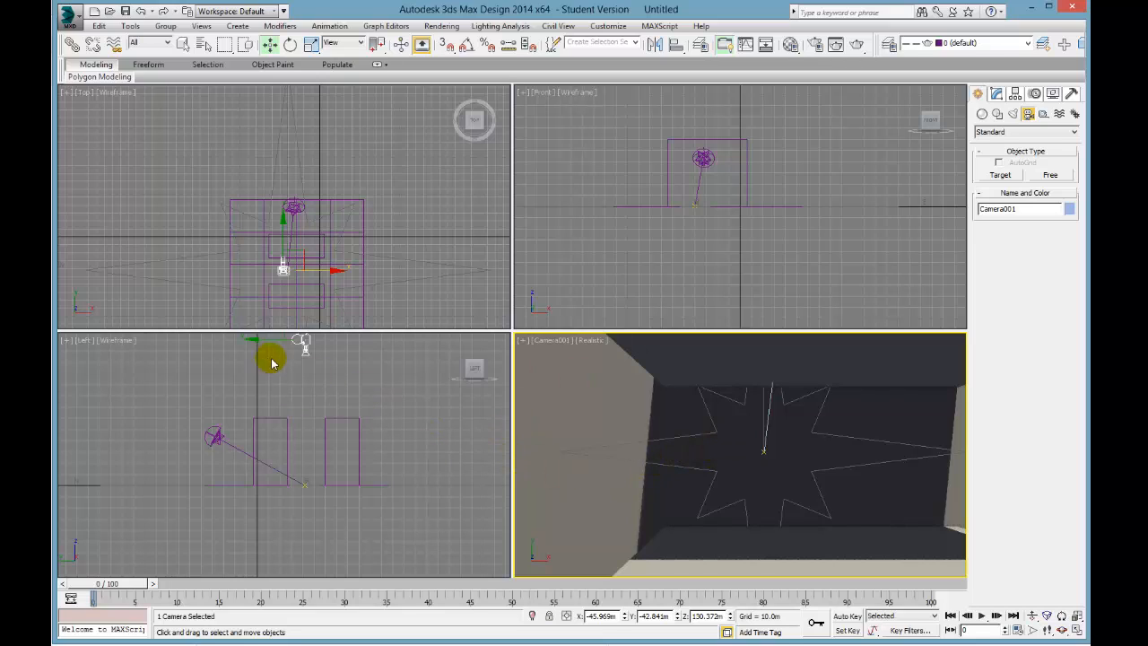
pyautogui.moveTo(864, 424)
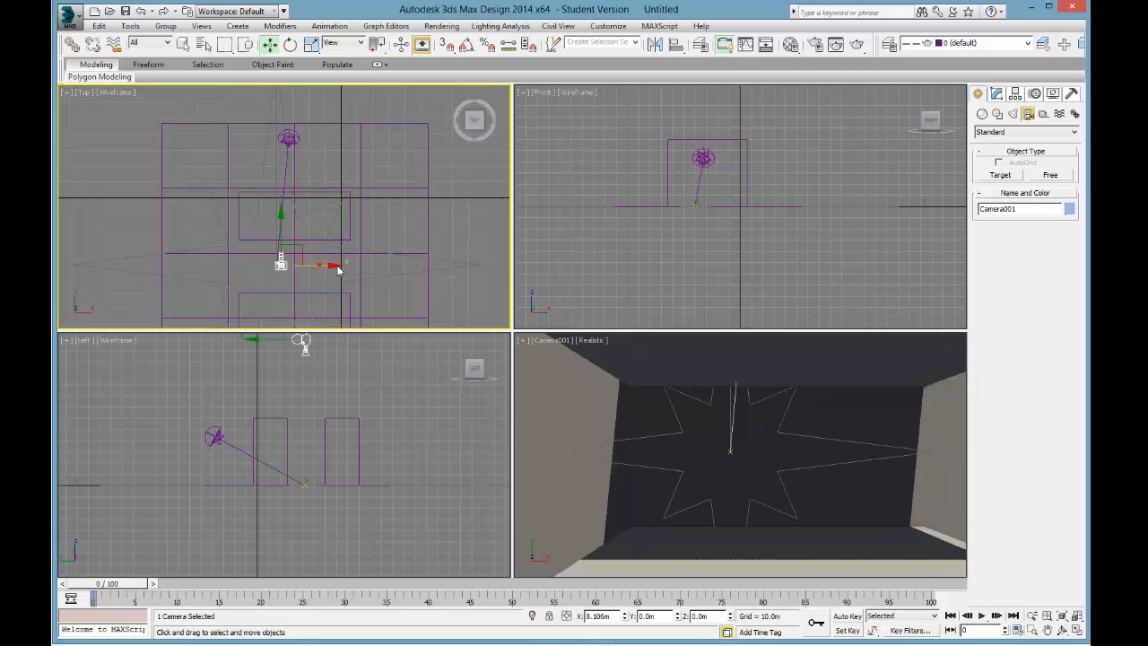
pyautogui.moveTo(310, 264); pyautogui.dragTo(350, 274)
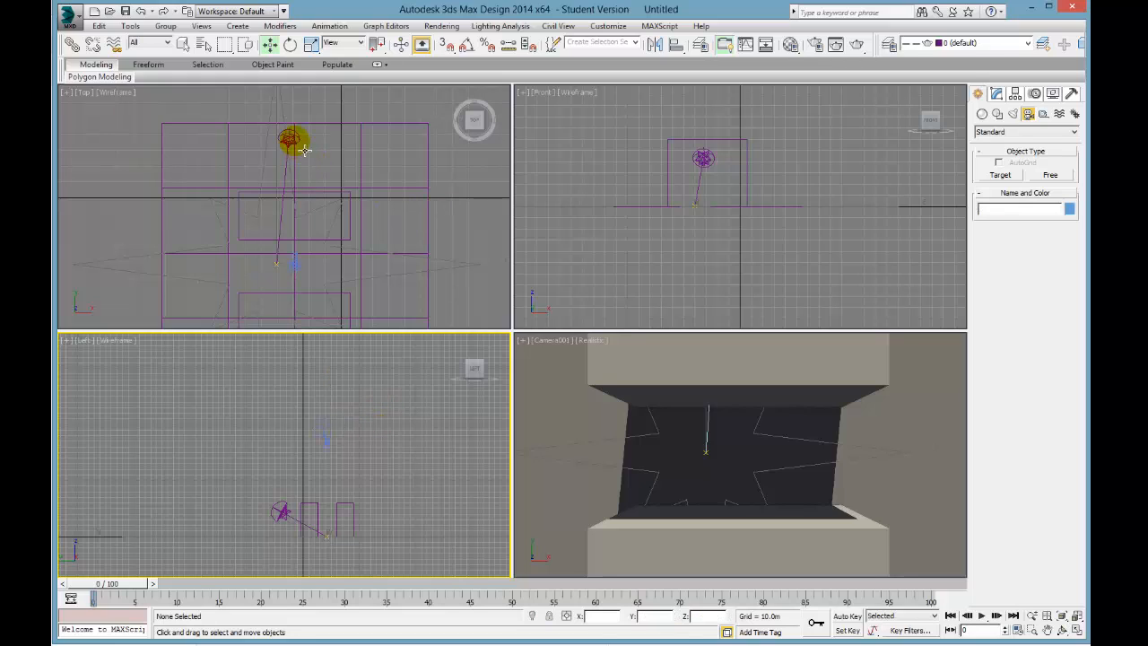
pyautogui.click(291, 139)
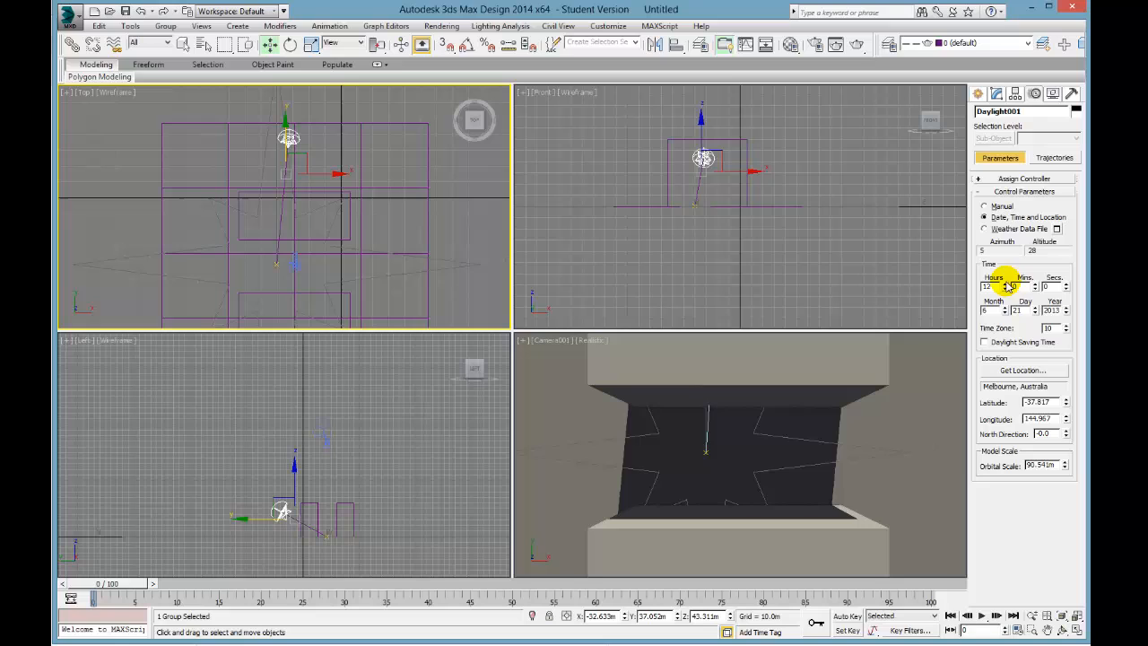
# - Raise Daylight001's sun time to 13:00
pyautogui.click(1008, 283)
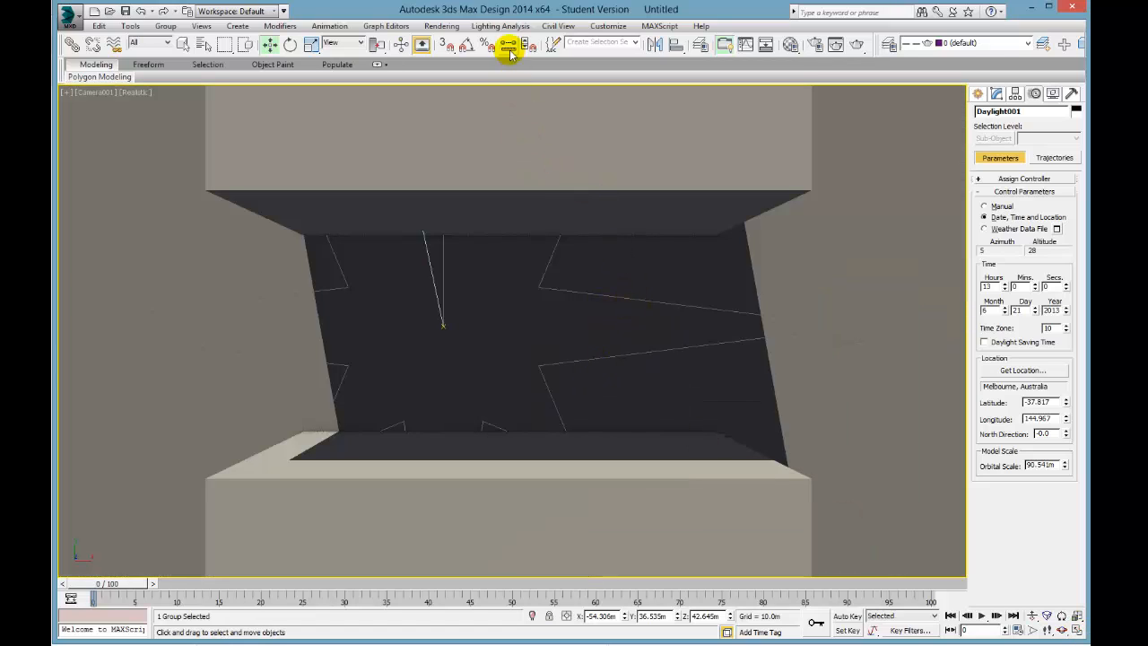
pyautogui.click(501, 25)
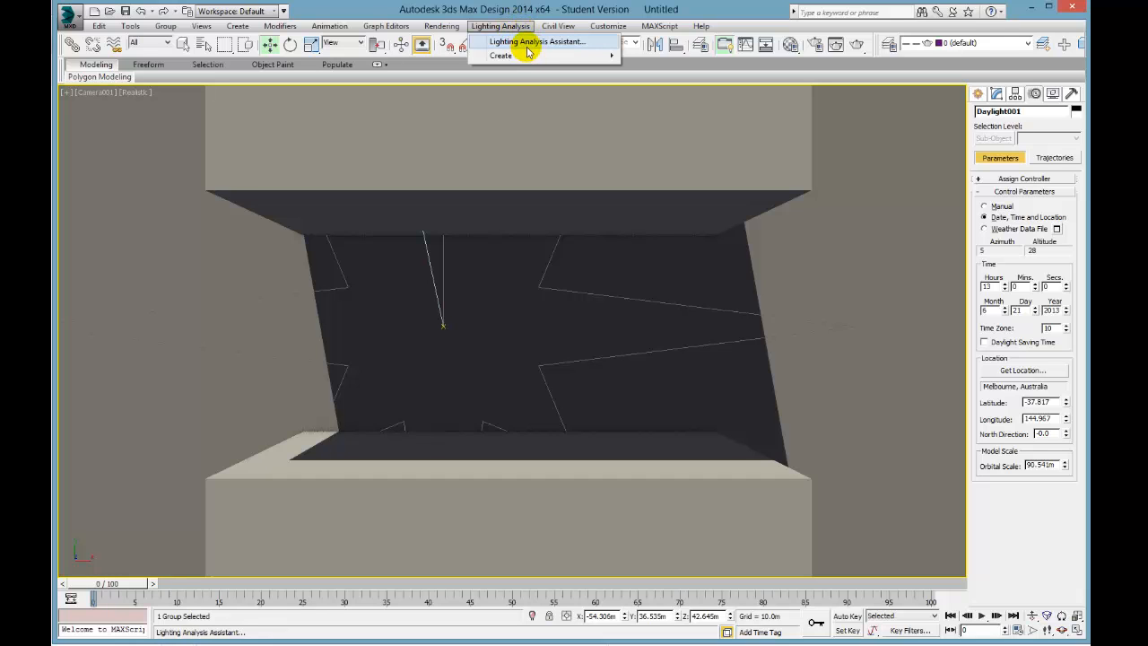
# - Open the Lighting Analysis Assistant, review its General and Lighting tabs, and render Camera001's view
pyautogui.click(538, 41)
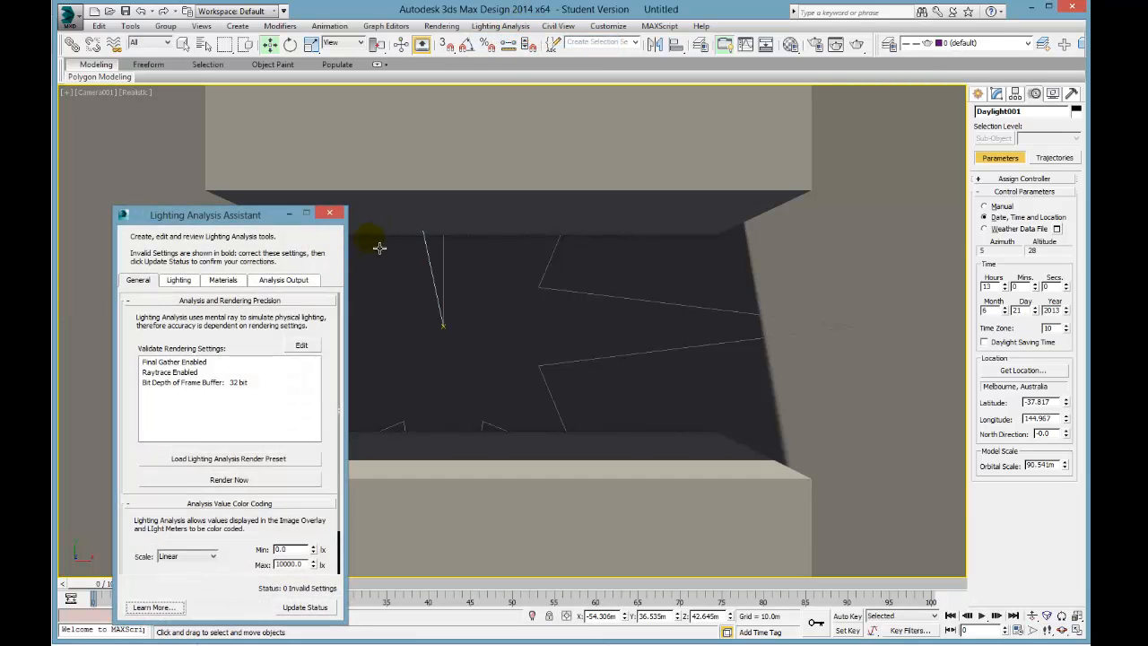
pyautogui.moveTo(204, 215); pyautogui.dragTo(351, 171)
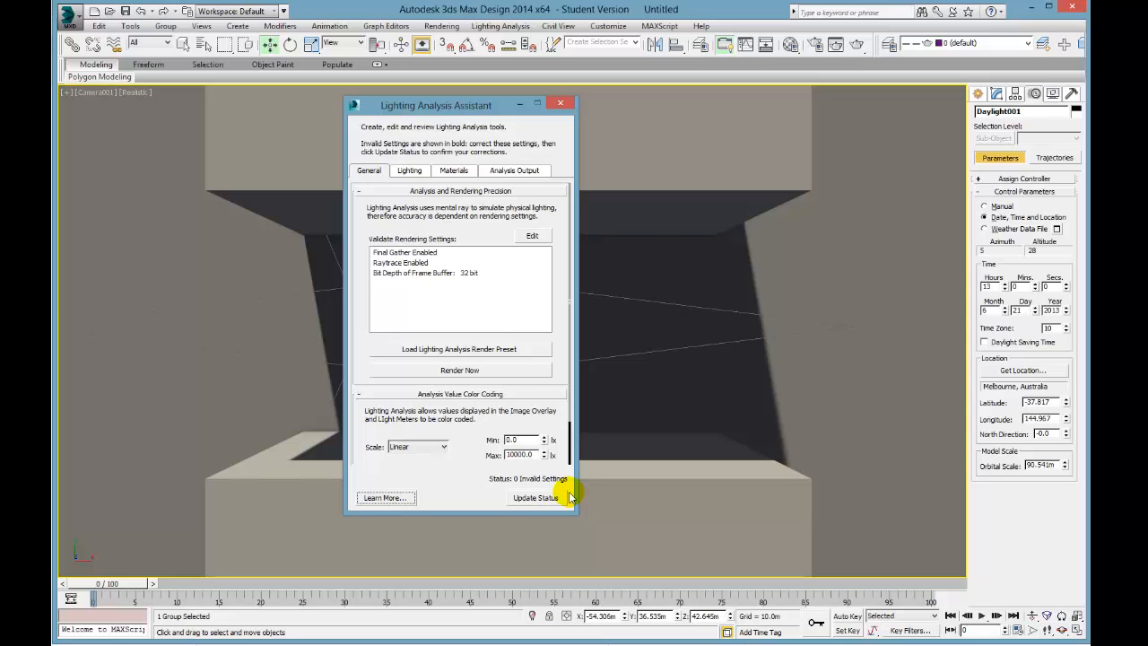
pyautogui.moveTo(523, 482)
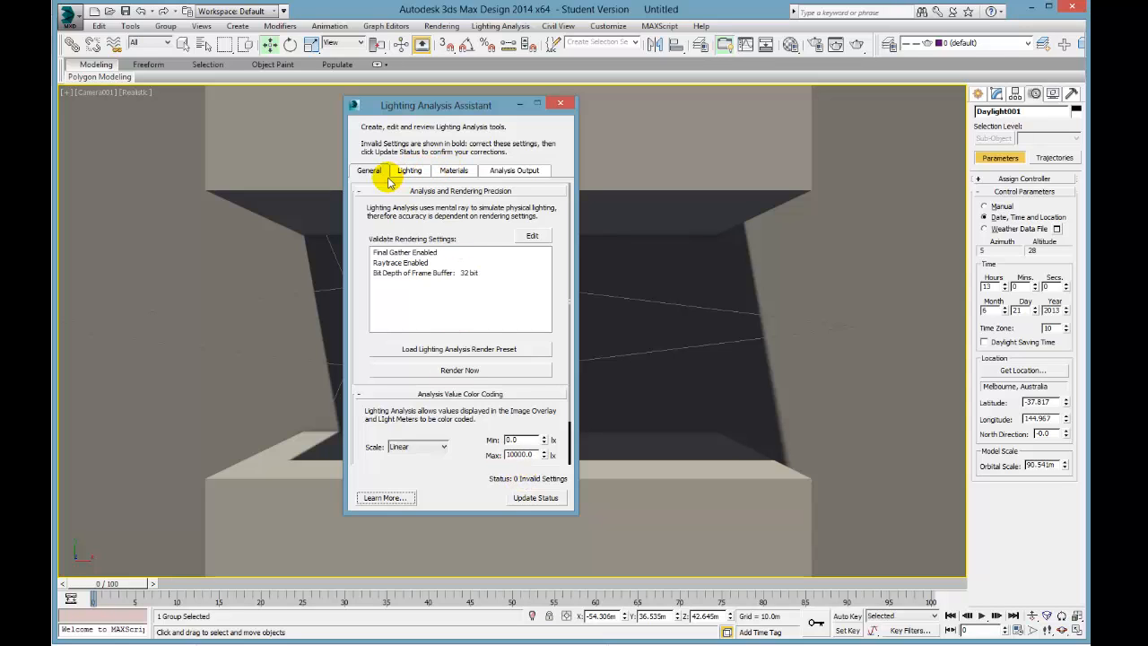
pyautogui.moveTo(422, 170)
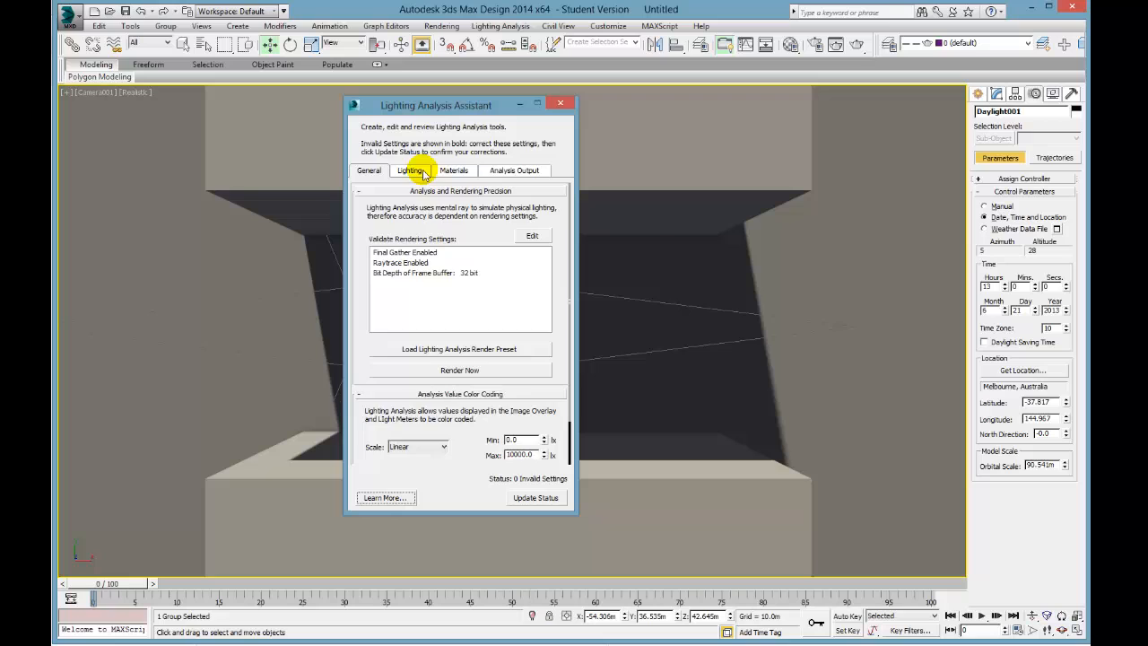
pyautogui.click(410, 170)
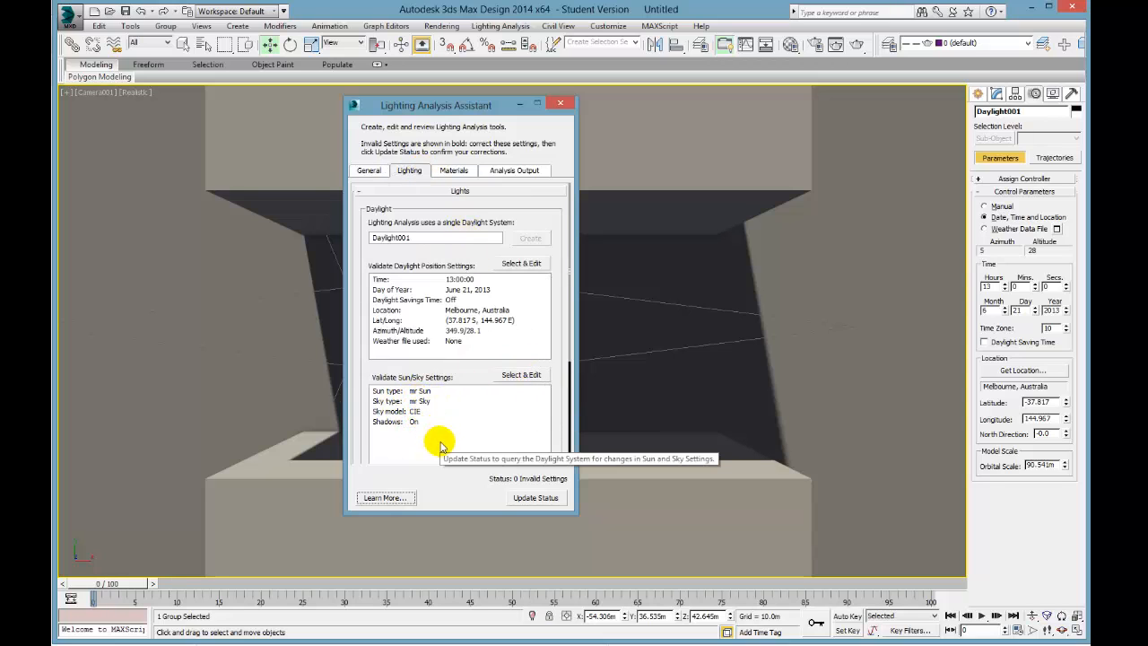
pyautogui.moveTo(500, 271)
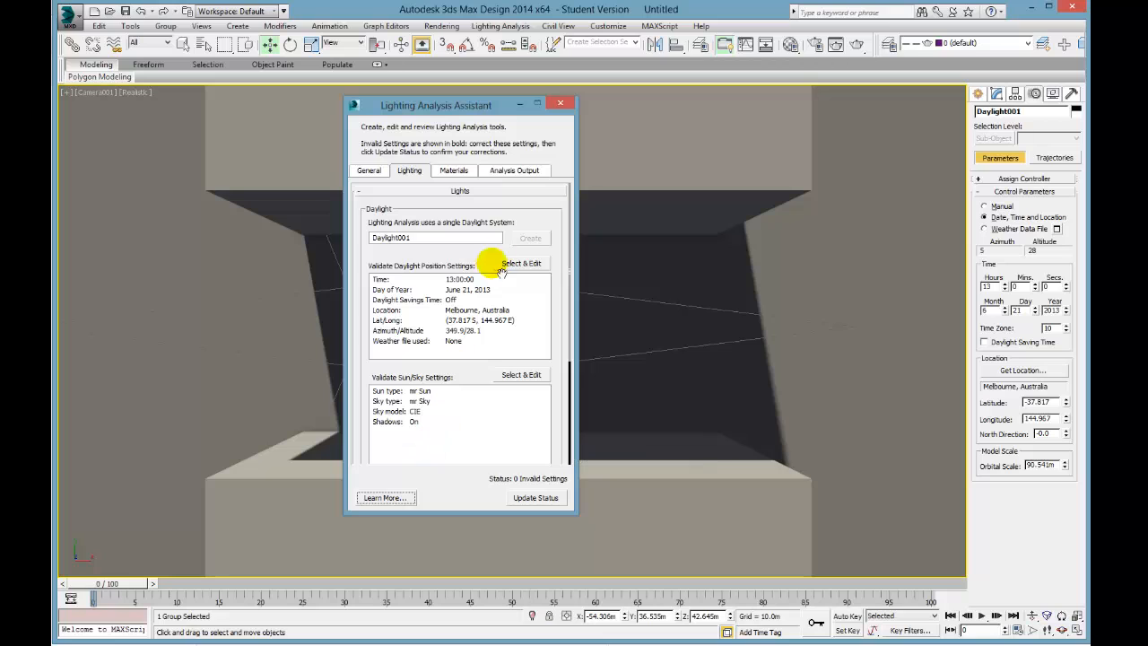
pyautogui.click(368, 170)
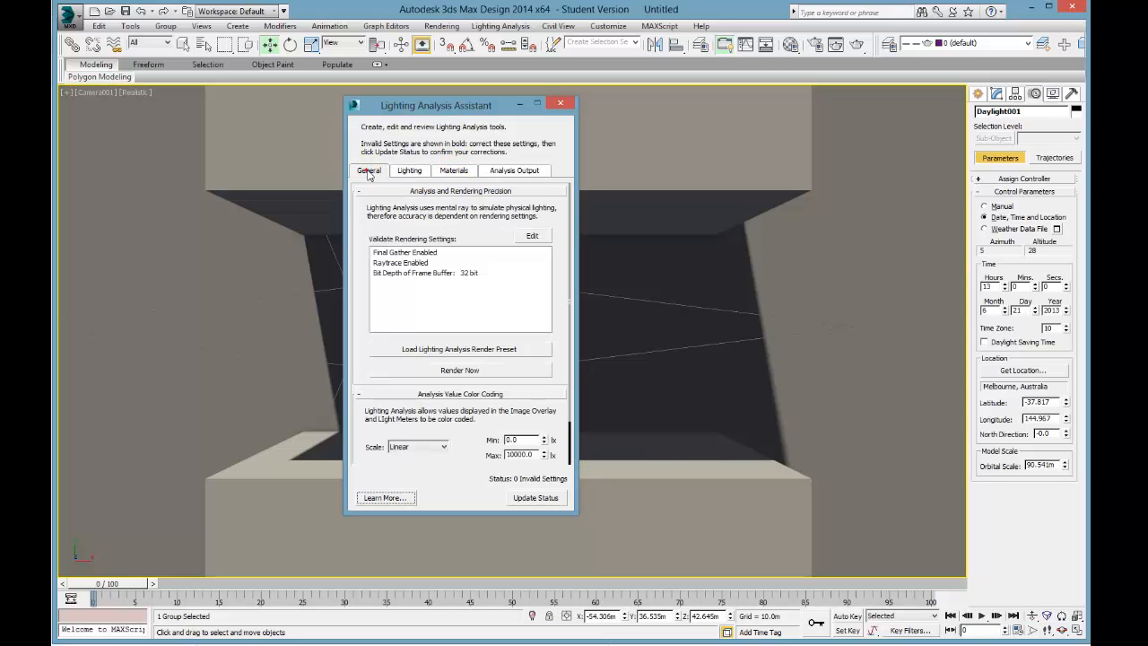
pyautogui.moveTo(498, 348)
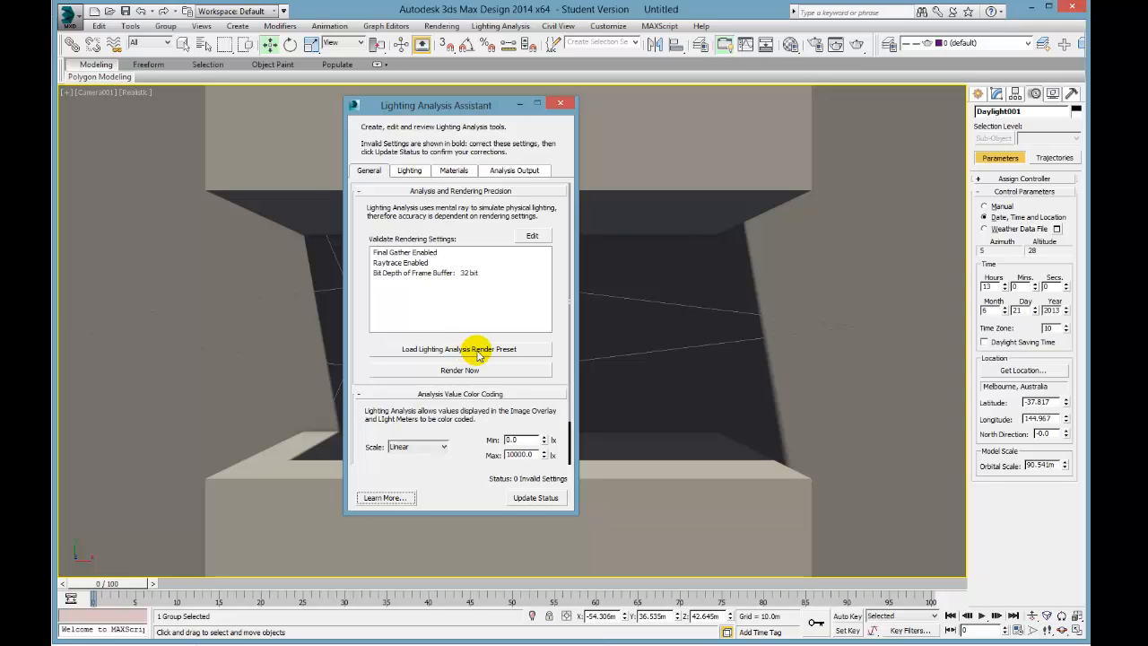
pyautogui.moveTo(475, 370)
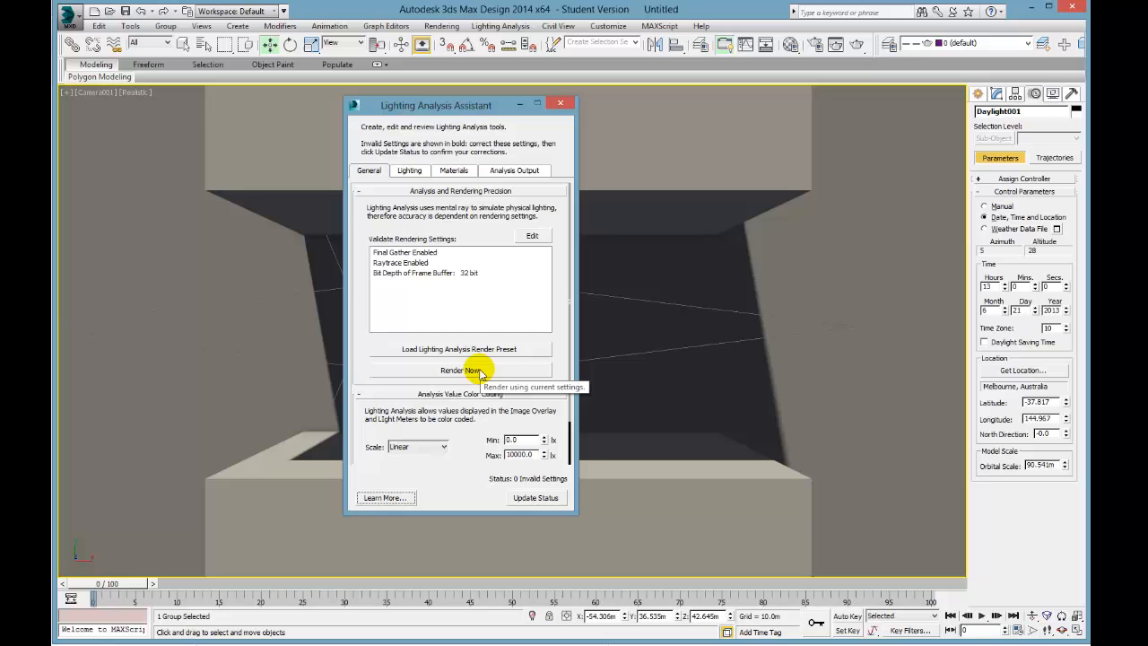
pyautogui.click(460, 370)
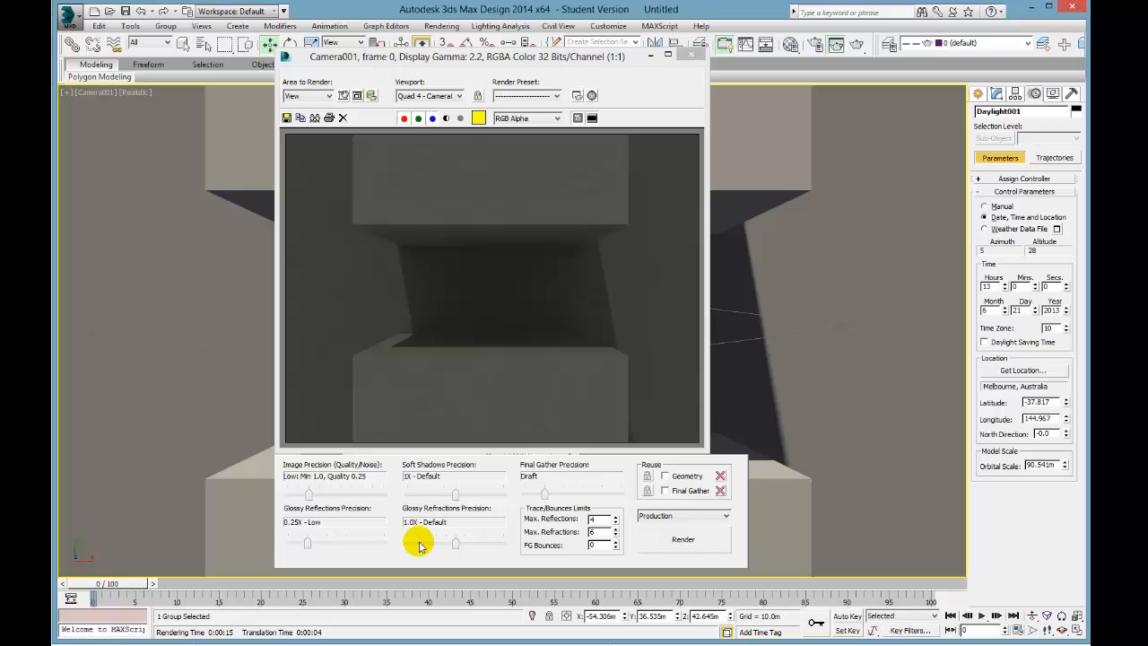
# - Lower glossy refraction precision and the reflection and refraction limits, then re-render Camera001's view
pyautogui.moveTo(456, 543); pyautogui.dragTo(426, 542)
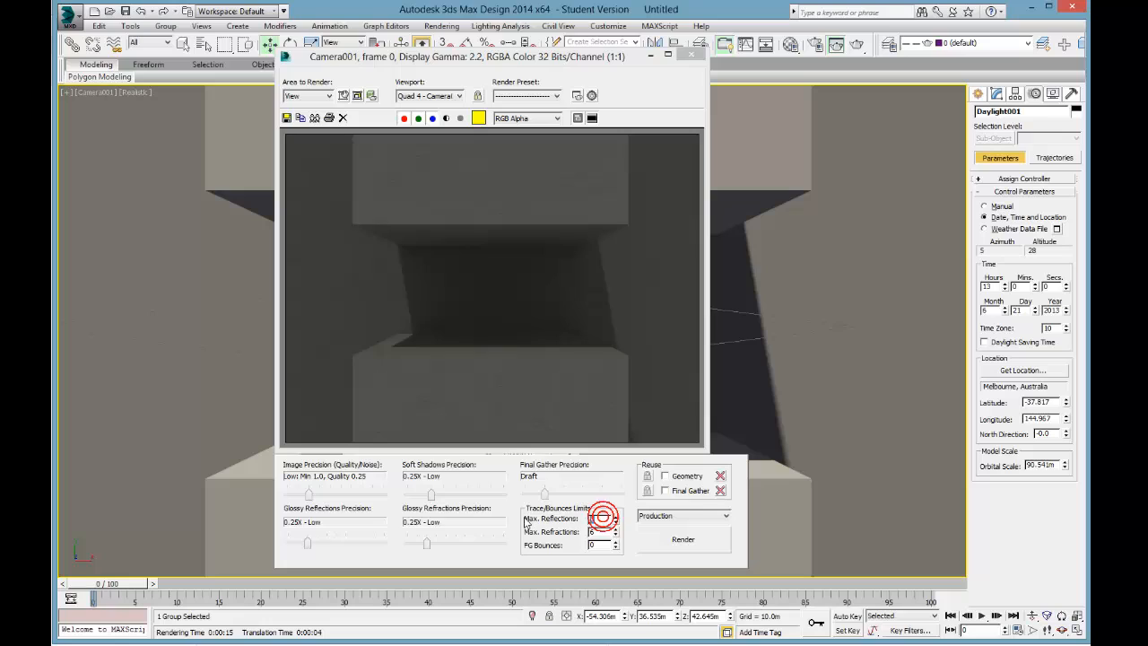
pyautogui.click(597, 520)
pyautogui.write('2')
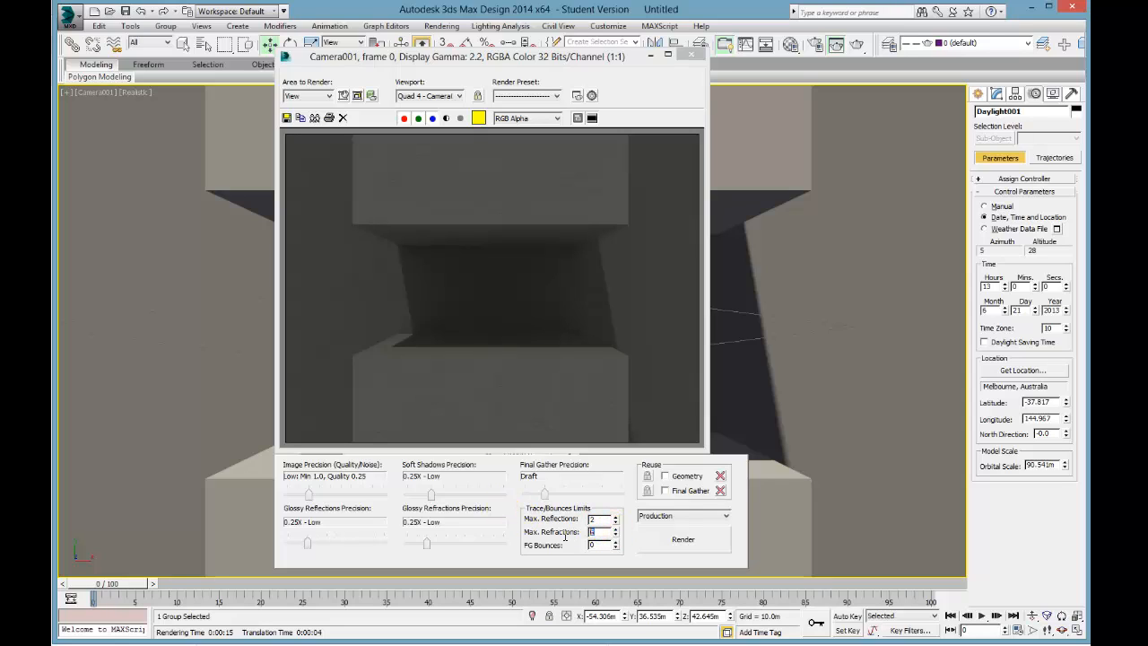
pyautogui.click(616, 535)
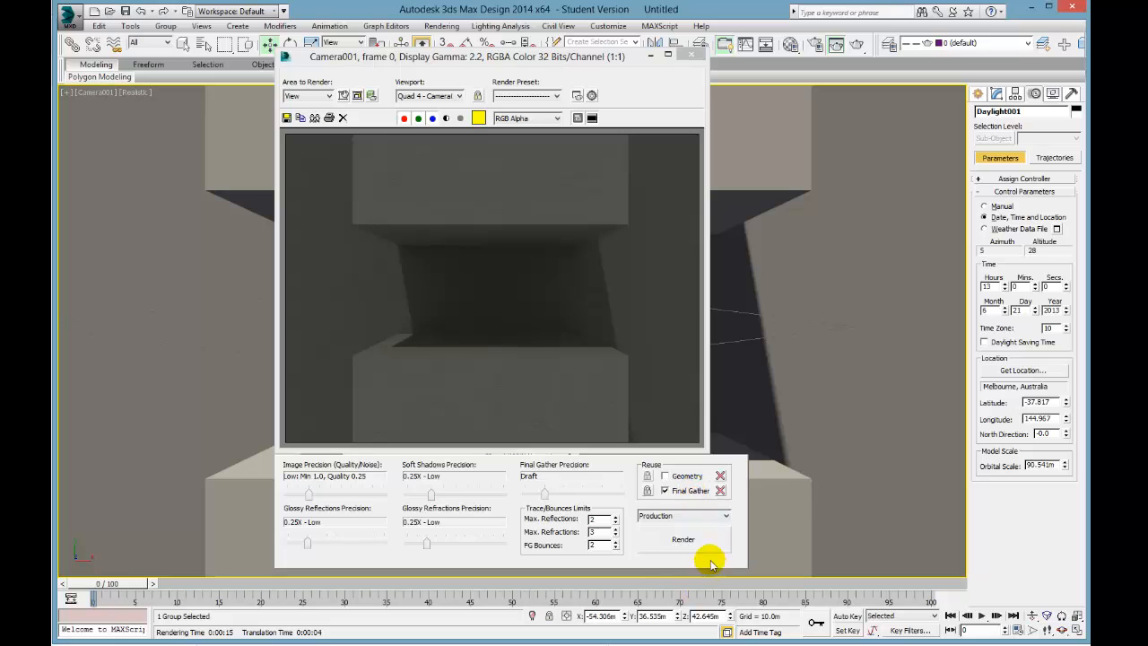
pyautogui.click(684, 539)
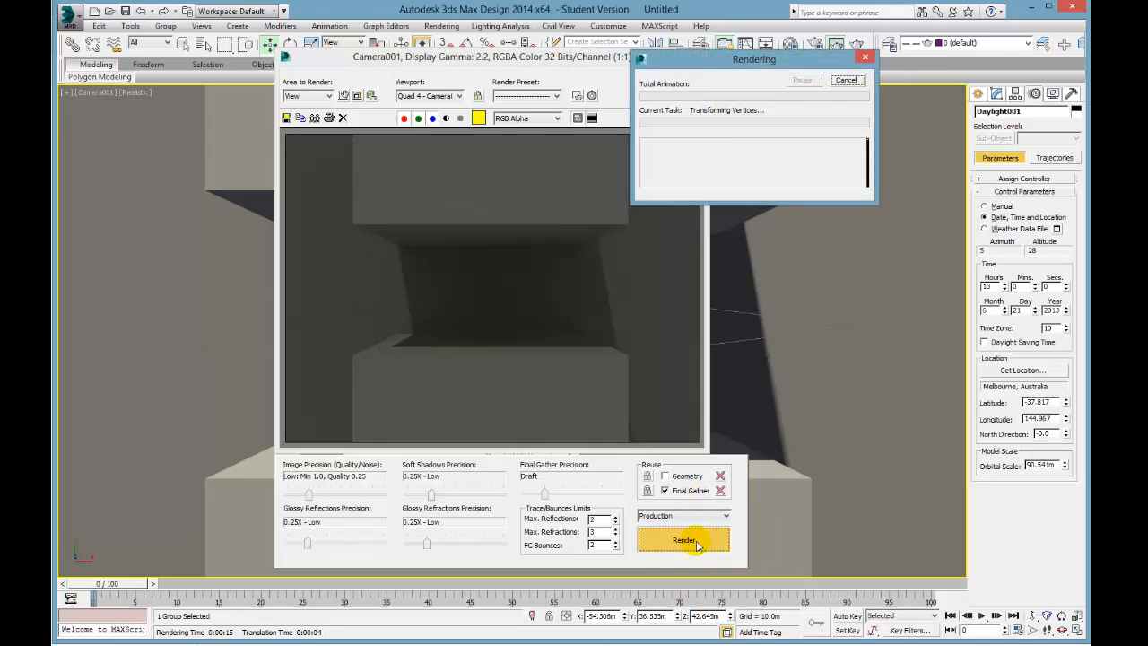
pyautogui.click(684, 539)
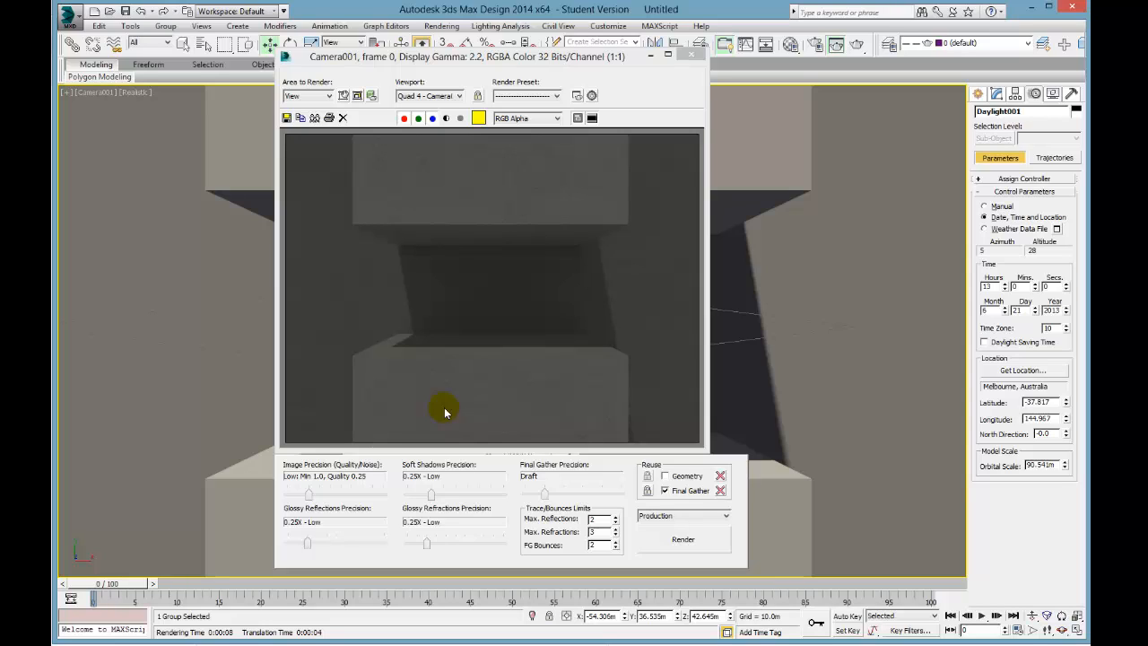
pyautogui.moveTo(515, 366)
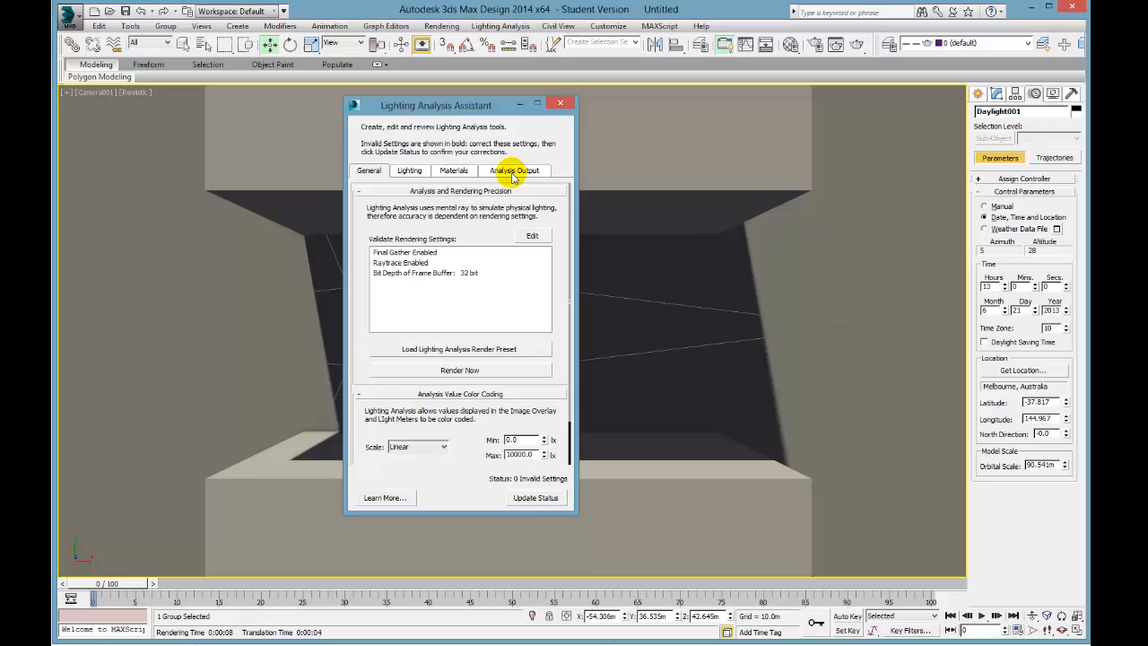
# - Draw LightMeter Helper001 across the street and give it 18 width segments
pyautogui.click(514, 170)
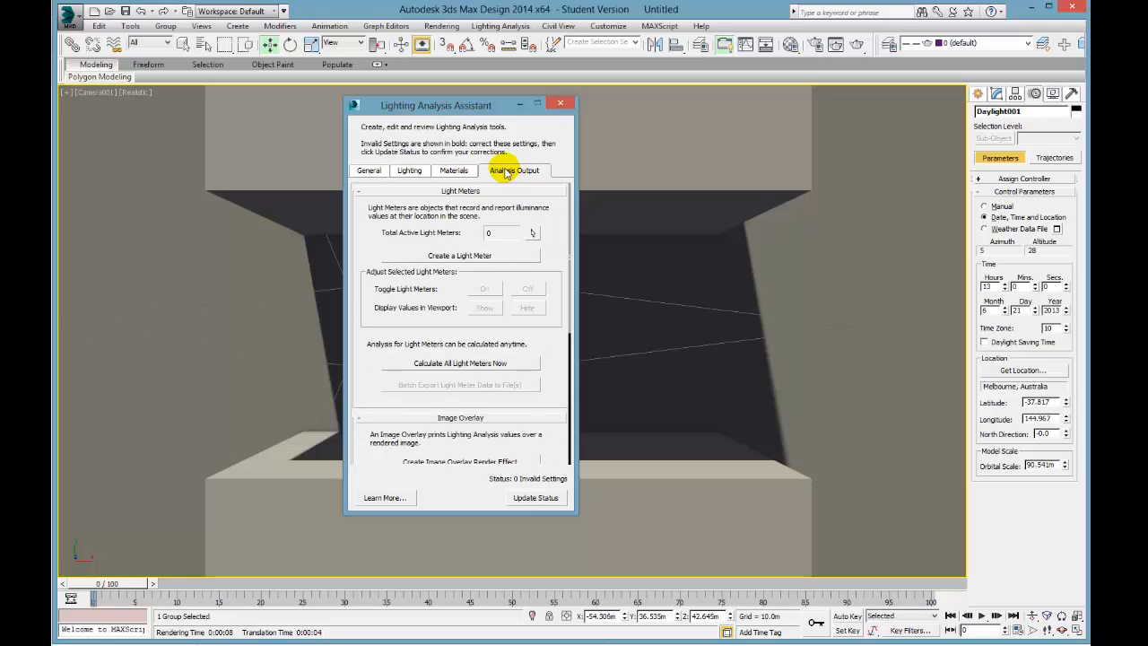
pyautogui.moveTo(529, 176)
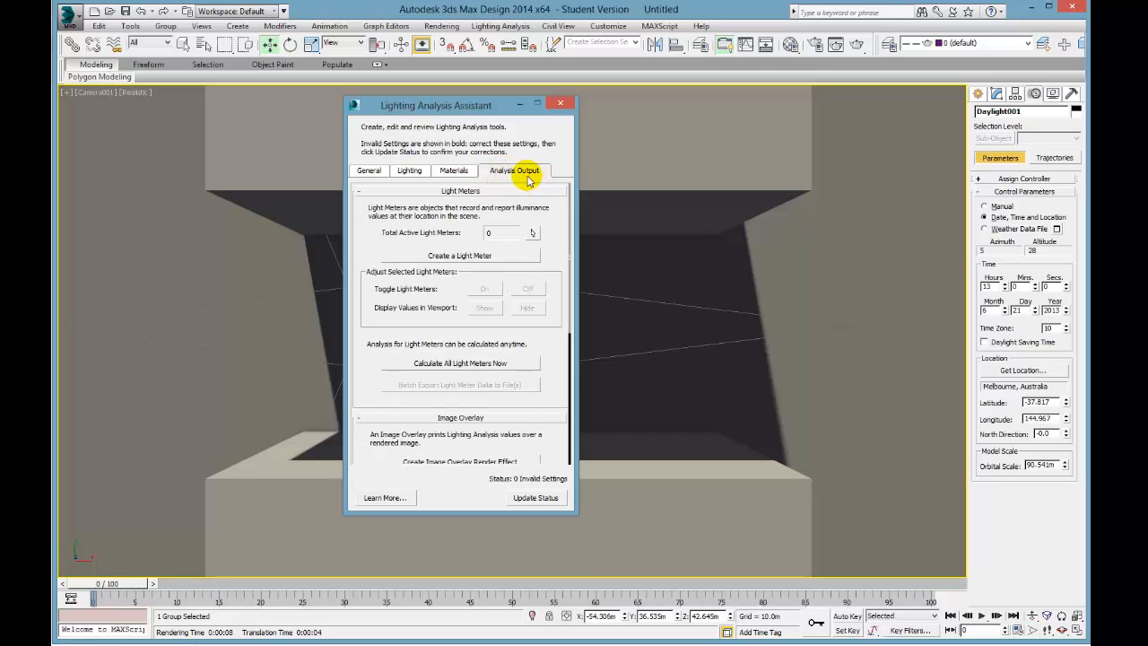
pyautogui.moveTo(480, 287)
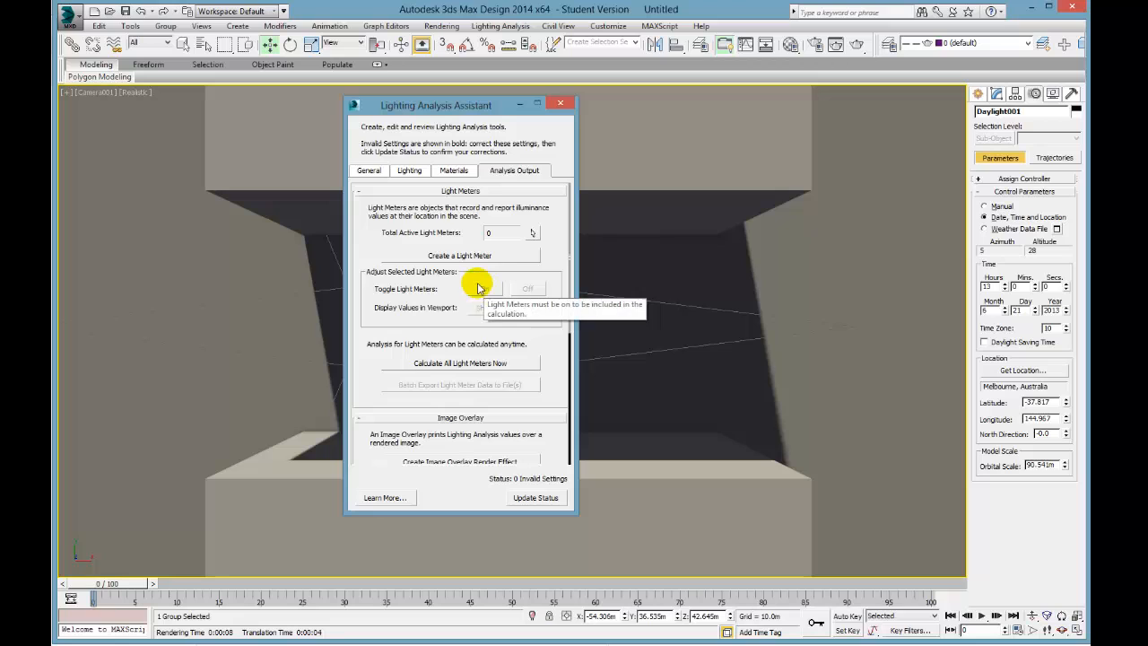
pyautogui.moveTo(473, 257)
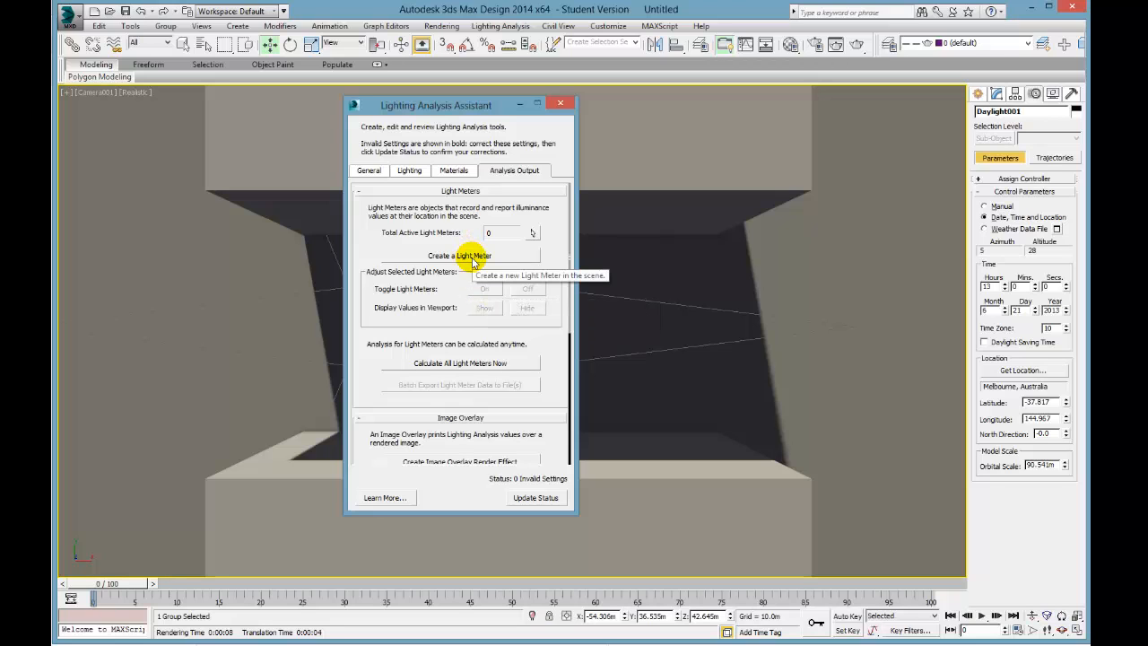
pyautogui.click(459, 256)
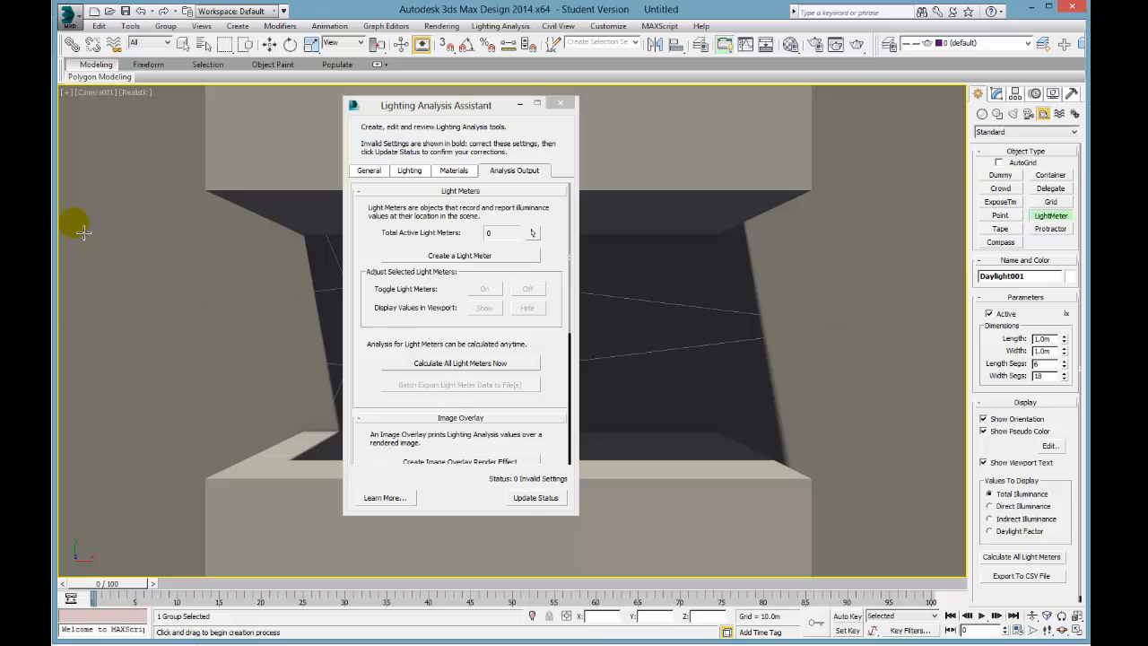
pyautogui.moveTo(85, 231); pyautogui.dragTo(947, 453)
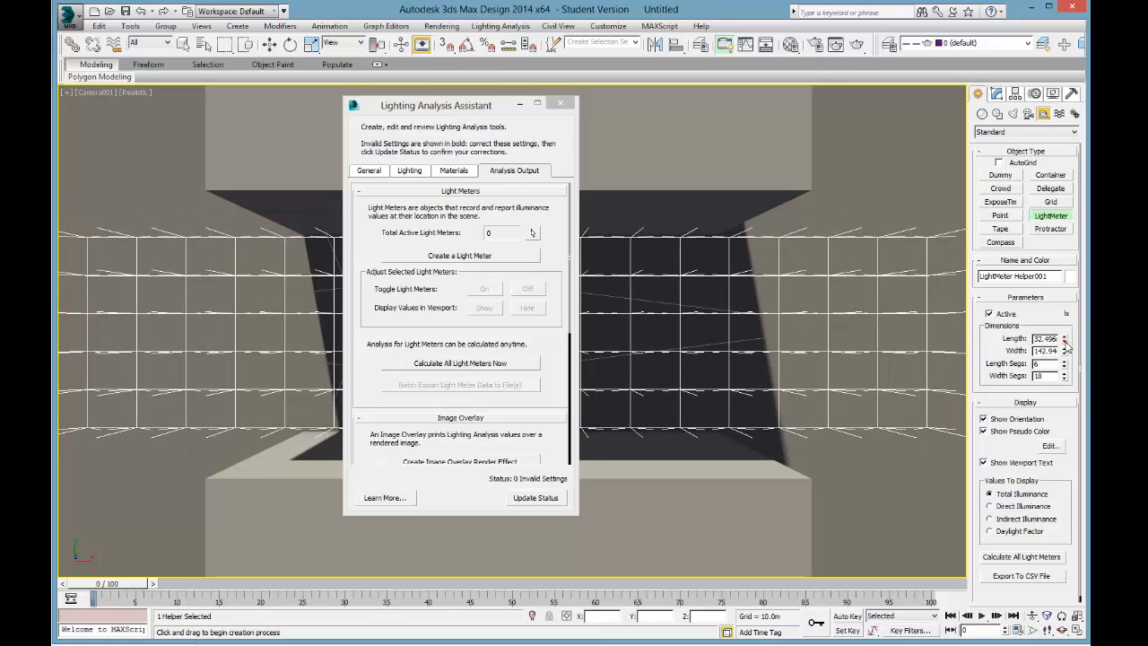
pyautogui.click(1065, 360)
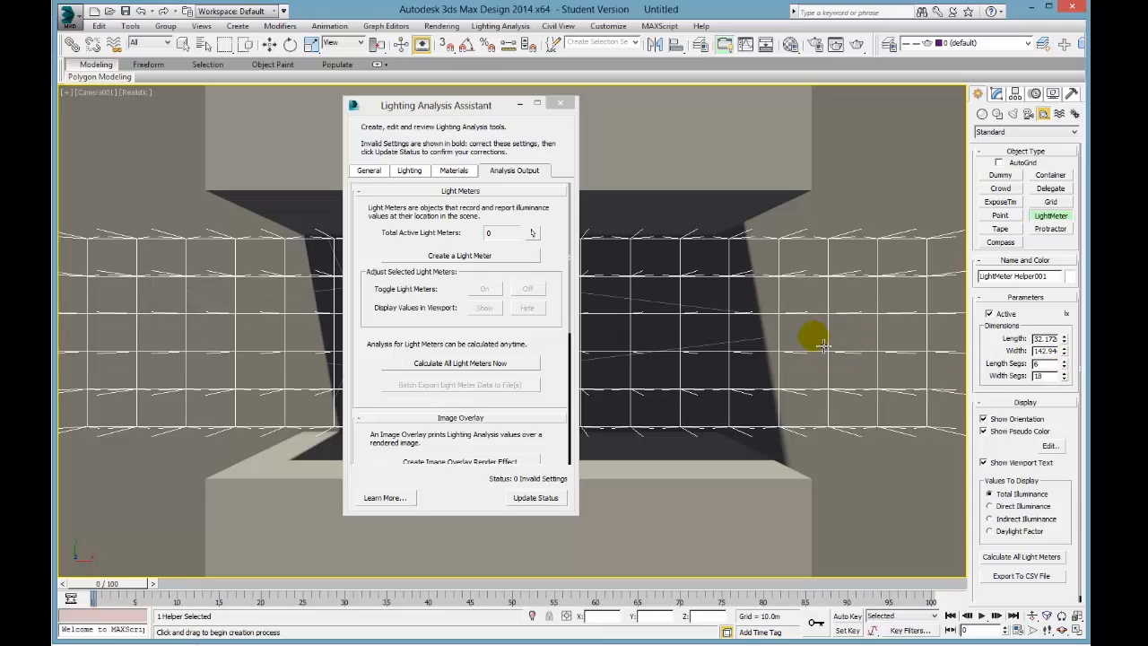
pyautogui.click(1065, 379)
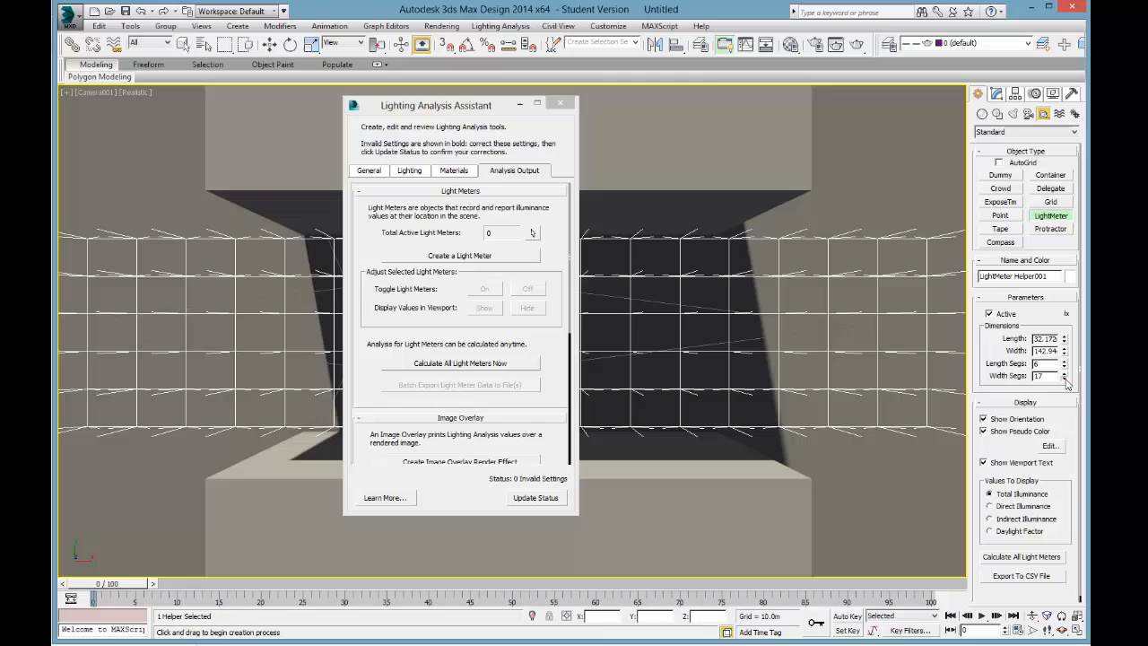
pyautogui.click(1065, 373)
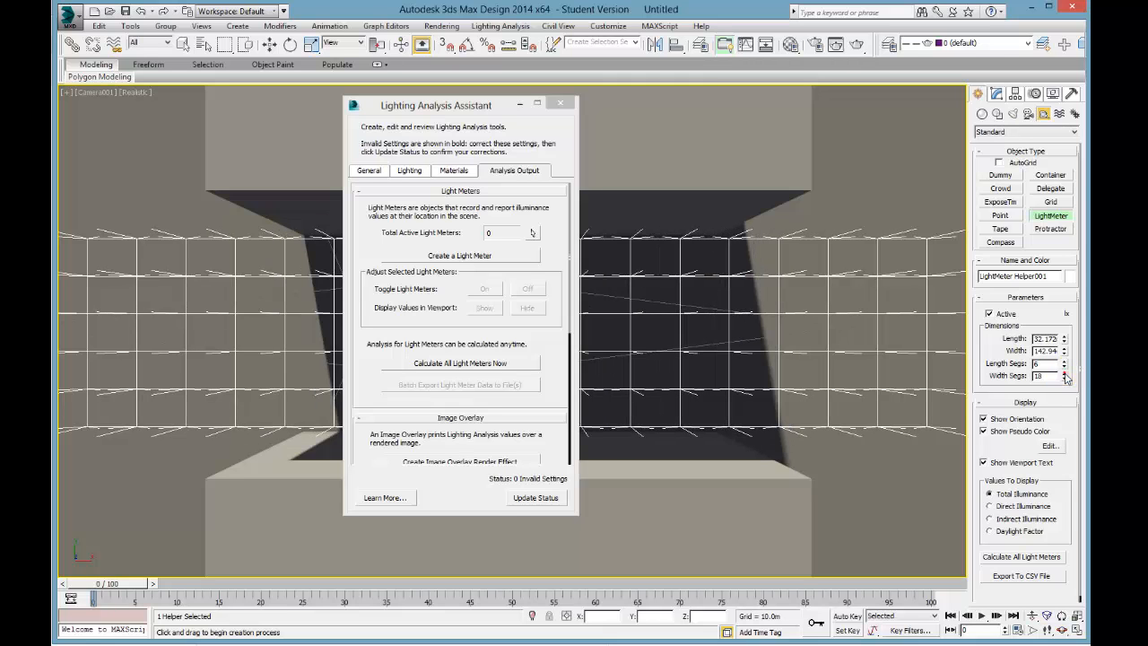
pyautogui.moveTo(435, 105); pyautogui.dragTo(218, 143)
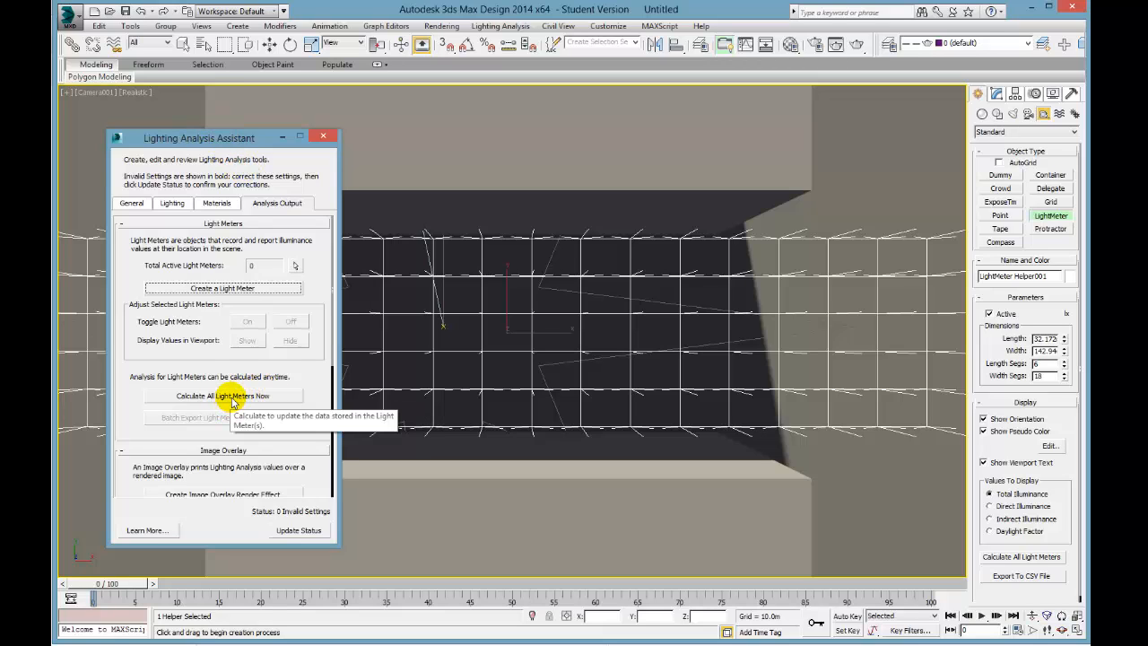
# - Calculate all light meters to show colour-coded illuminance, and move the assistant window lower
pyautogui.click(223, 395)
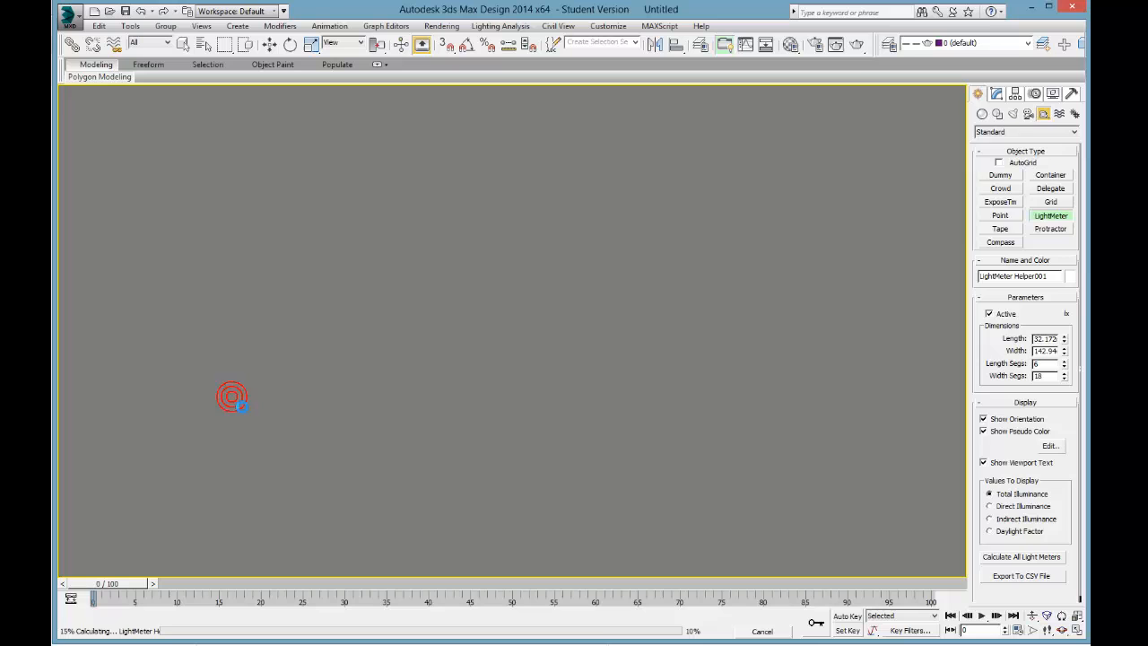
pyautogui.click(222, 395)
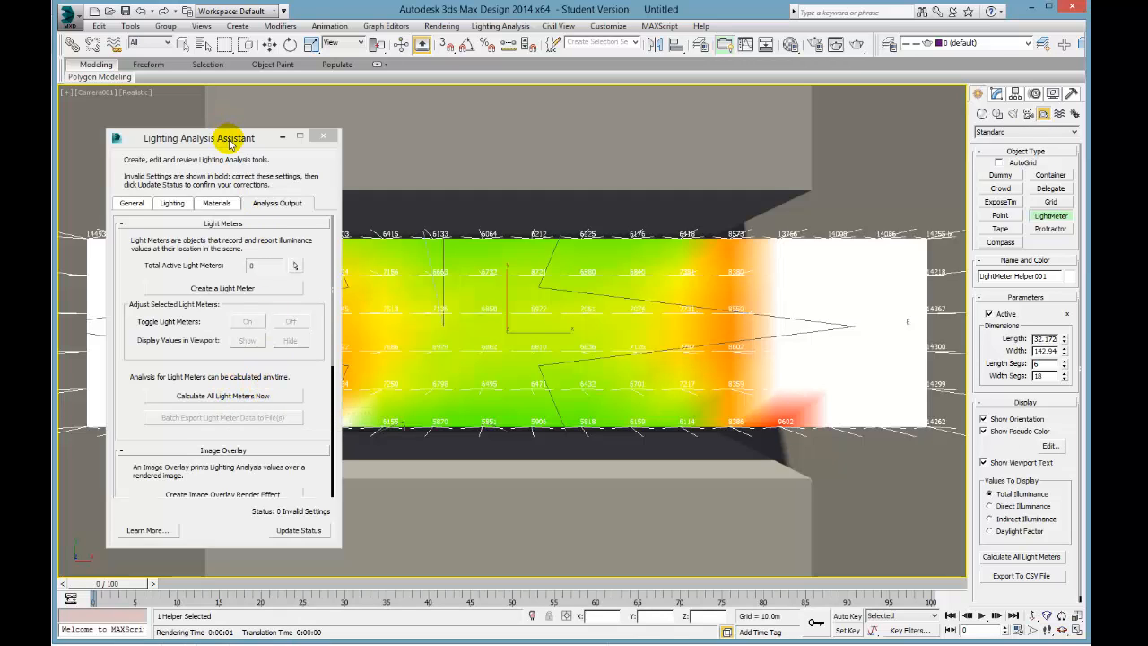
pyautogui.moveTo(197, 137); pyautogui.dragTo(225, 287)
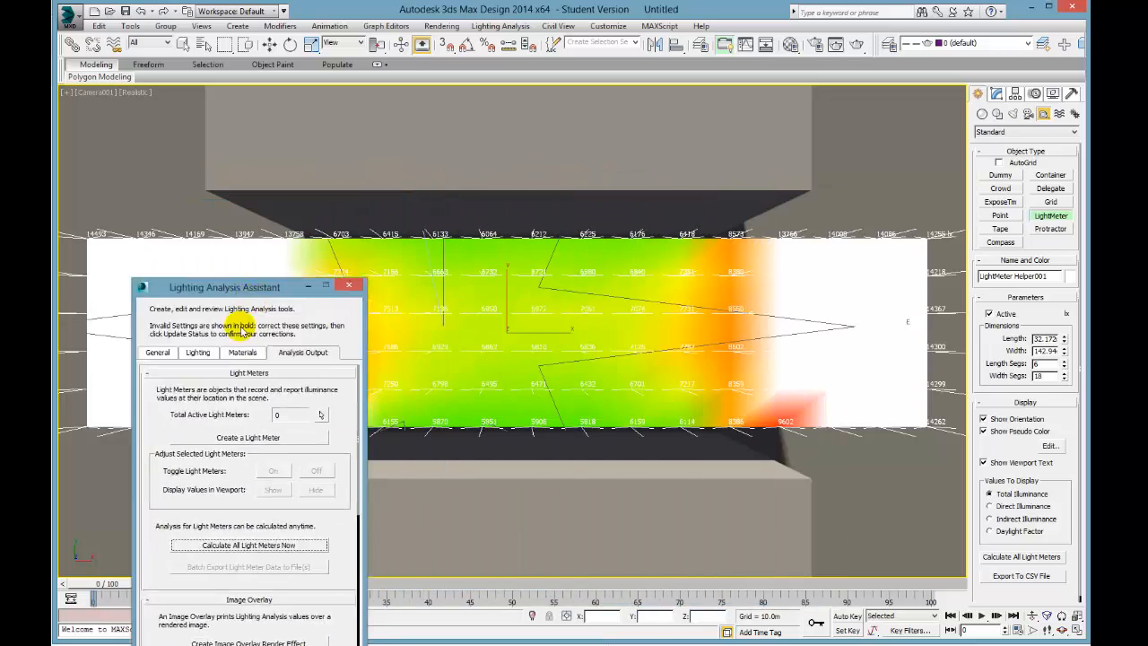
pyautogui.moveTo(224, 287); pyautogui.dragTo(216, 352)
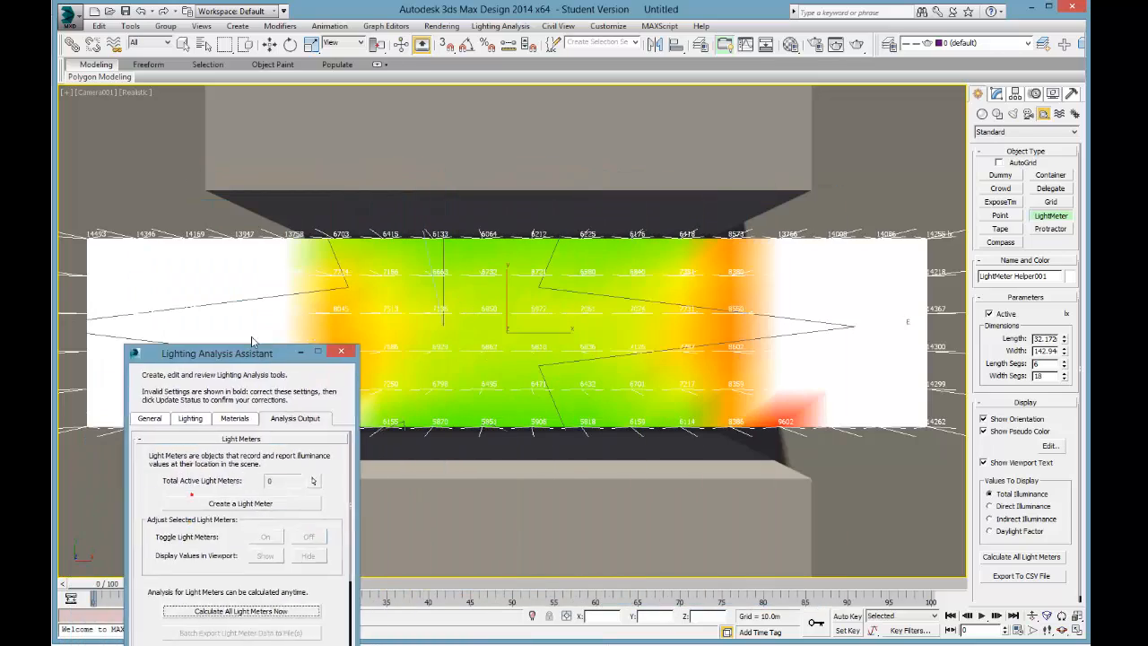
pyautogui.moveTo(217, 352); pyautogui.dragTo(321, 265)
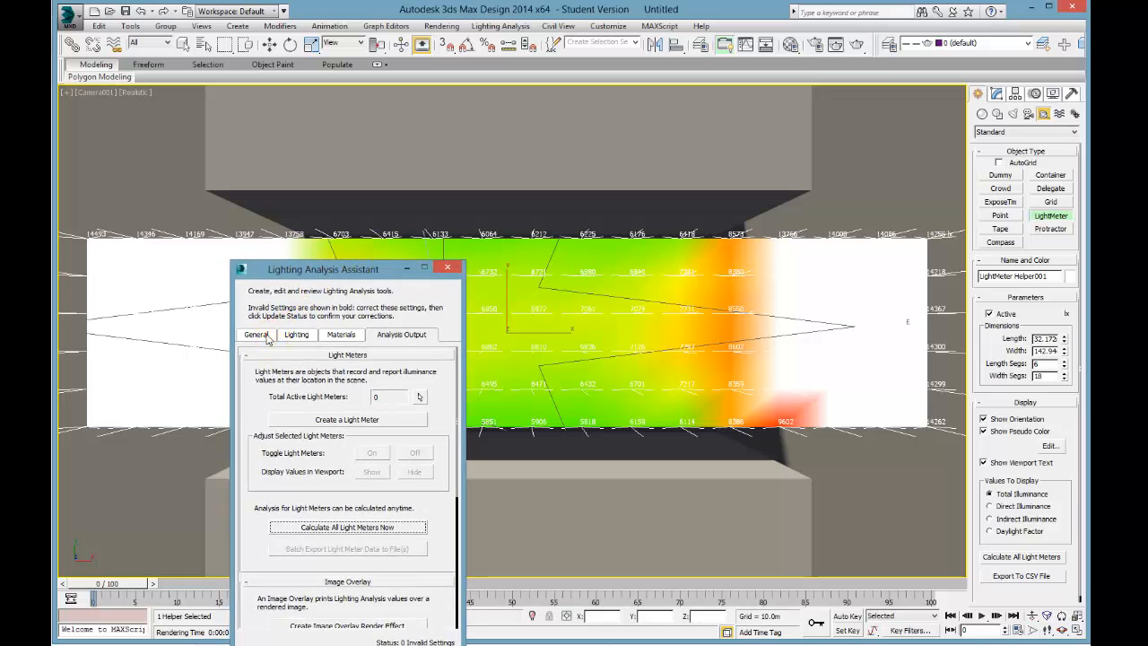
# - Set the analysis colour coding maximum to 15000 lx on the General tab
pyautogui.click(296, 334)
pyautogui.write('15000')
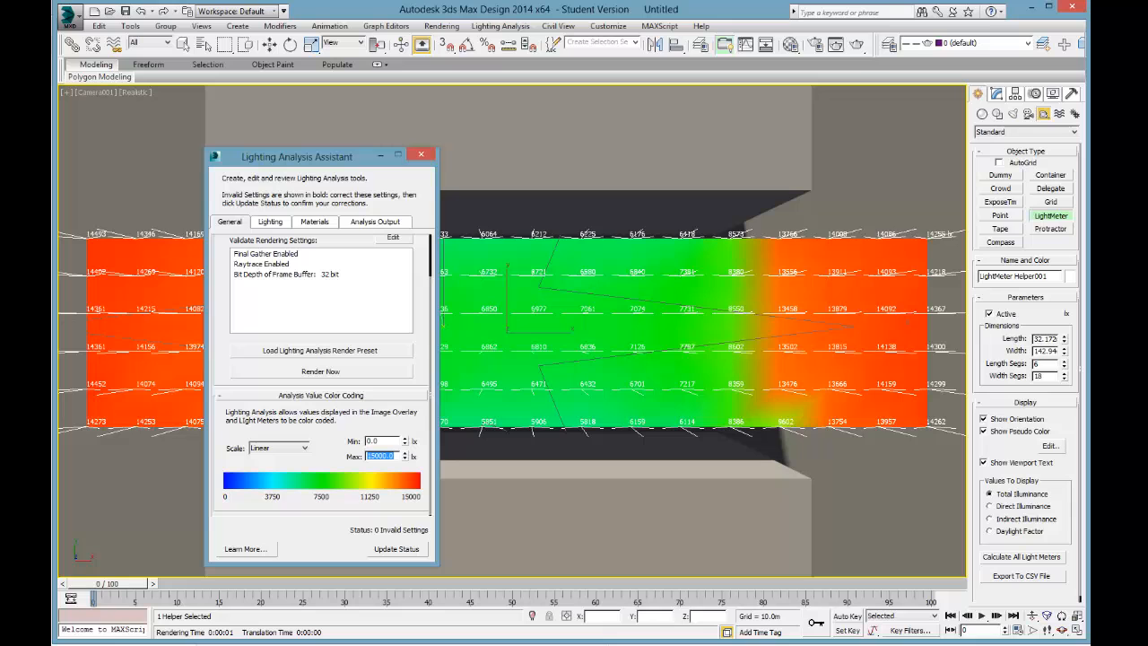
pyautogui.moveTo(460, 314)
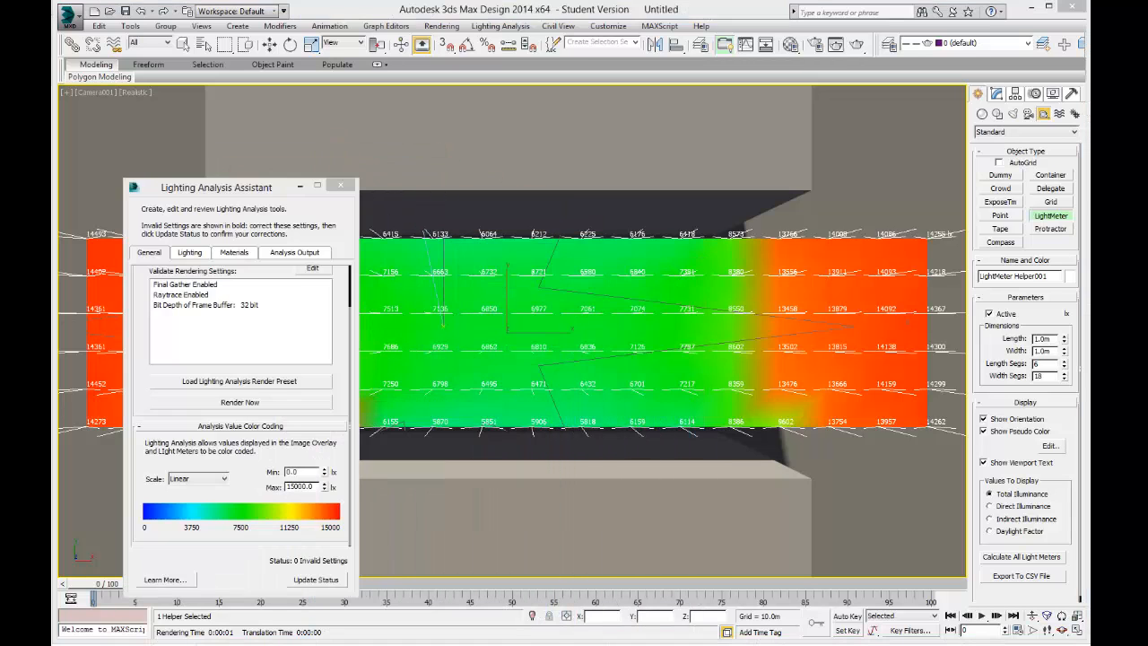
pyautogui.moveTo(476, 281)
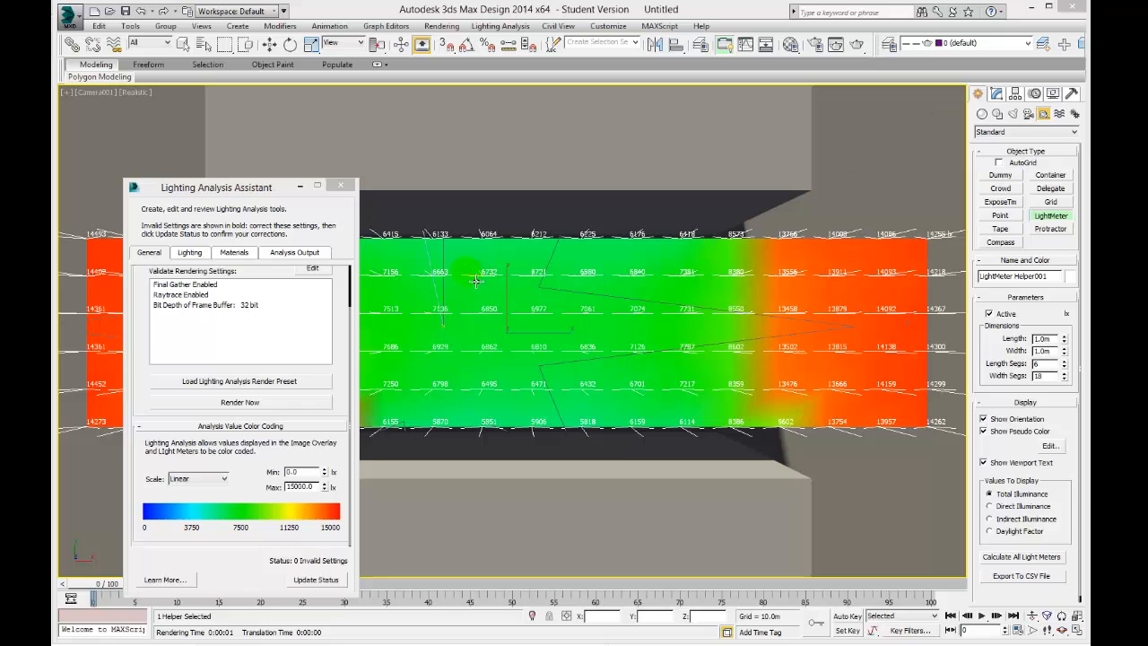
pyautogui.moveTo(536, 286)
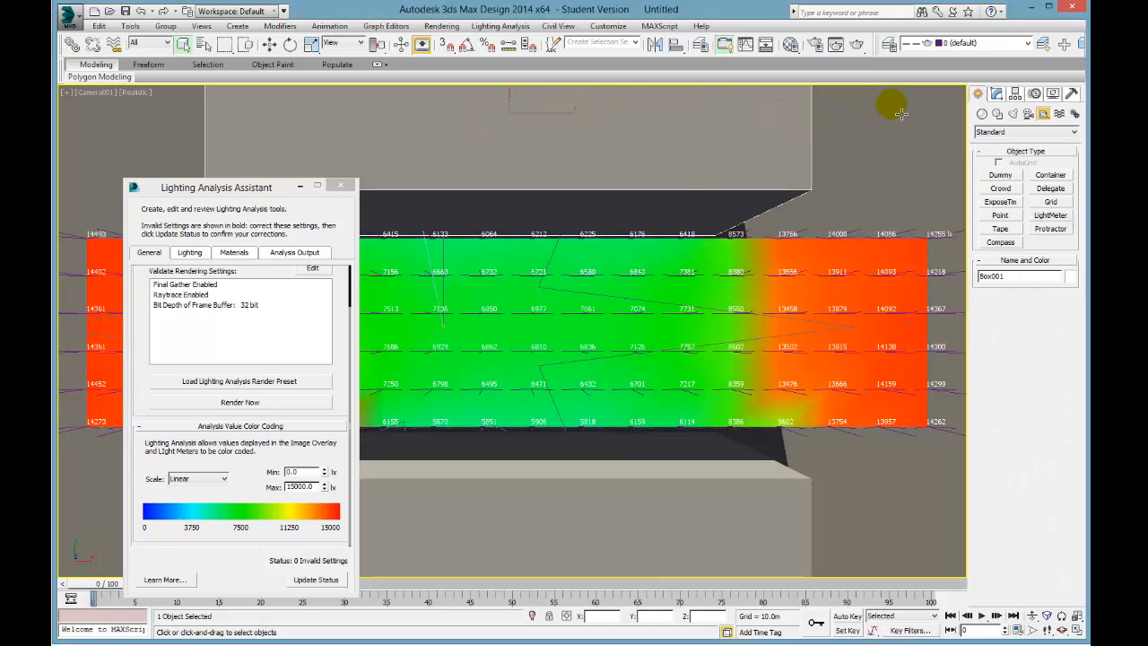
# - Set the building material's diffuse colour to black and recalculate all light meters
pyautogui.click(790, 43)
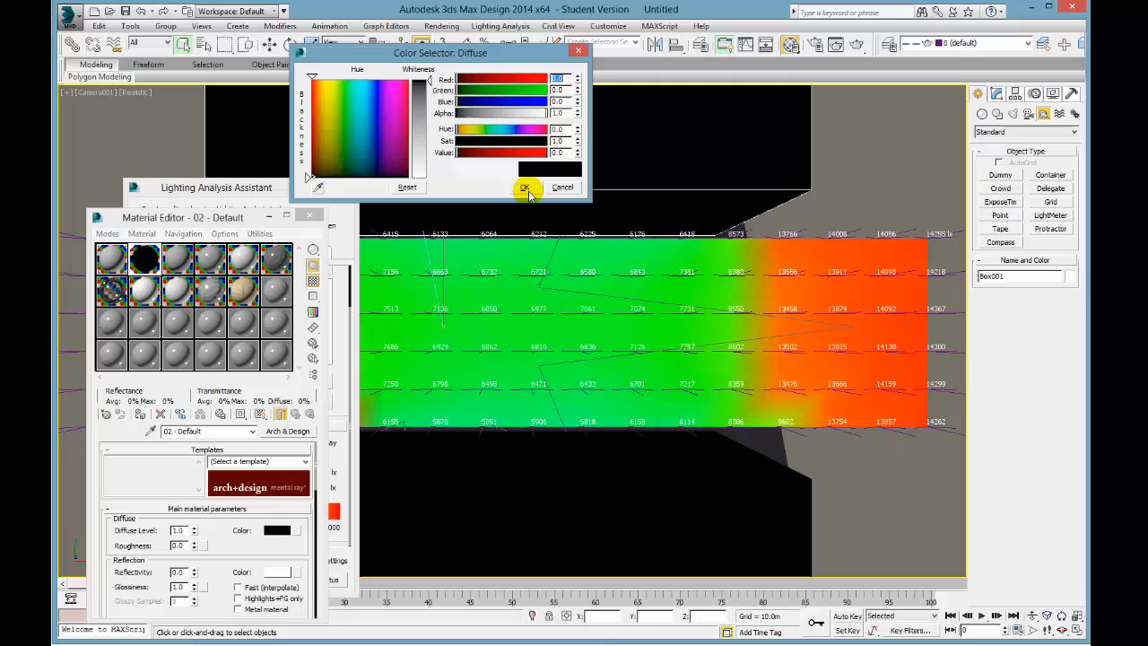
pyautogui.click(525, 187)
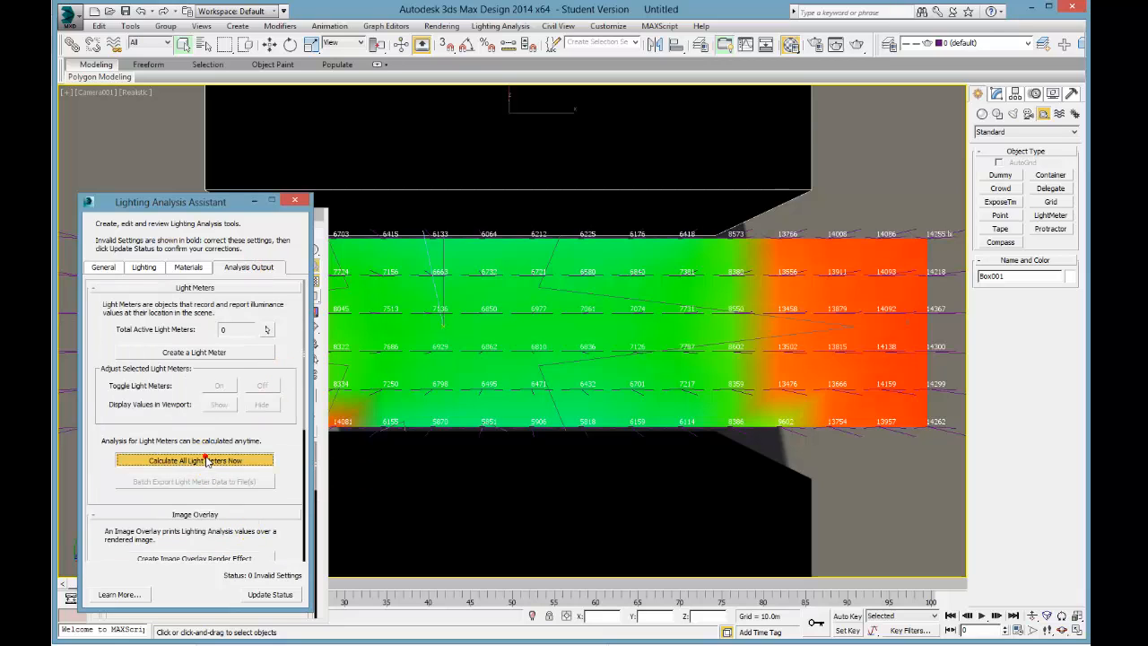
pyautogui.click(194, 460)
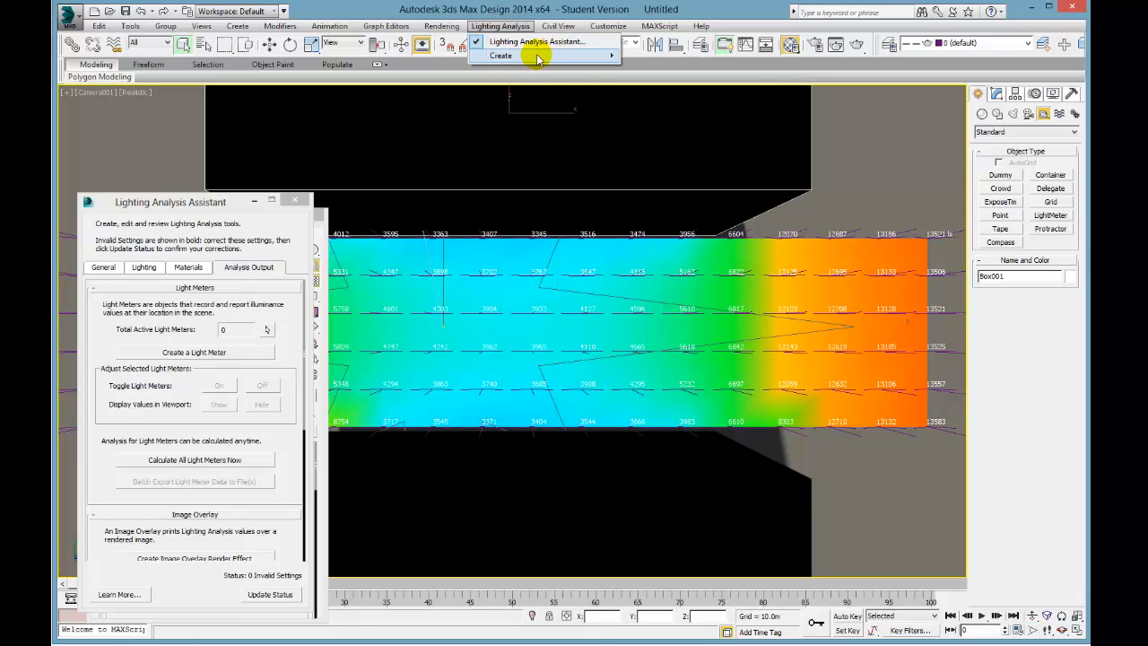
# - Add a Lighting Analysis Image Overlay with Show Numbers On Entire Image turned off
pyautogui.click(500, 56)
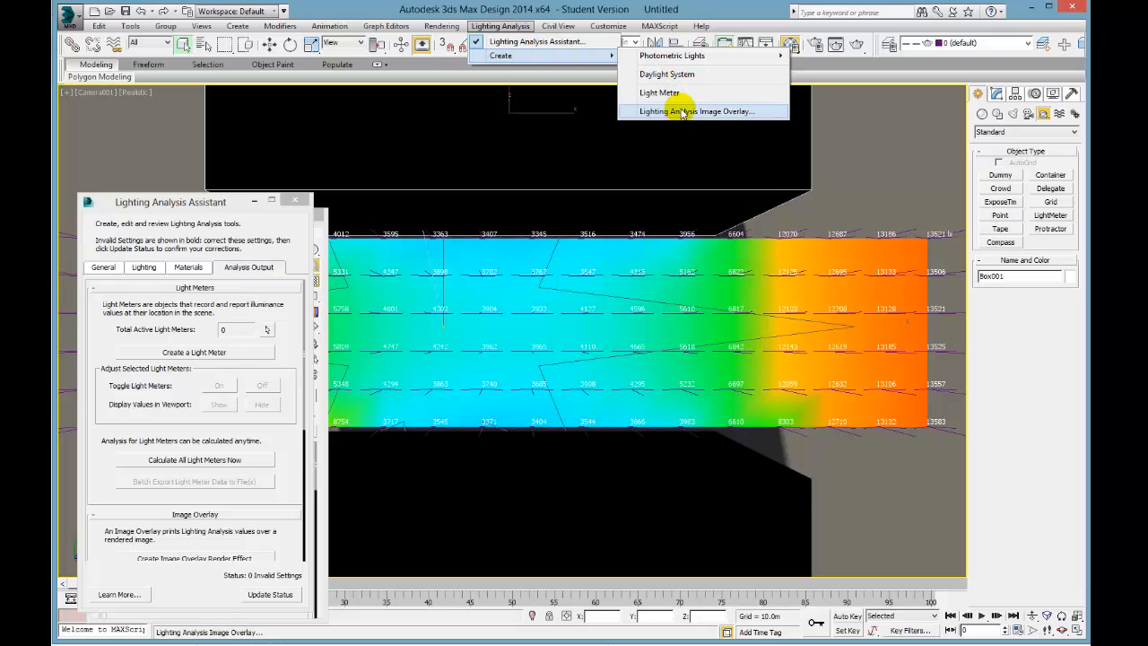
pyautogui.moveTo(696, 121)
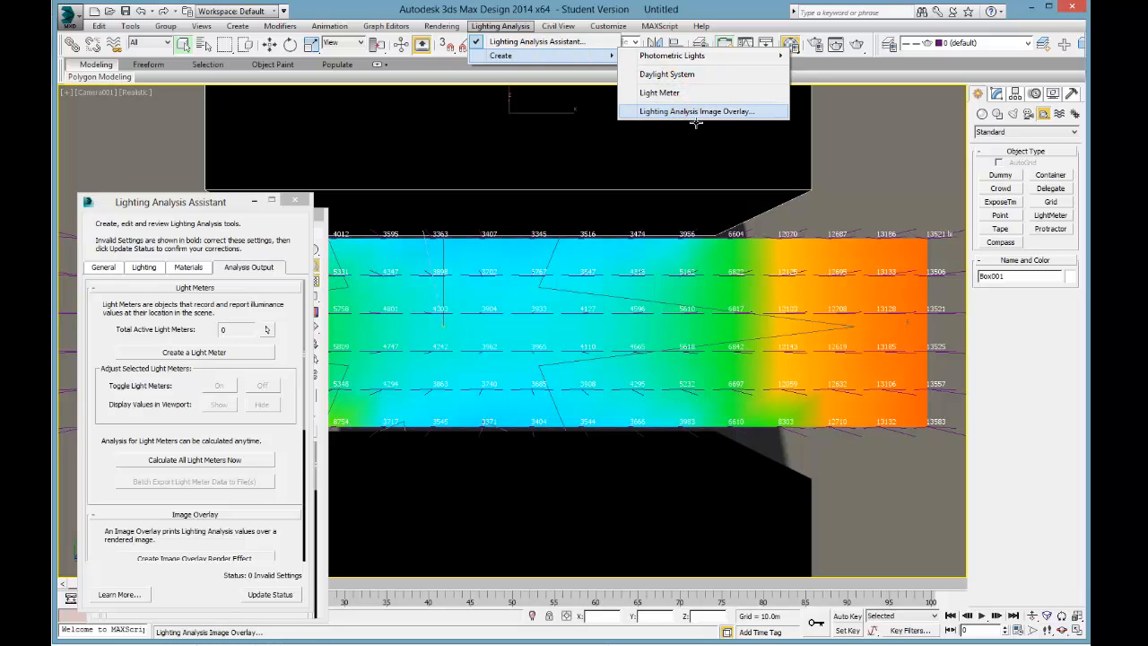
pyautogui.click(697, 111)
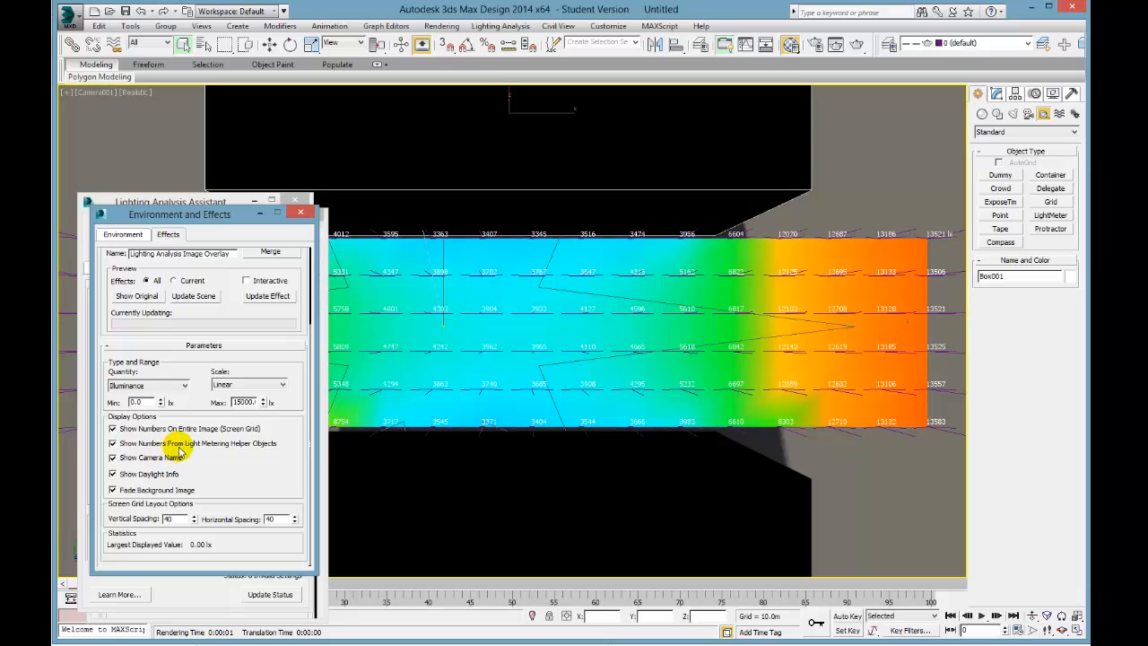
pyautogui.click(112, 428)
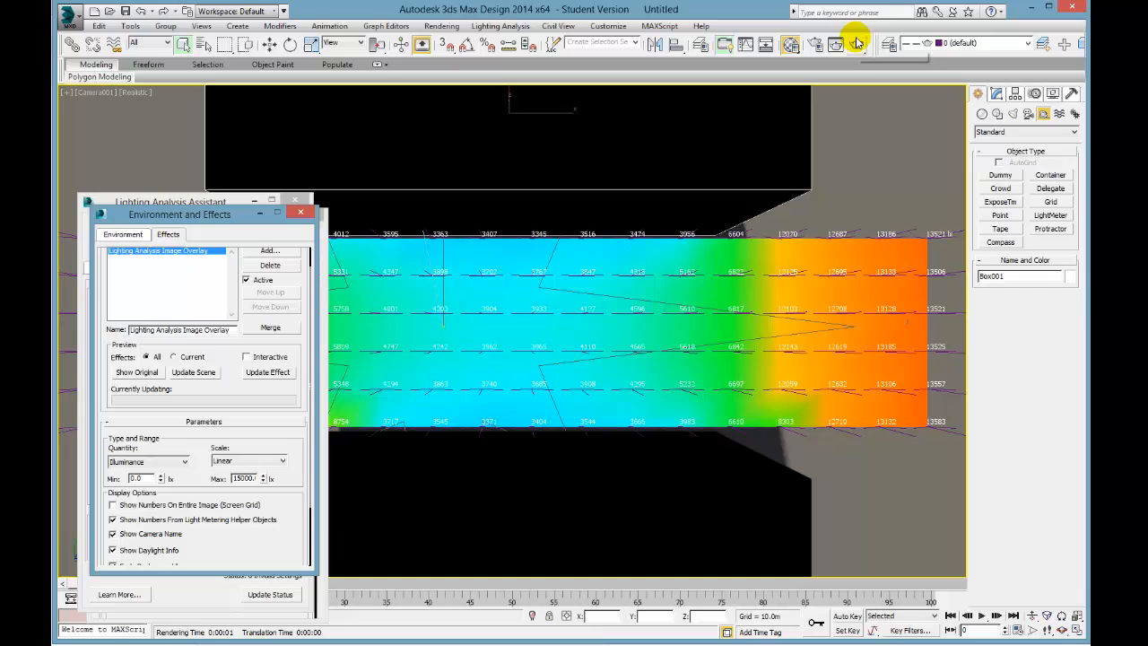
# - Render the overcast overlay view (max 13583 lx), clone the frame window, and close it
pyautogui.click(857, 44)
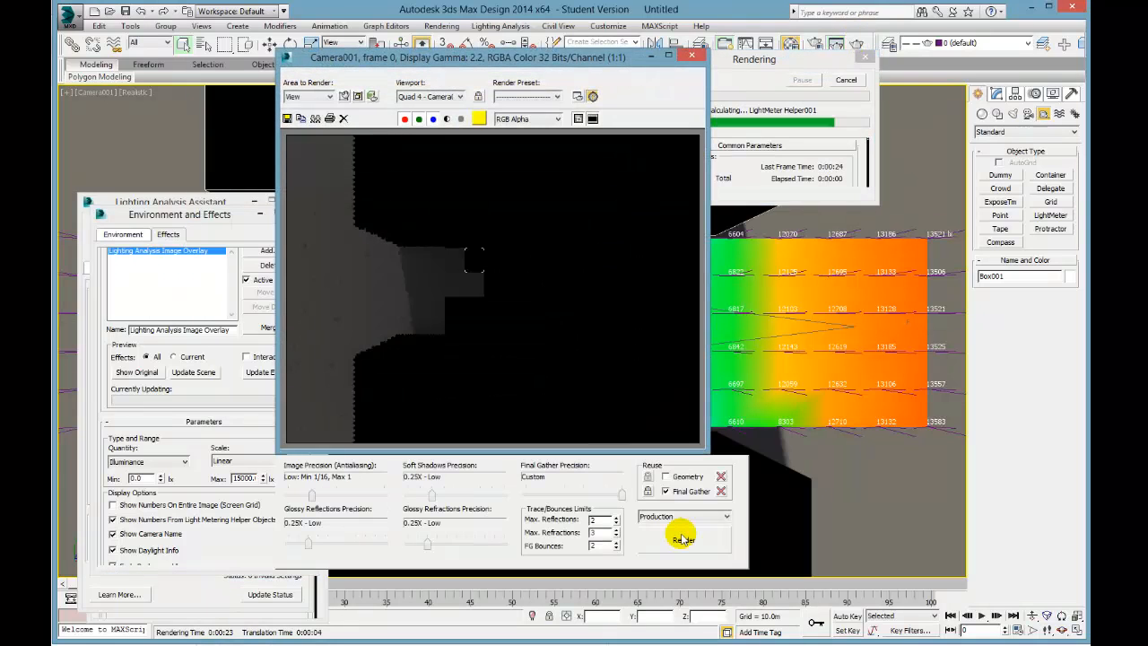
pyautogui.click(683, 540)
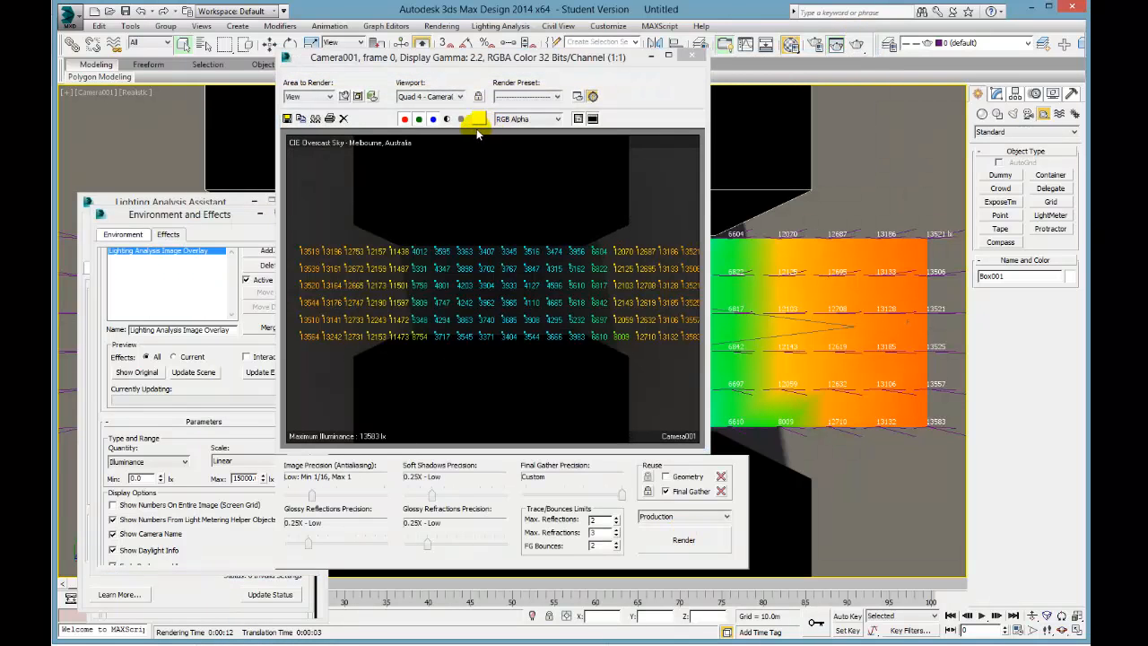
pyautogui.moveTo(314, 118)
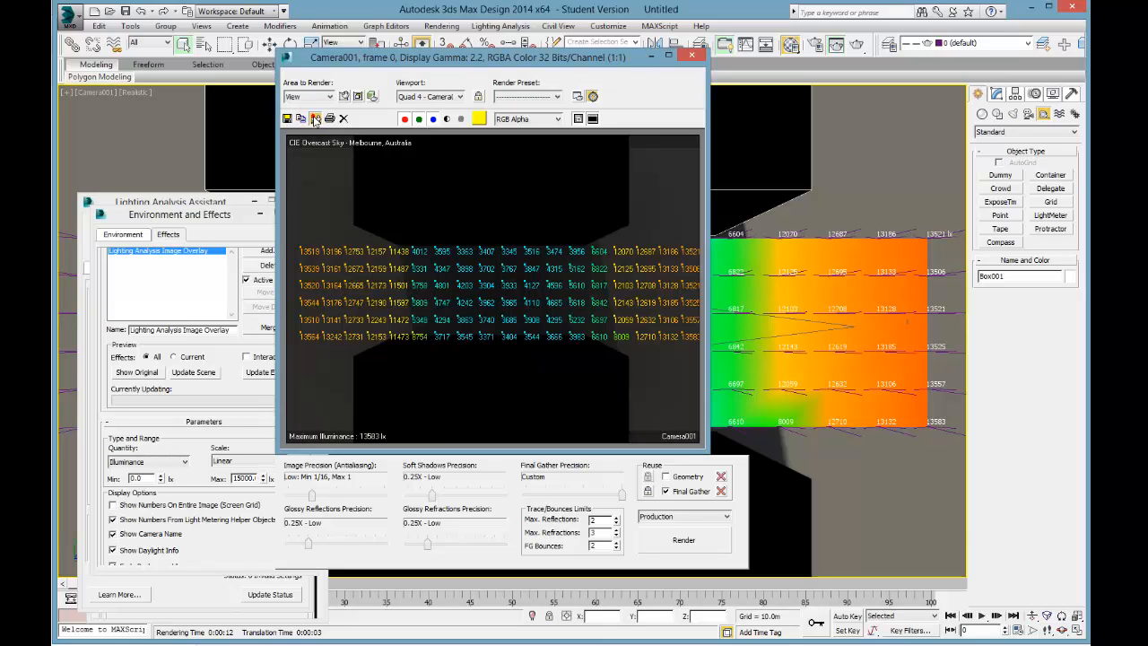
pyautogui.click(315, 119)
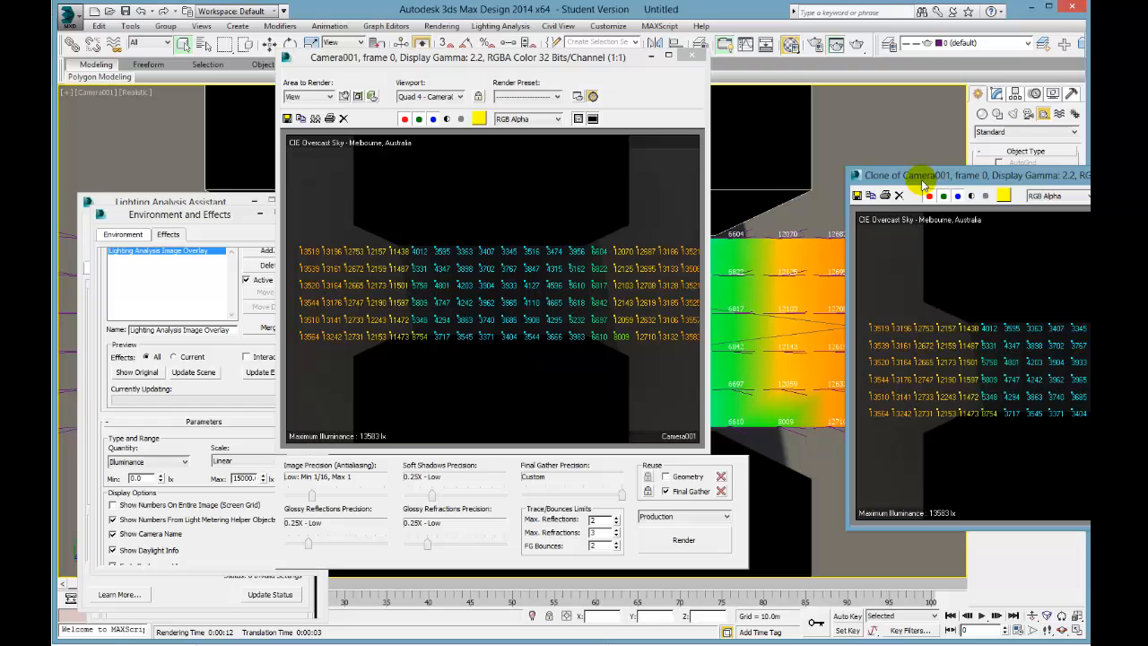
pyautogui.click(691, 55)
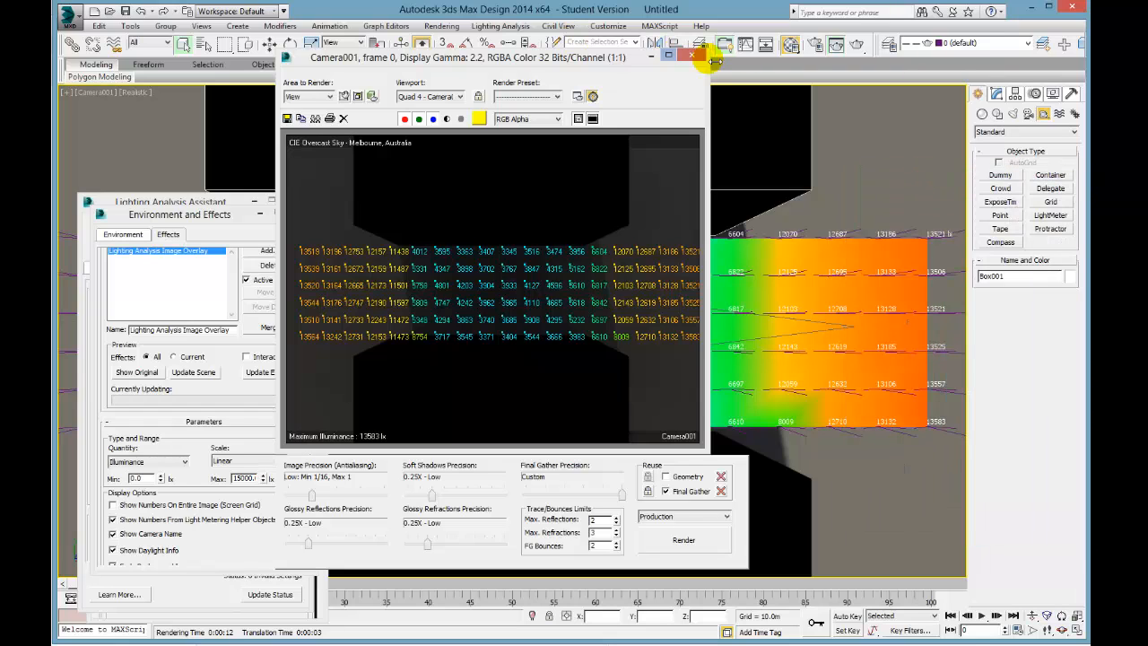
pyautogui.click(691, 54)
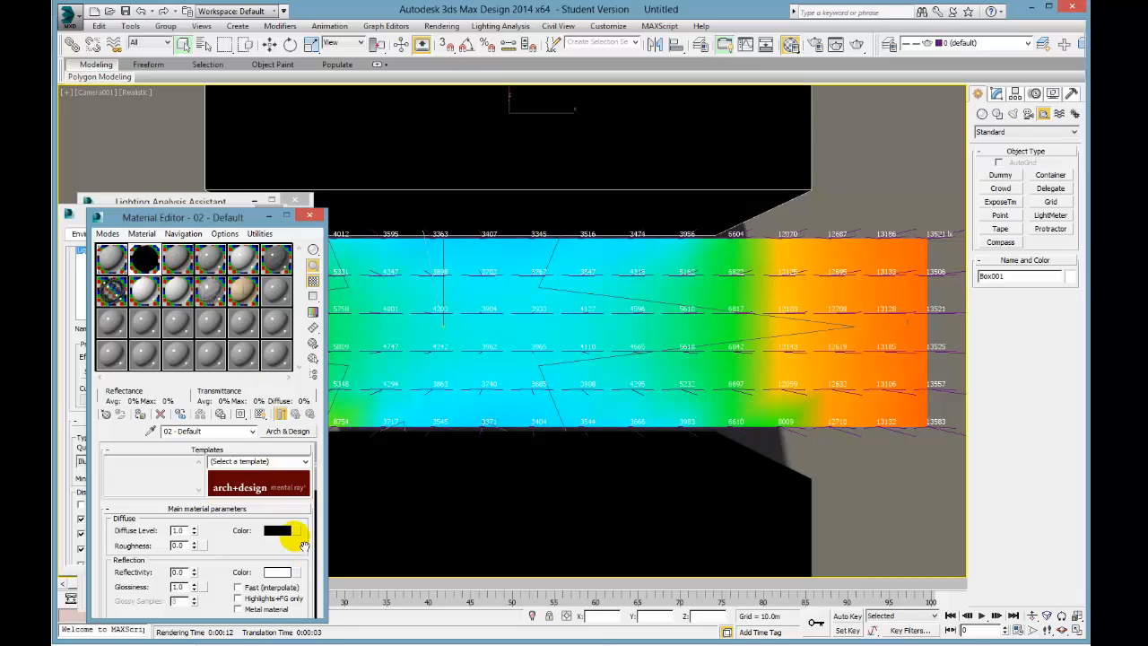
pyautogui.moveTo(280, 532)
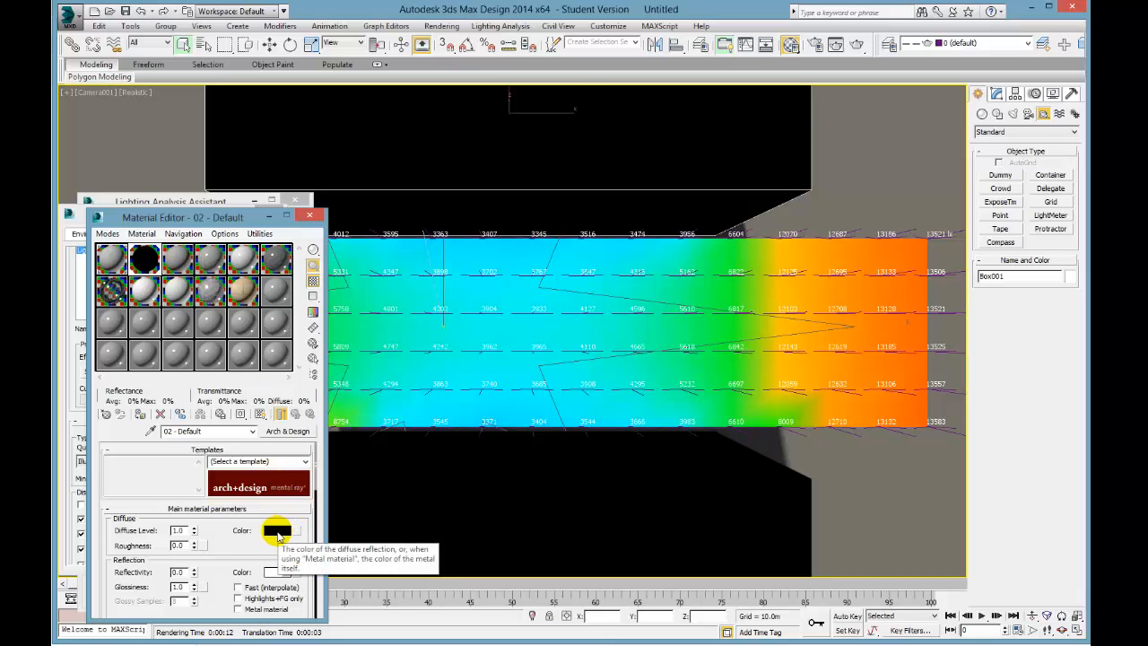
# - Make the buildings light grey, re-render (max 15196 lx), then clone and close the frame window
pyautogui.click(278, 530)
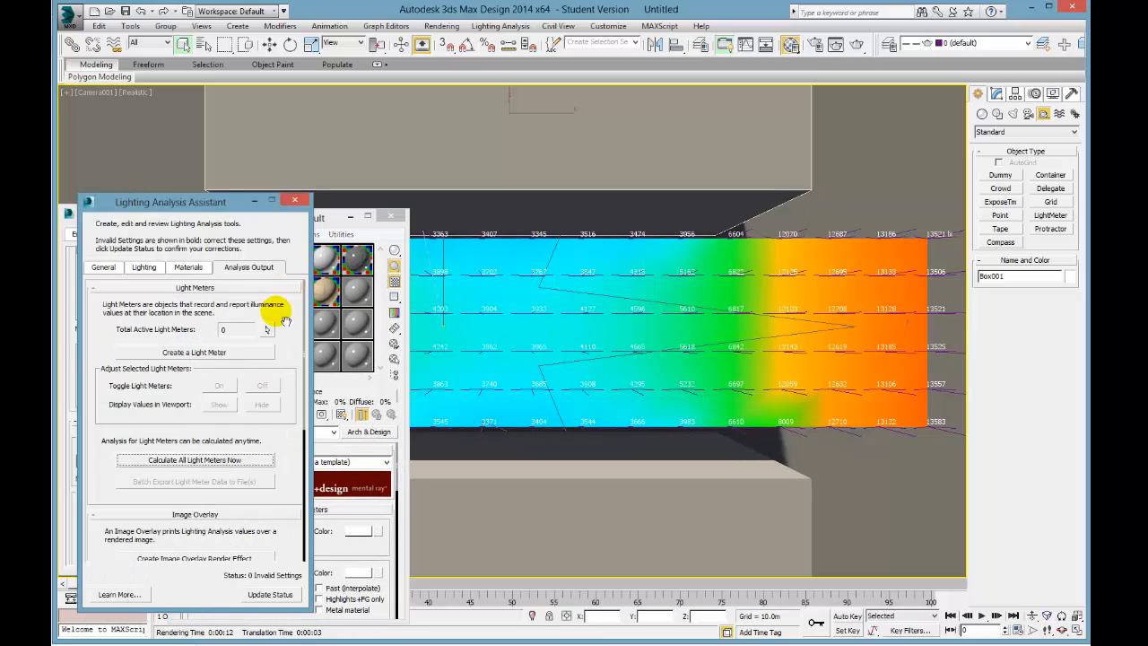
pyautogui.click(195, 459)
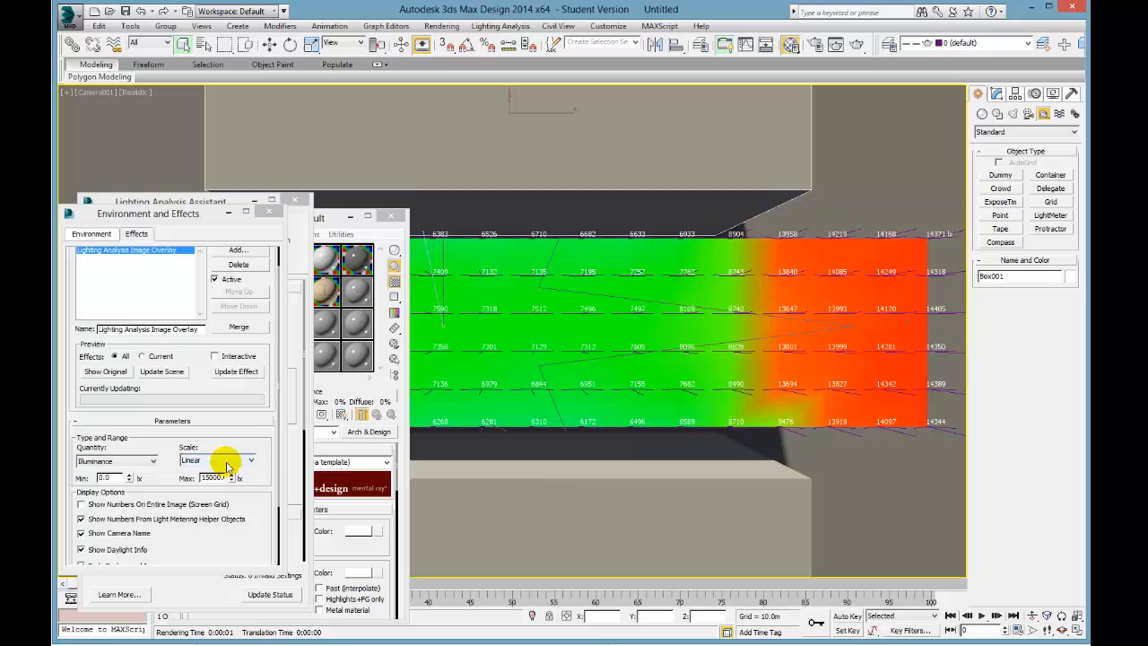
pyautogui.moveTo(551, 277)
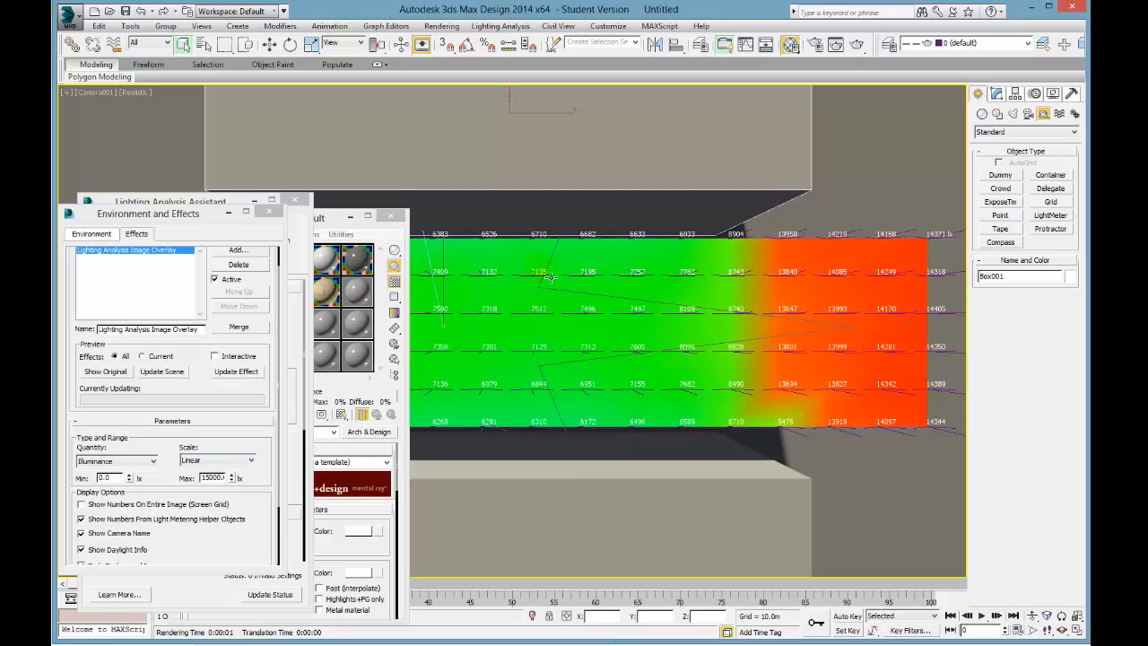
pyautogui.moveTo(722, 343)
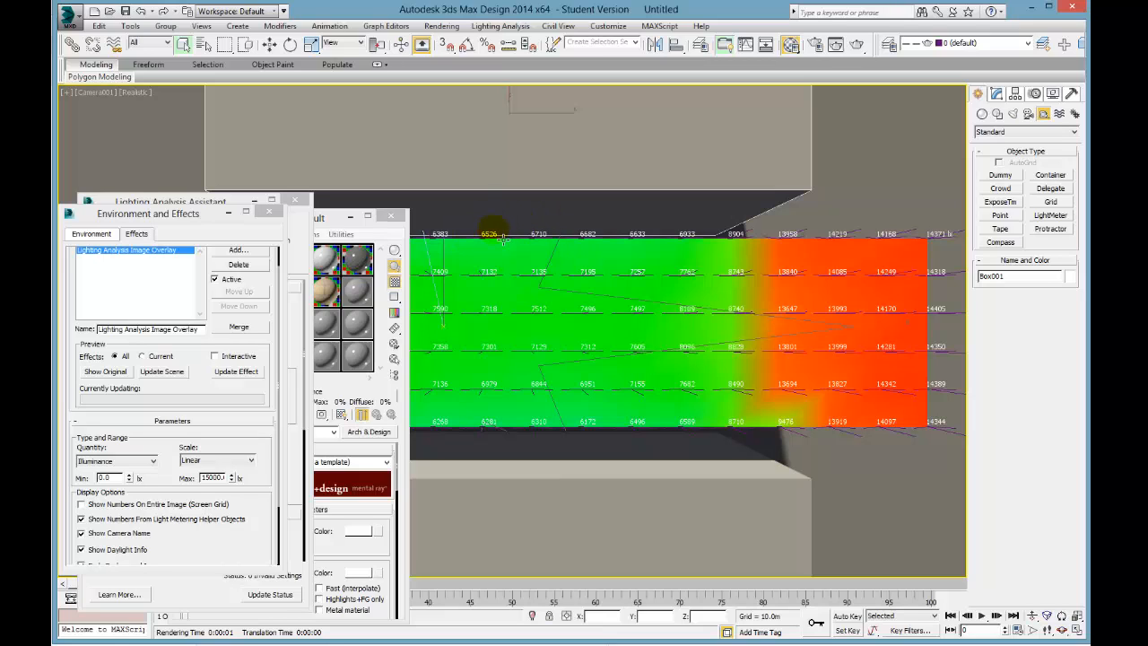
pyautogui.click(858, 43)
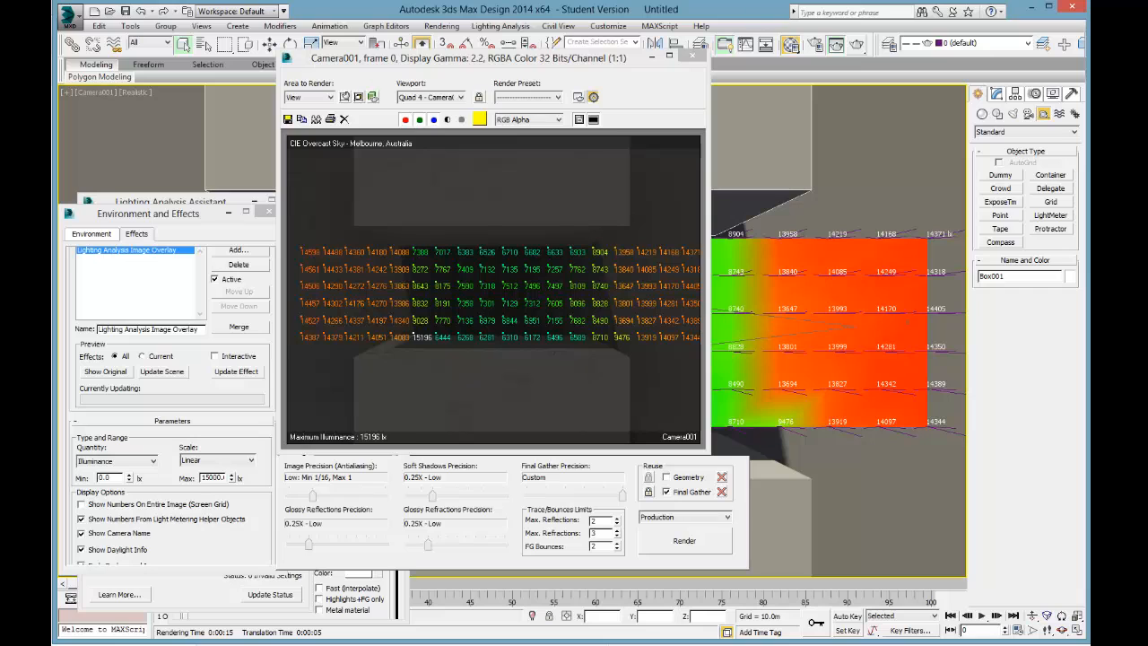
pyautogui.moveTo(317, 119)
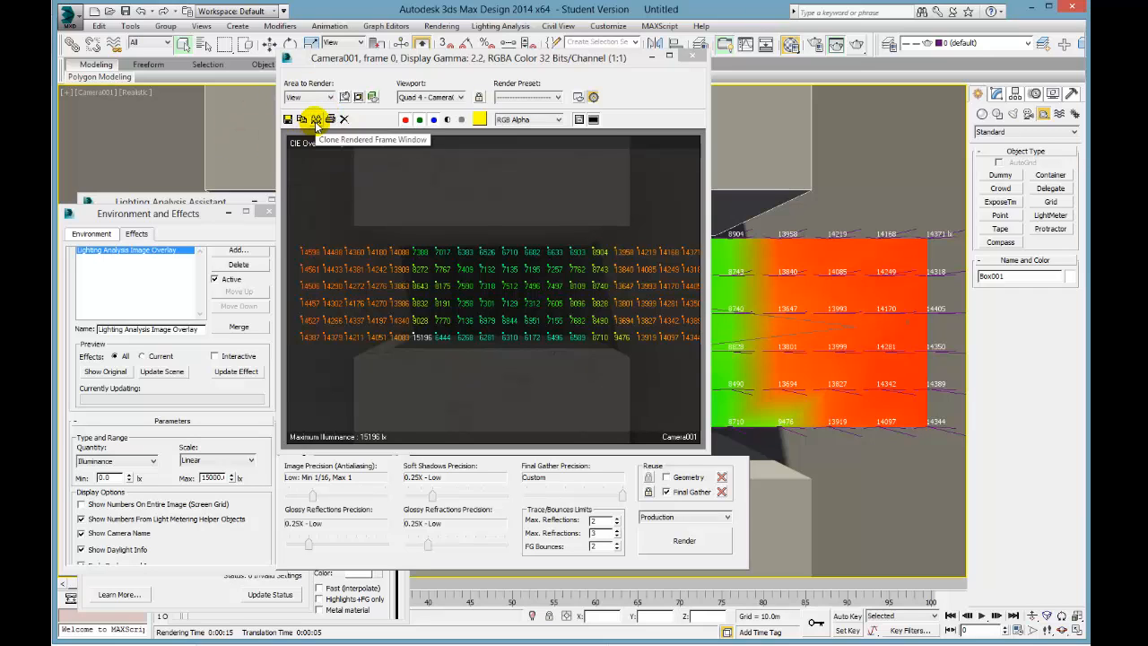
pyautogui.click(316, 120)
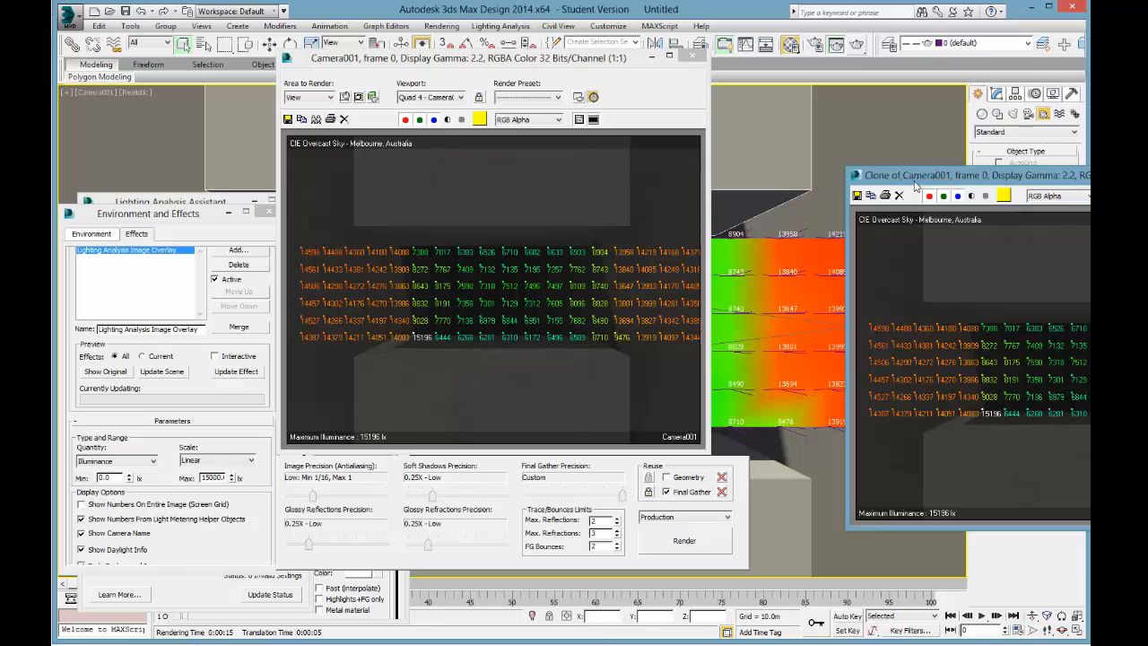
pyautogui.click(691, 56)
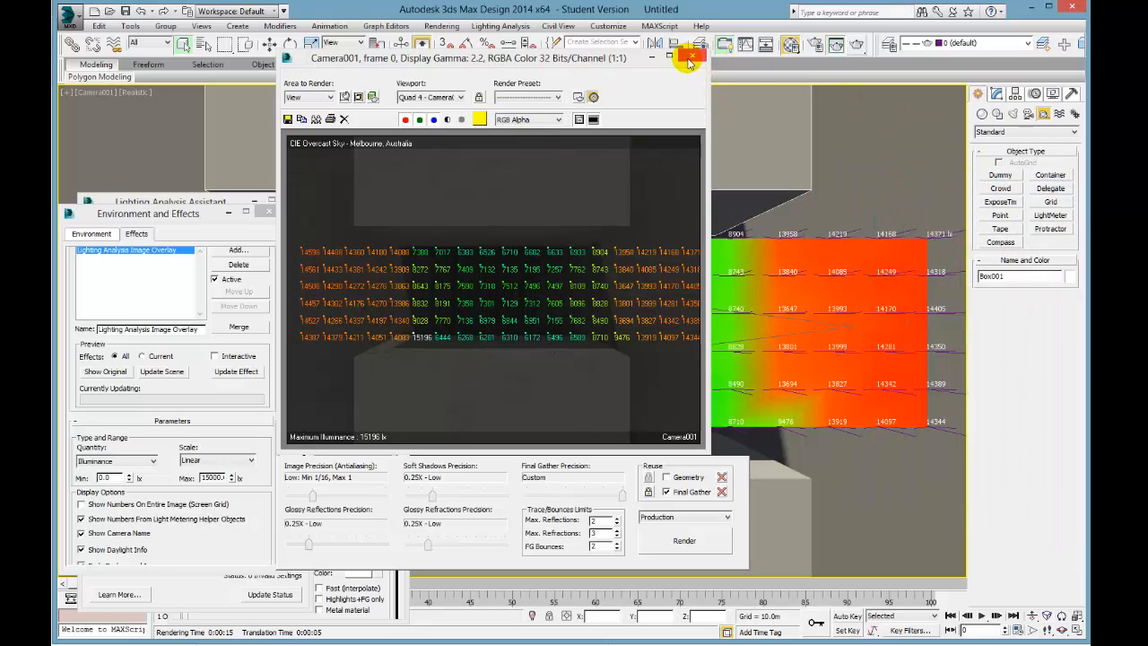
pyautogui.click(691, 55)
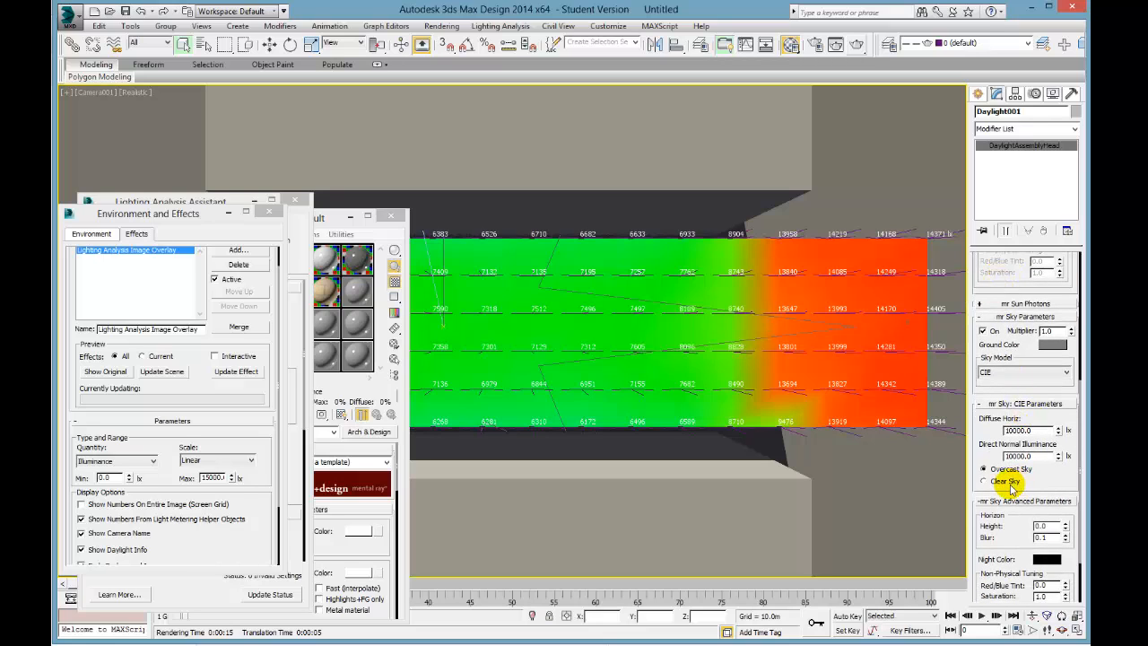
# - Switch Daylight001 to a Clear CIE sky, recalculate the light meters, and start a production render
pyautogui.click(984, 481)
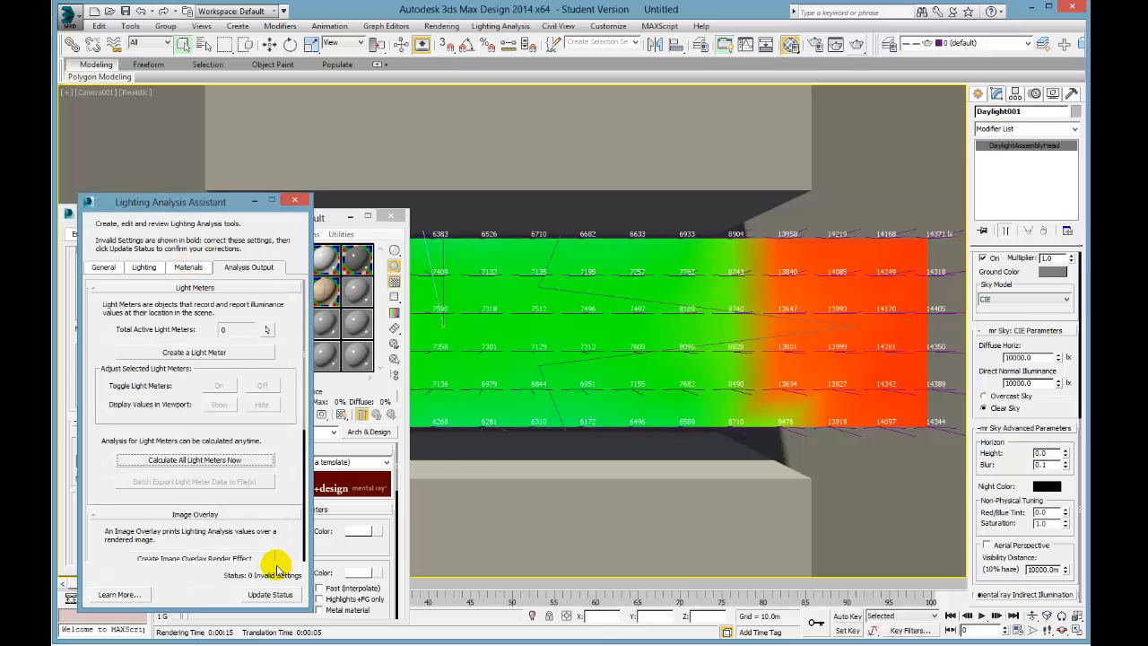
pyautogui.click(195, 460)
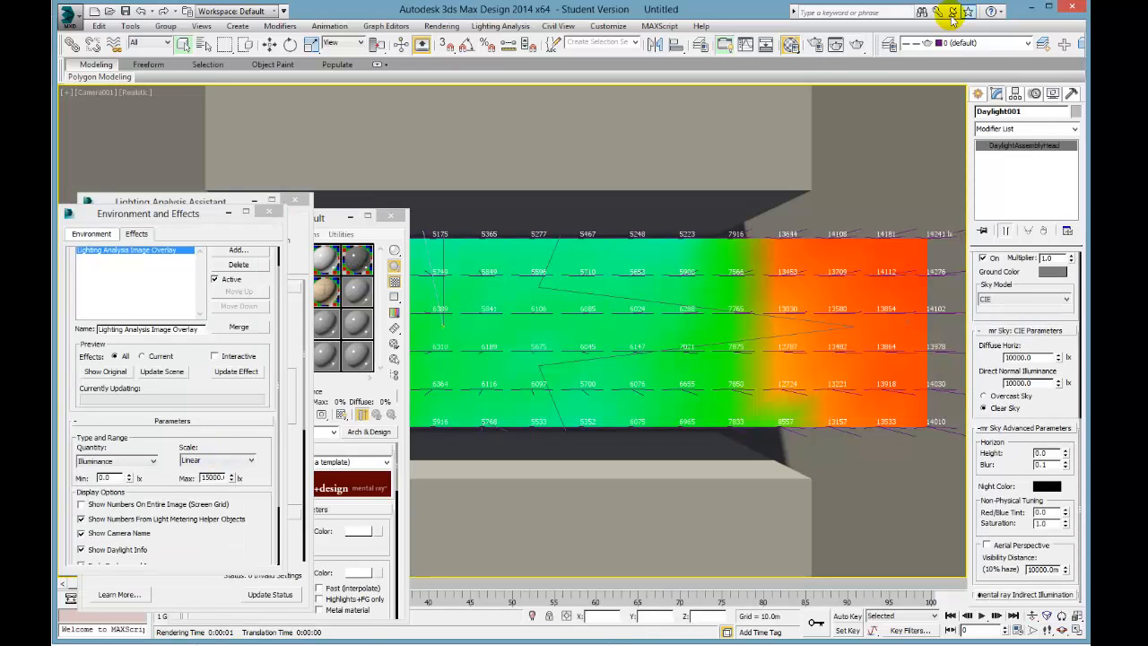
pyautogui.click(858, 43)
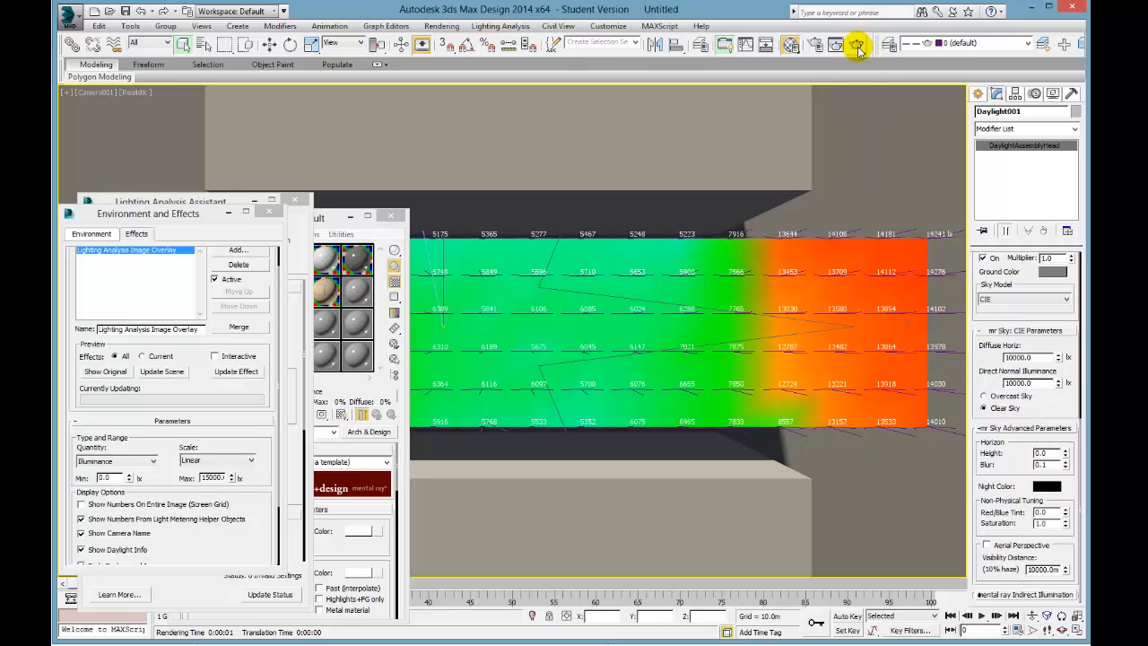
pyautogui.click(857, 45)
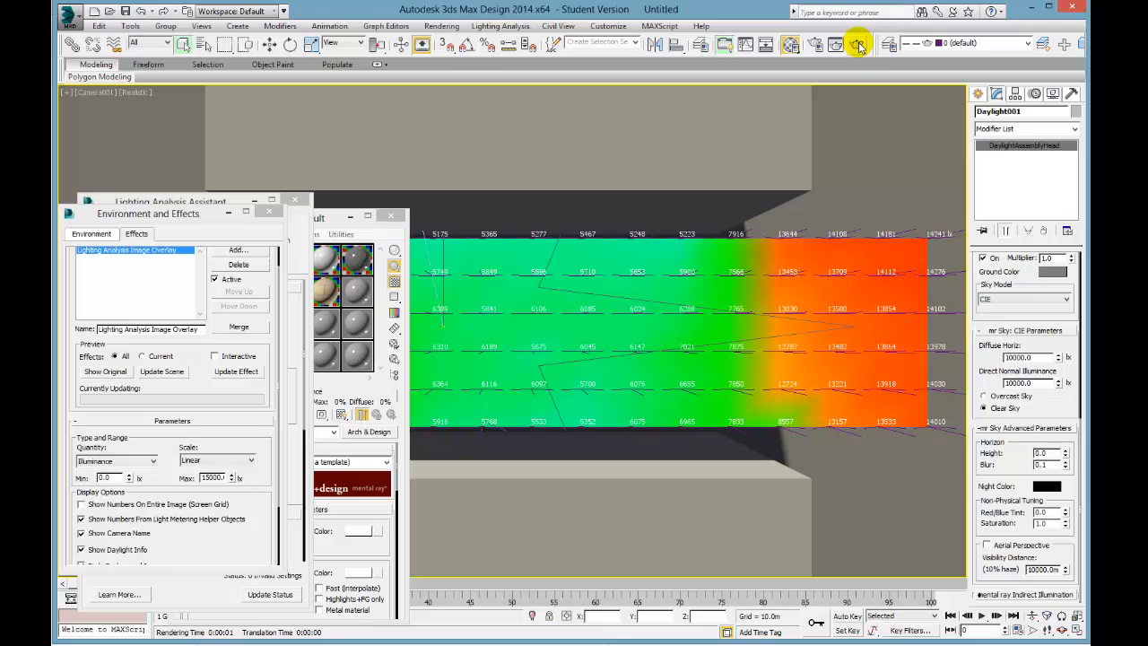
pyautogui.click(858, 43)
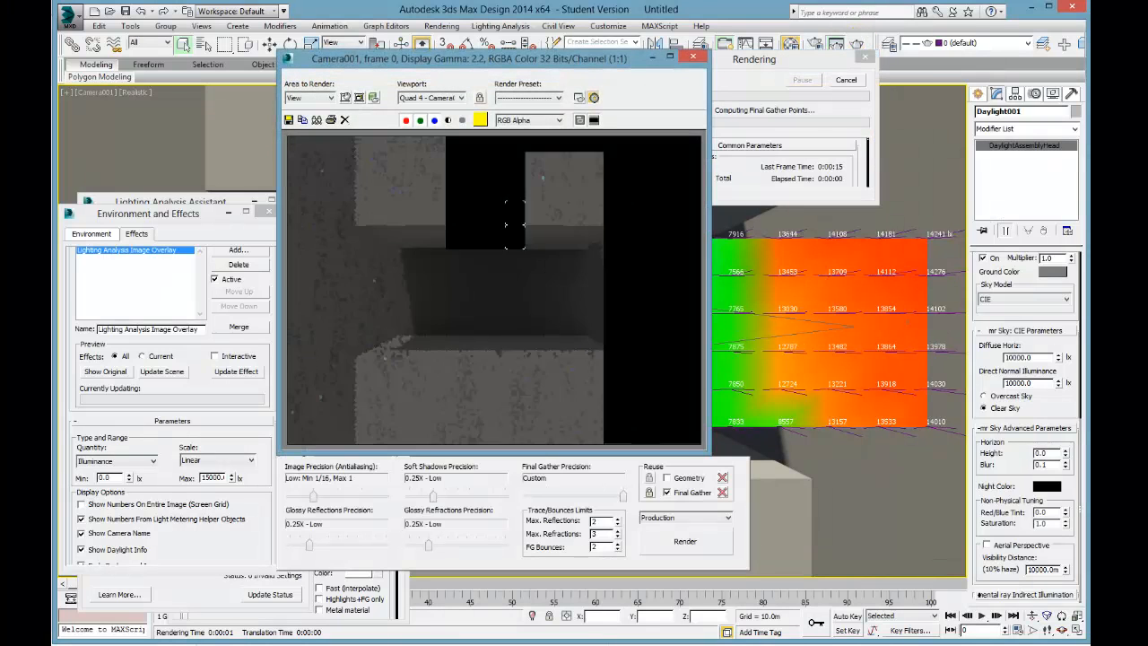
# - Clone the clear-sky render (max 17577 lx) and line up the three renders side by side
pyautogui.click(331, 119)
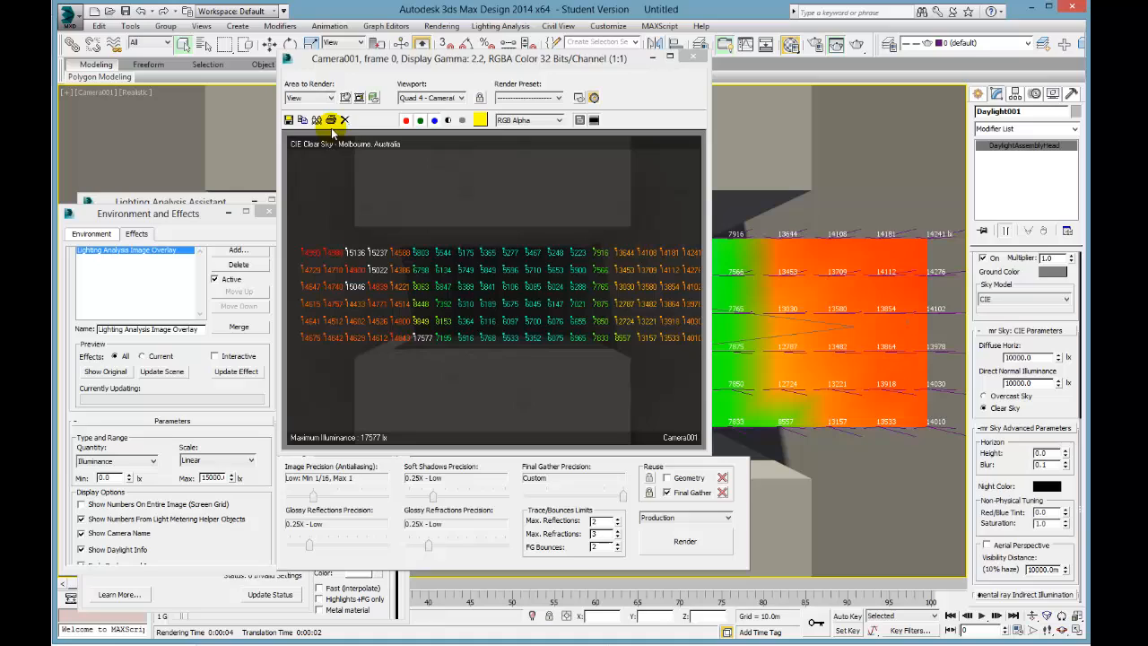
pyautogui.click(317, 120)
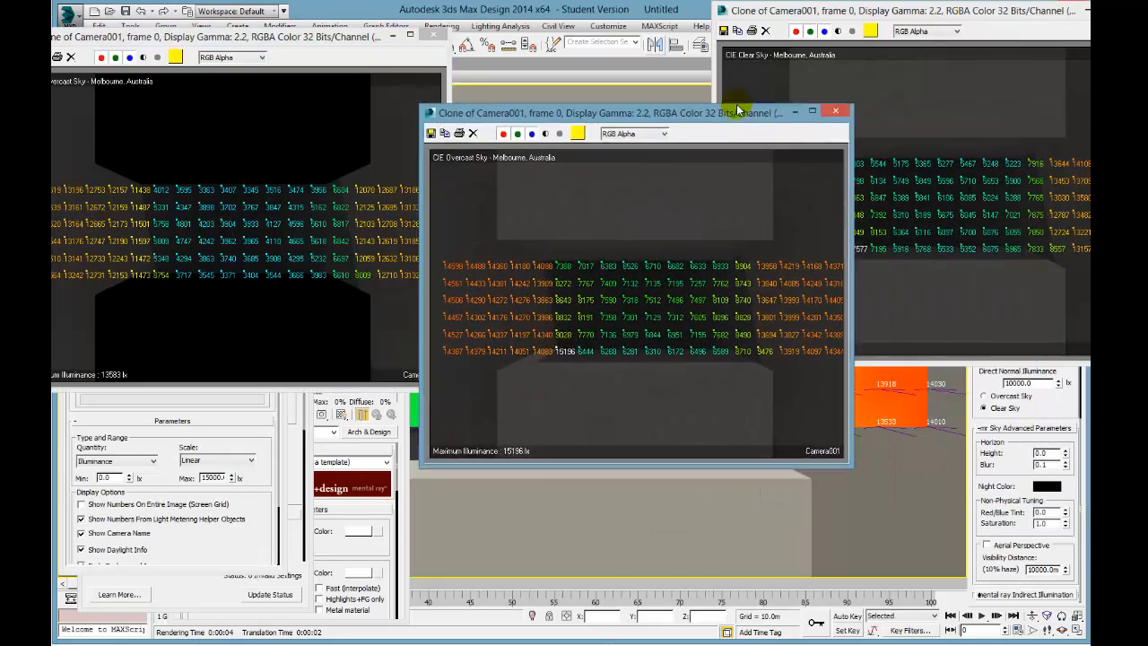
pyautogui.moveTo(646, 111); pyautogui.dragTo(596, 33)
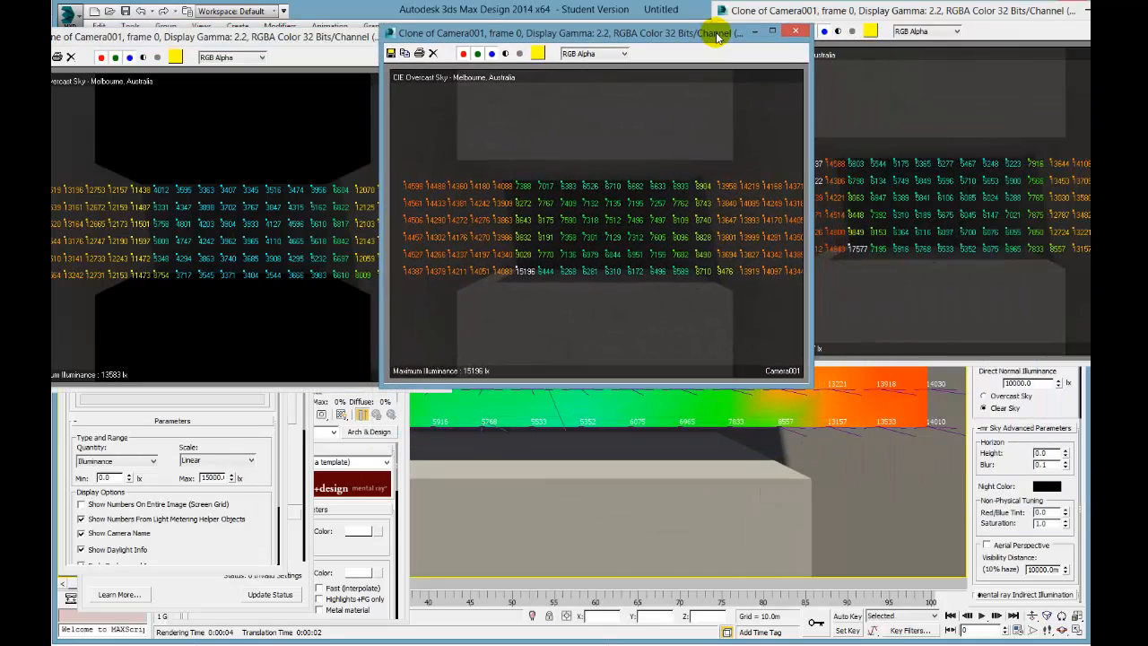